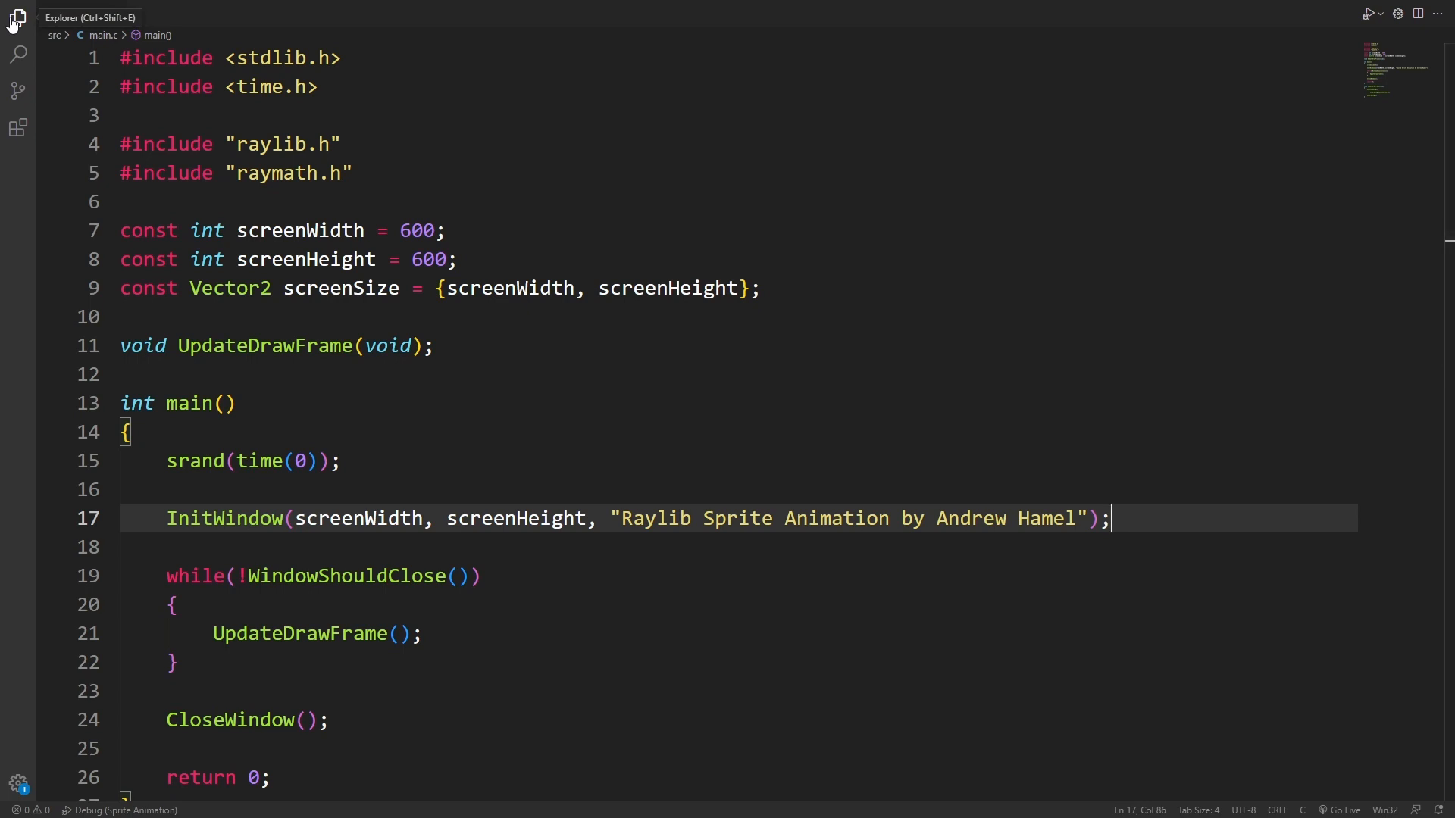
Create animation.h in src with an ANIMATION_H_ include guard and start animation.c
{"action": "right_click", "coordinate": [69, 101]}
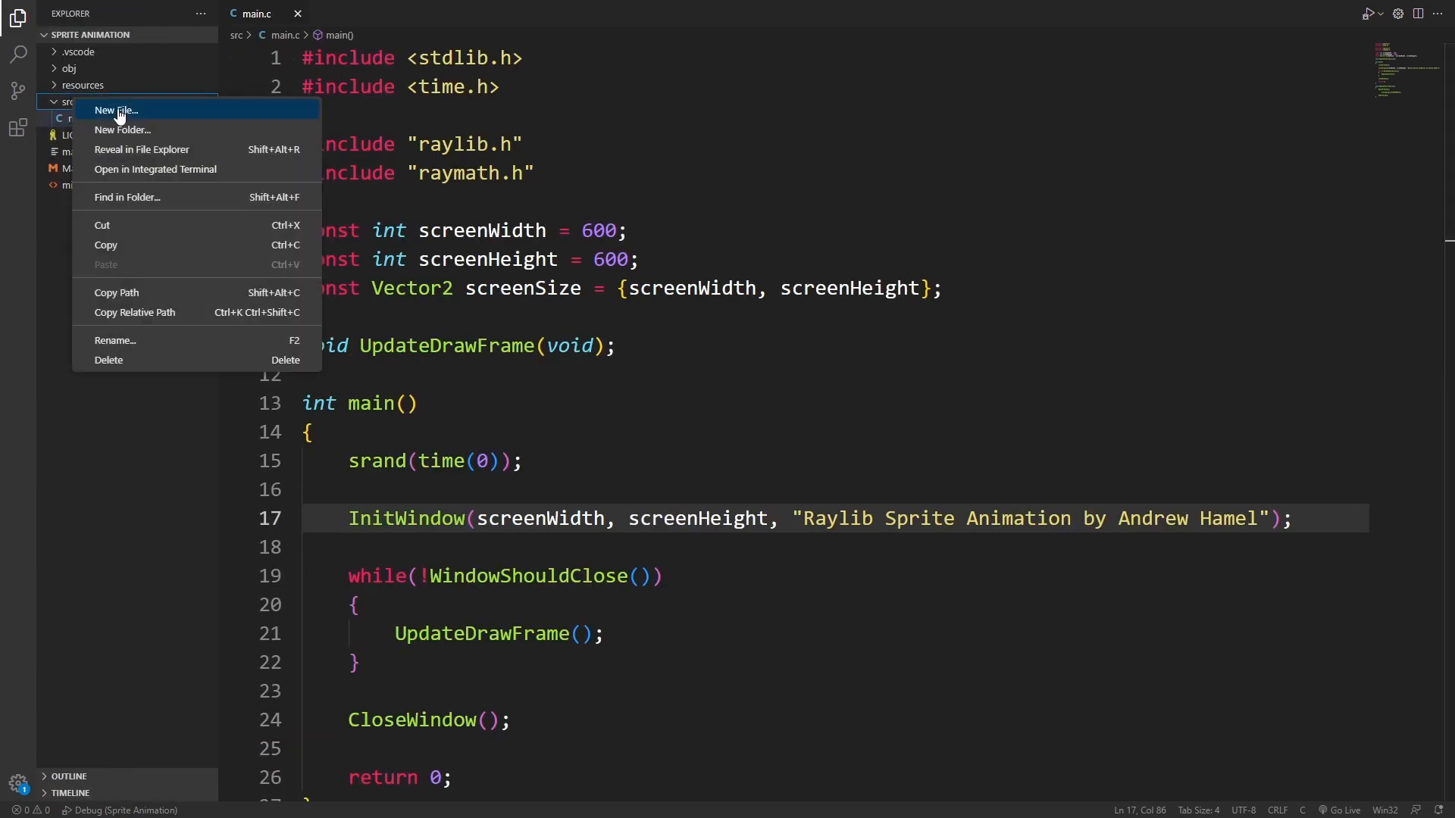
{"action": "left_click", "coordinate": [116, 111]}
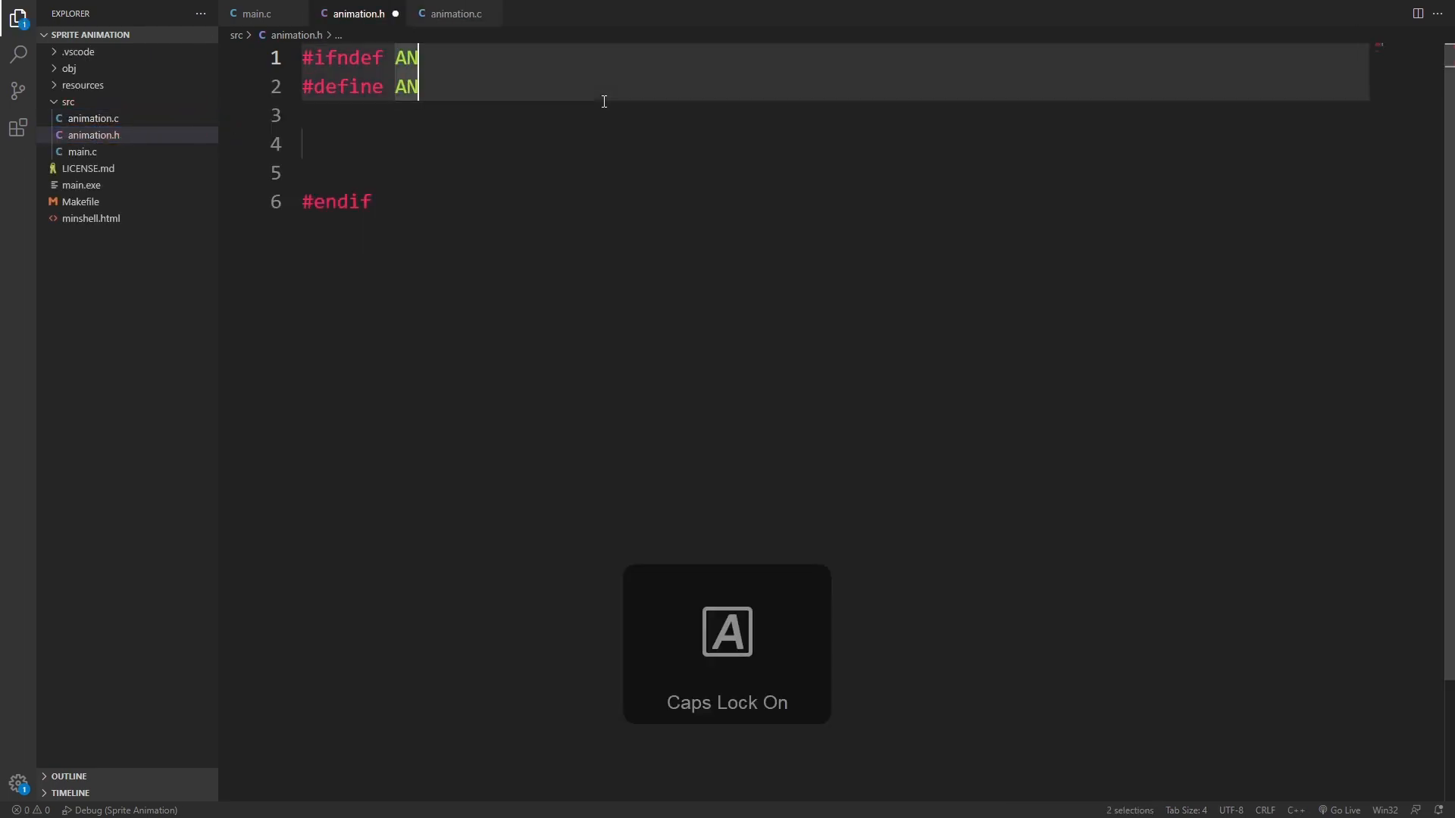
{"action": "type", "text": "IMATION_H_"}
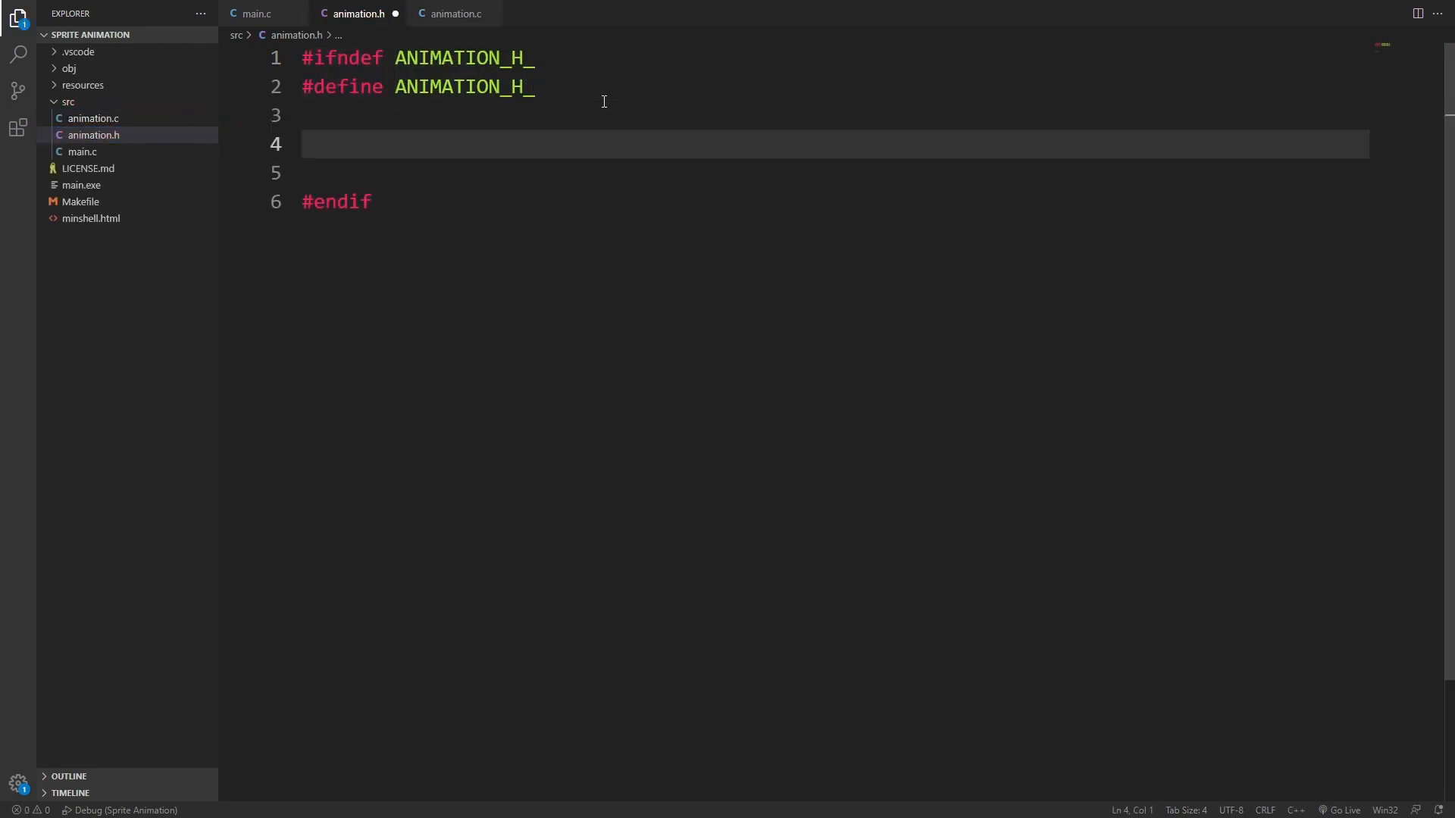
{"action": "left_click", "coordinate": [455, 14]}
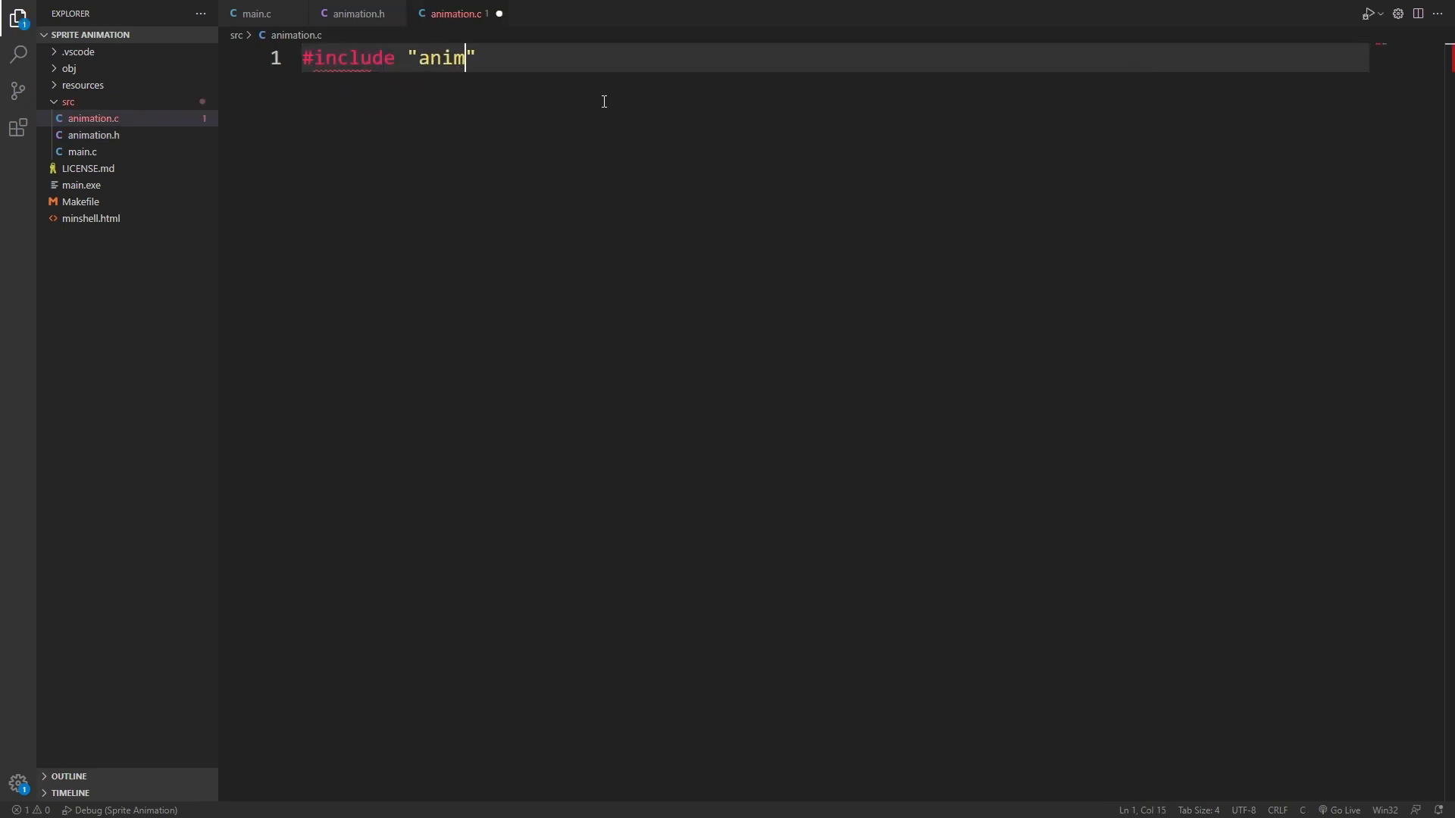
Begin the SpriteAnimation typedef struct in animation.h and include raylib.h for Texture2D
{"action": "left_click", "coordinate": [356, 14]}
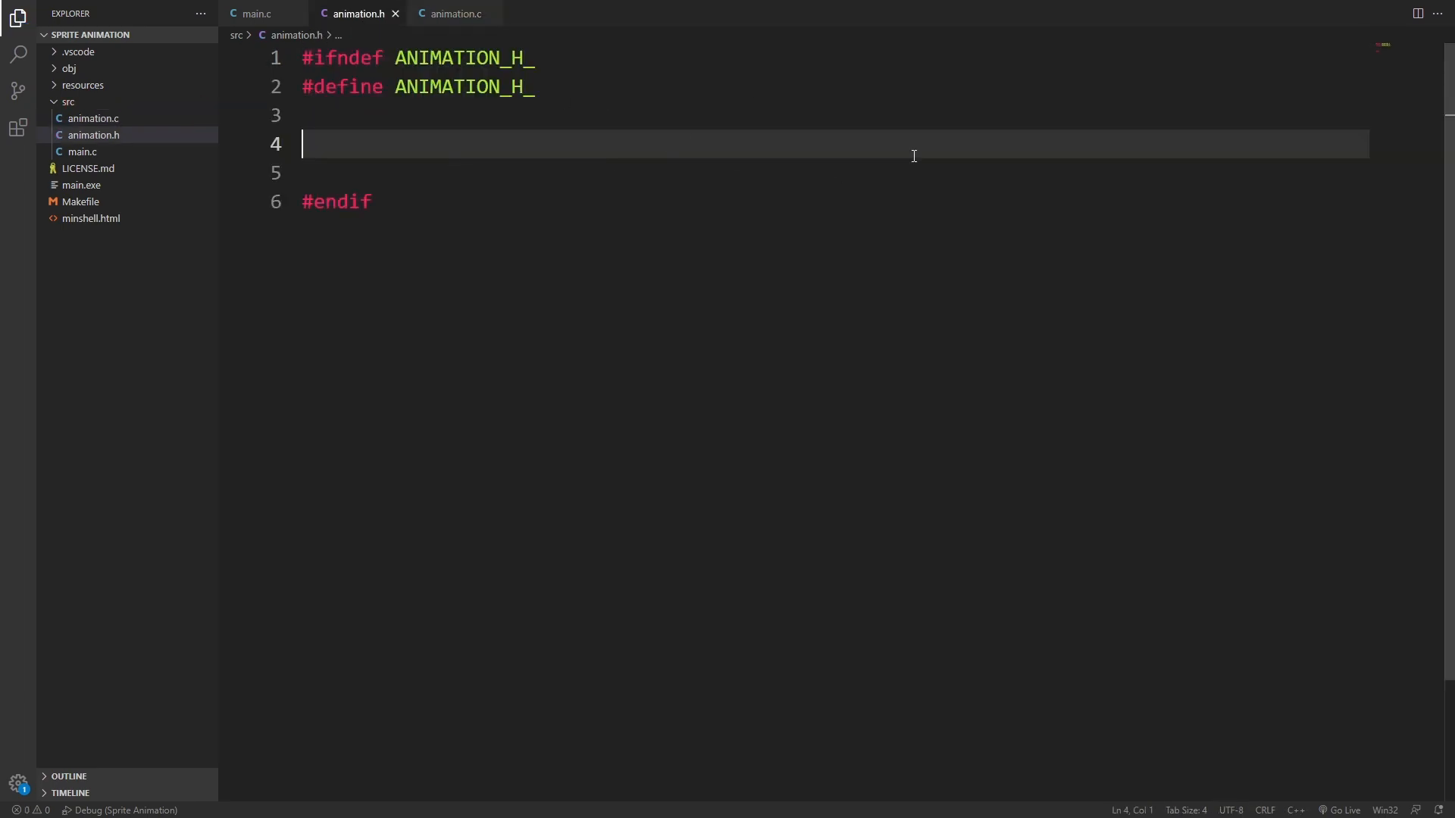
{"action": "type", "text": "typedef struct SpriteAnimation"}
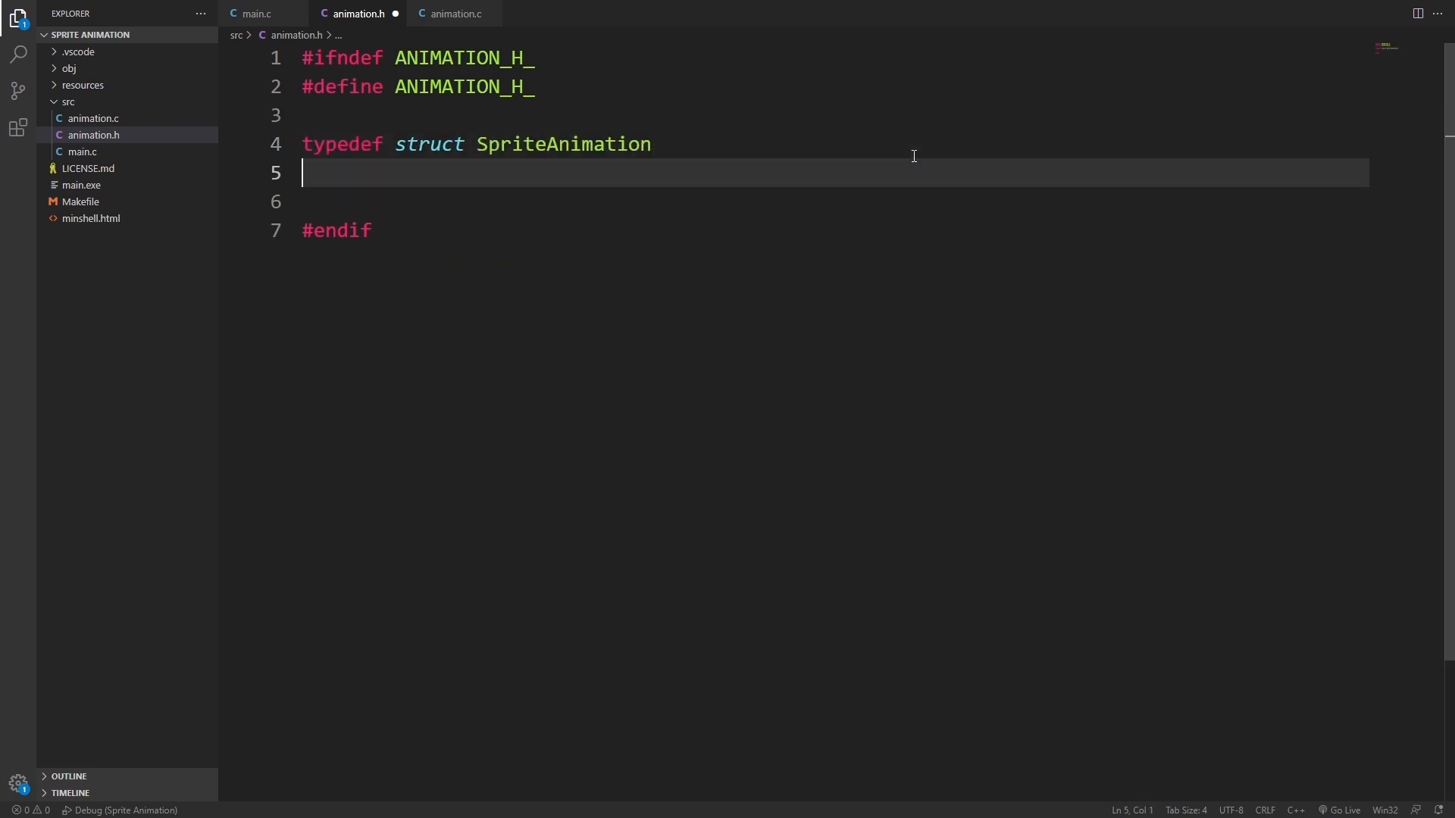
{"action": "type", "text": "{"}
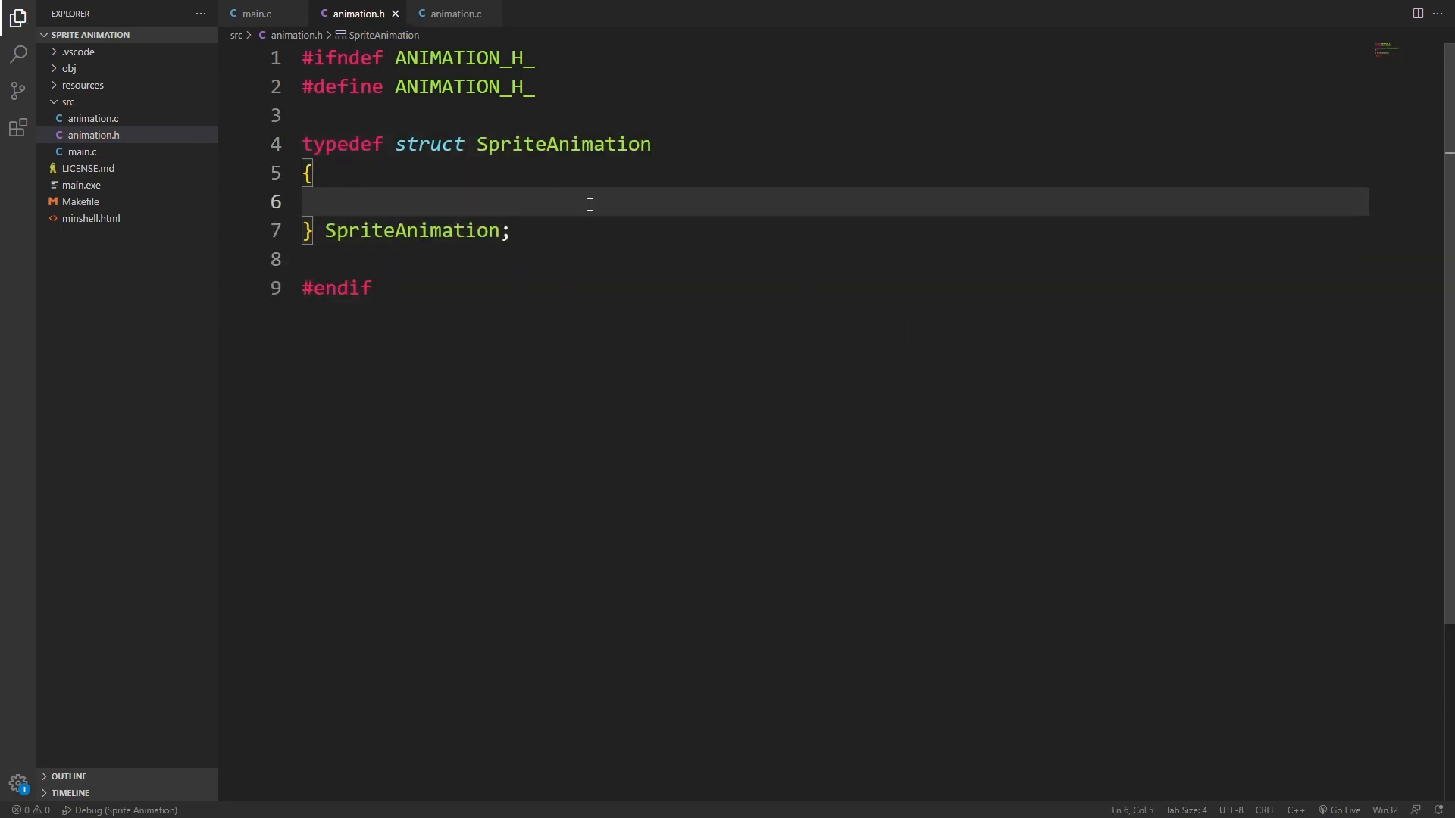
{"action": "type", "text": "Texture2D atlas;"}
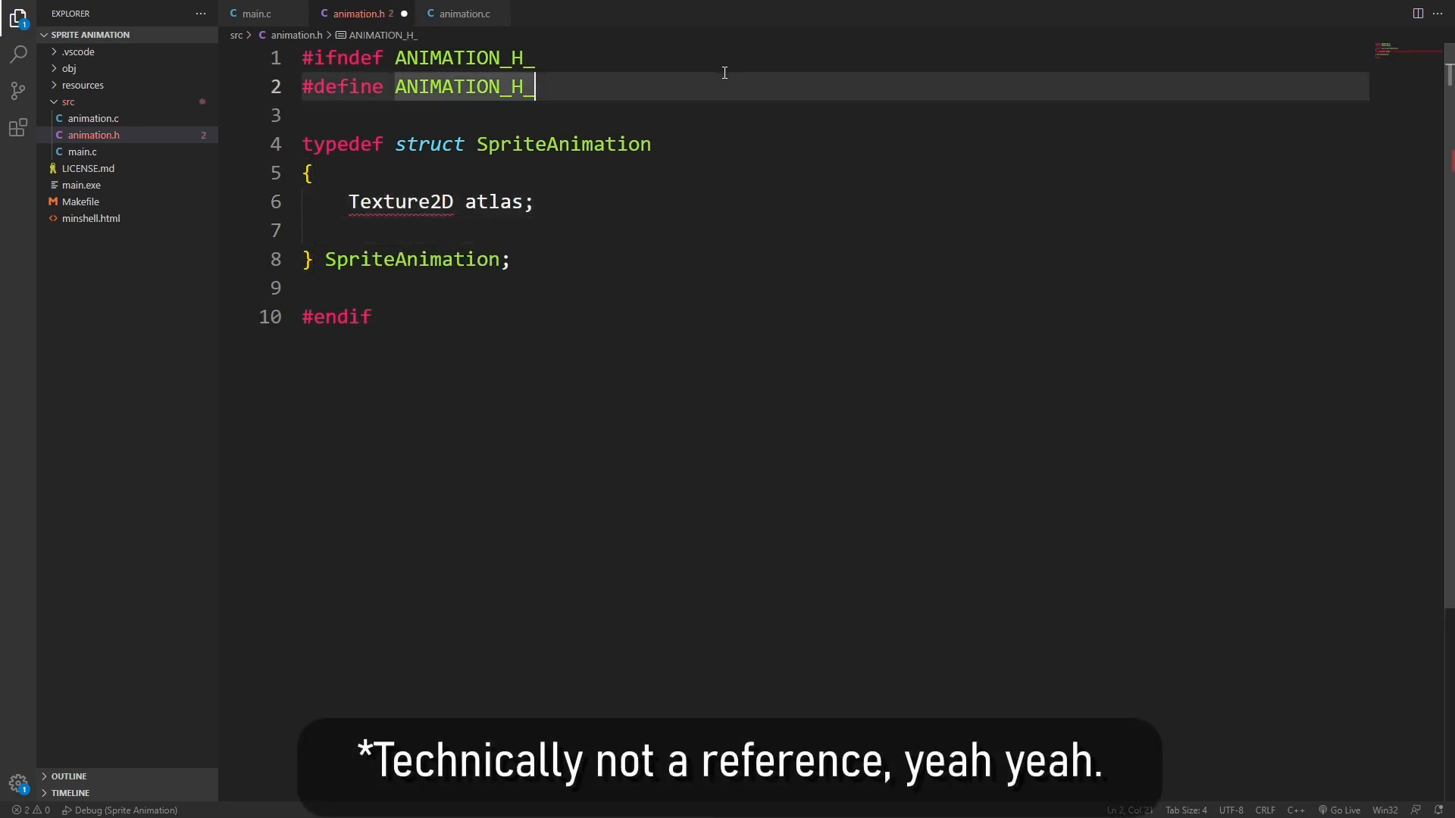
{"action": "type", "text": "#include \""}
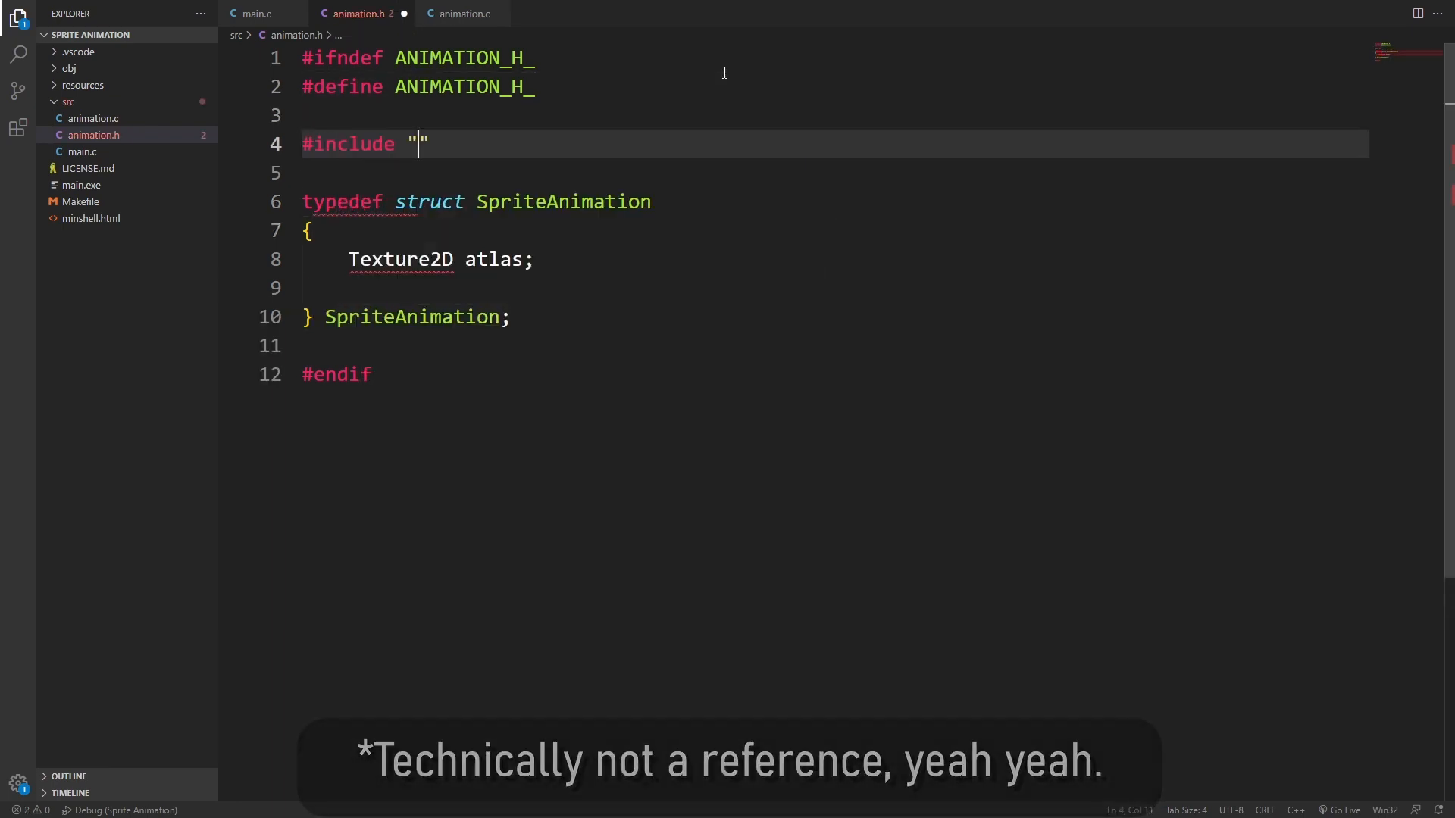
{"action": "type", "text": "raylib.h"}
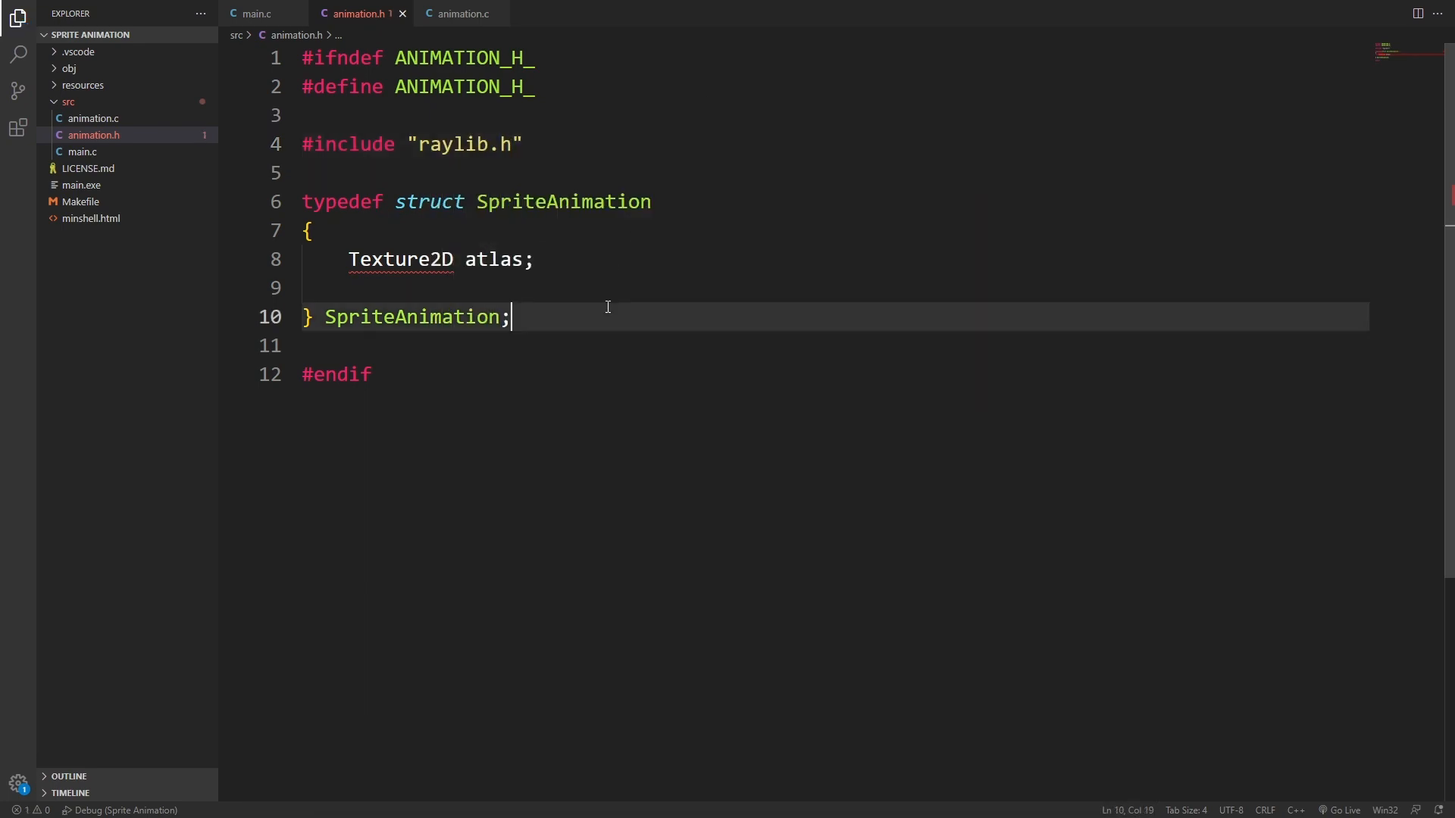
Add the framesPerSecond, Rectangle* rectangles and rectanglesLength fields to SpriteAnimation
{"action": "type", "text": "int"}
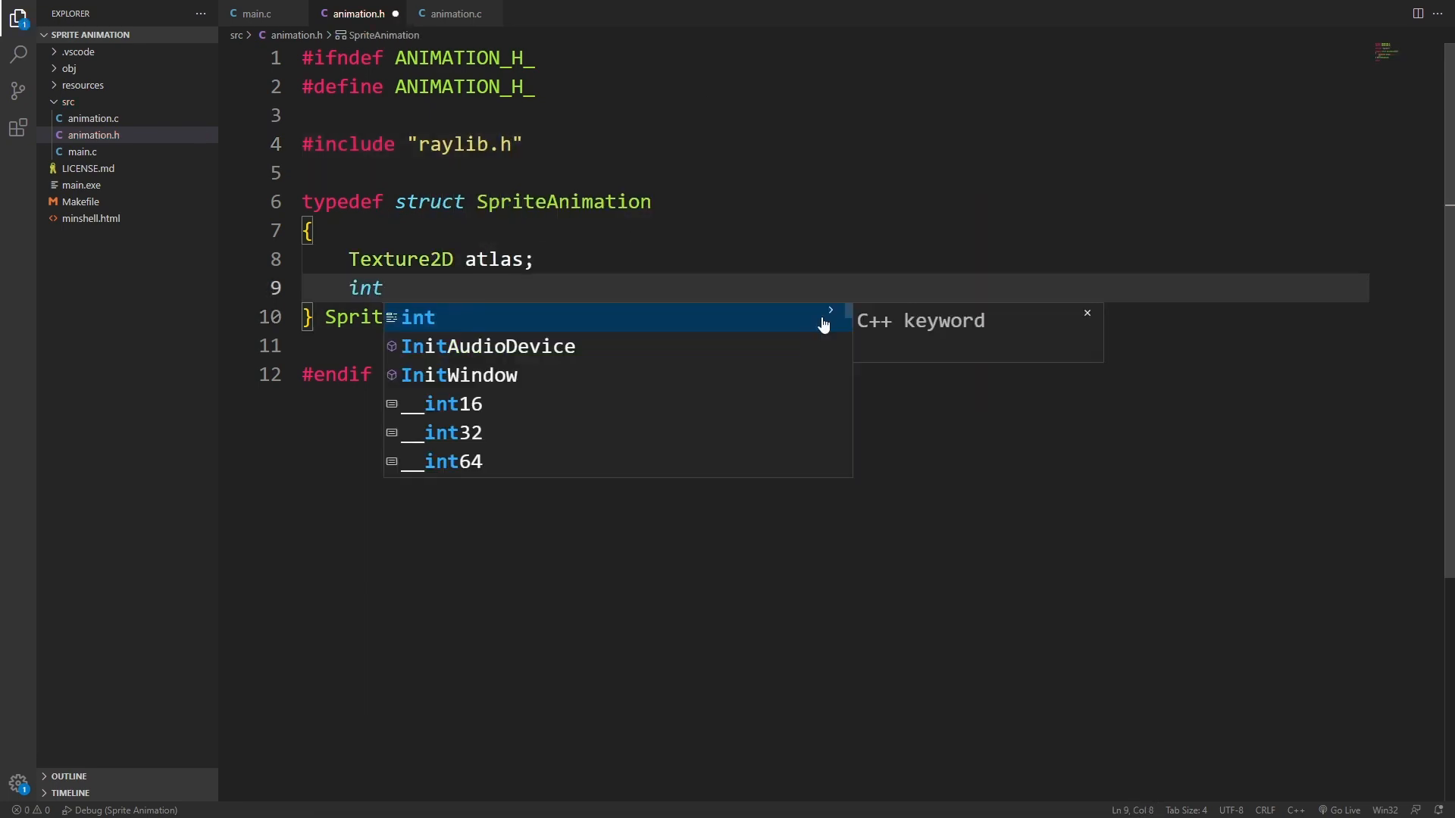
{"action": "type", "text": "framesPerSecond;"}
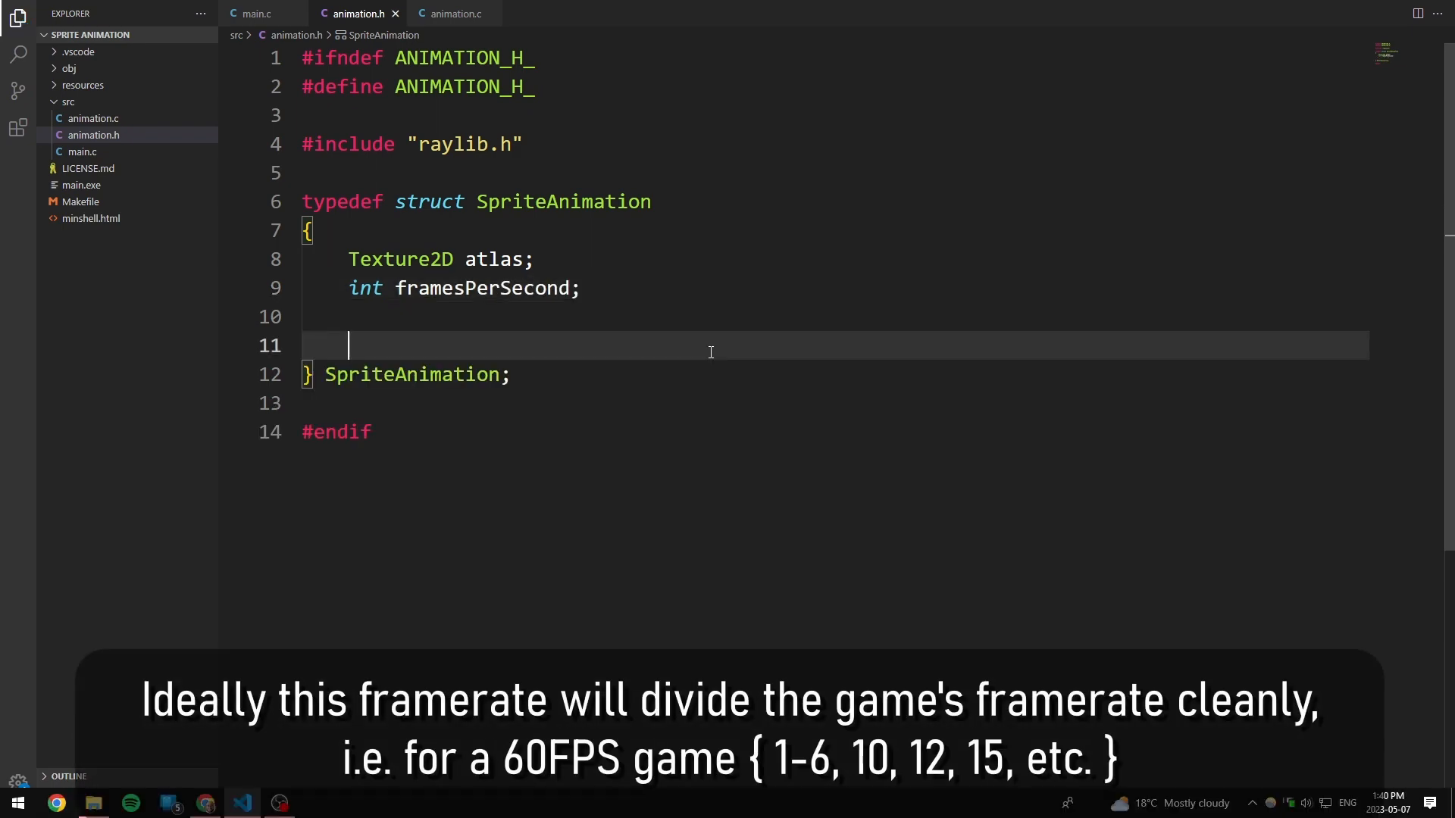
{"action": "type", "text": "Rectangle* r"}
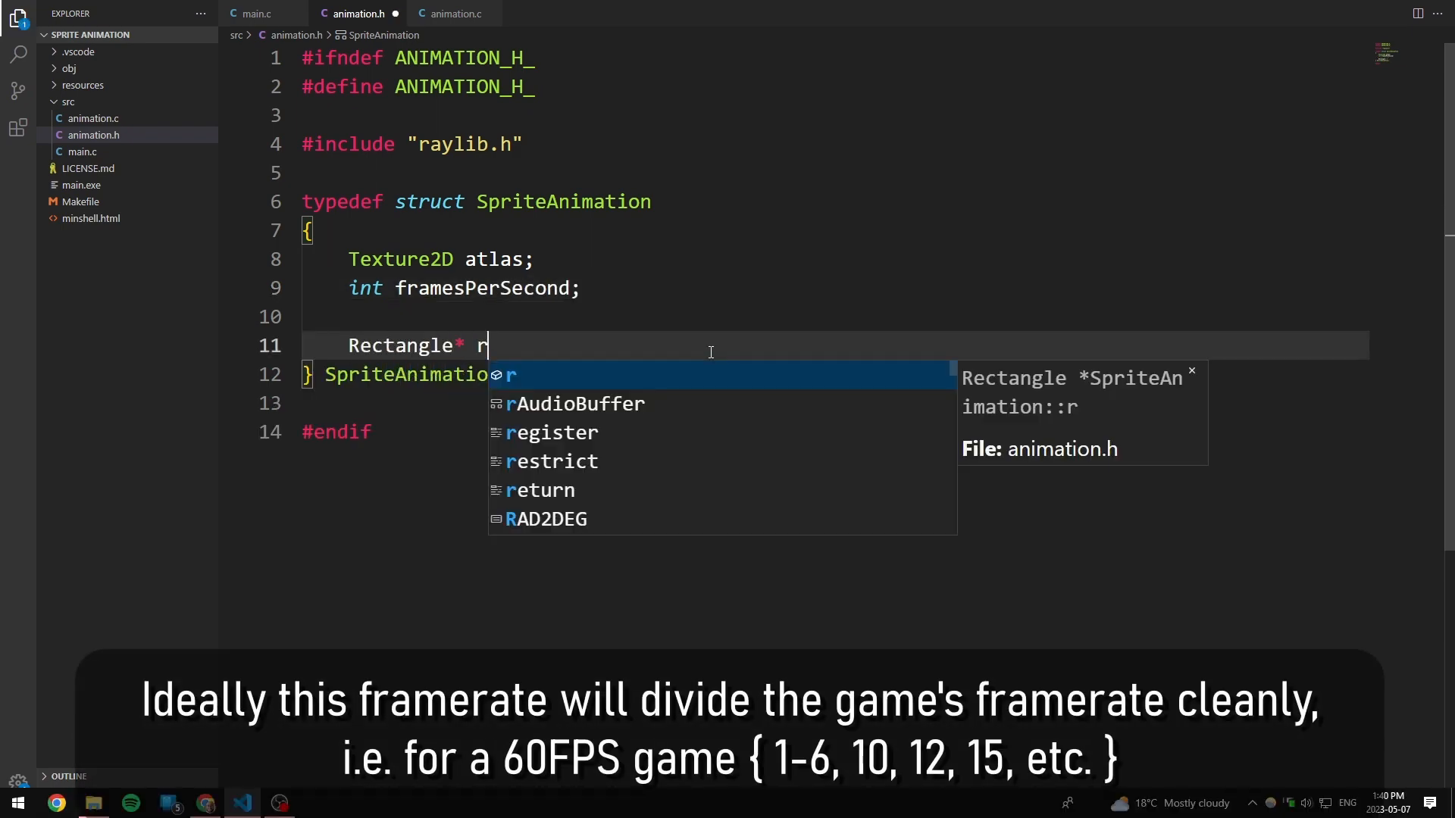
{"action": "type", "text": "ectangles;"}
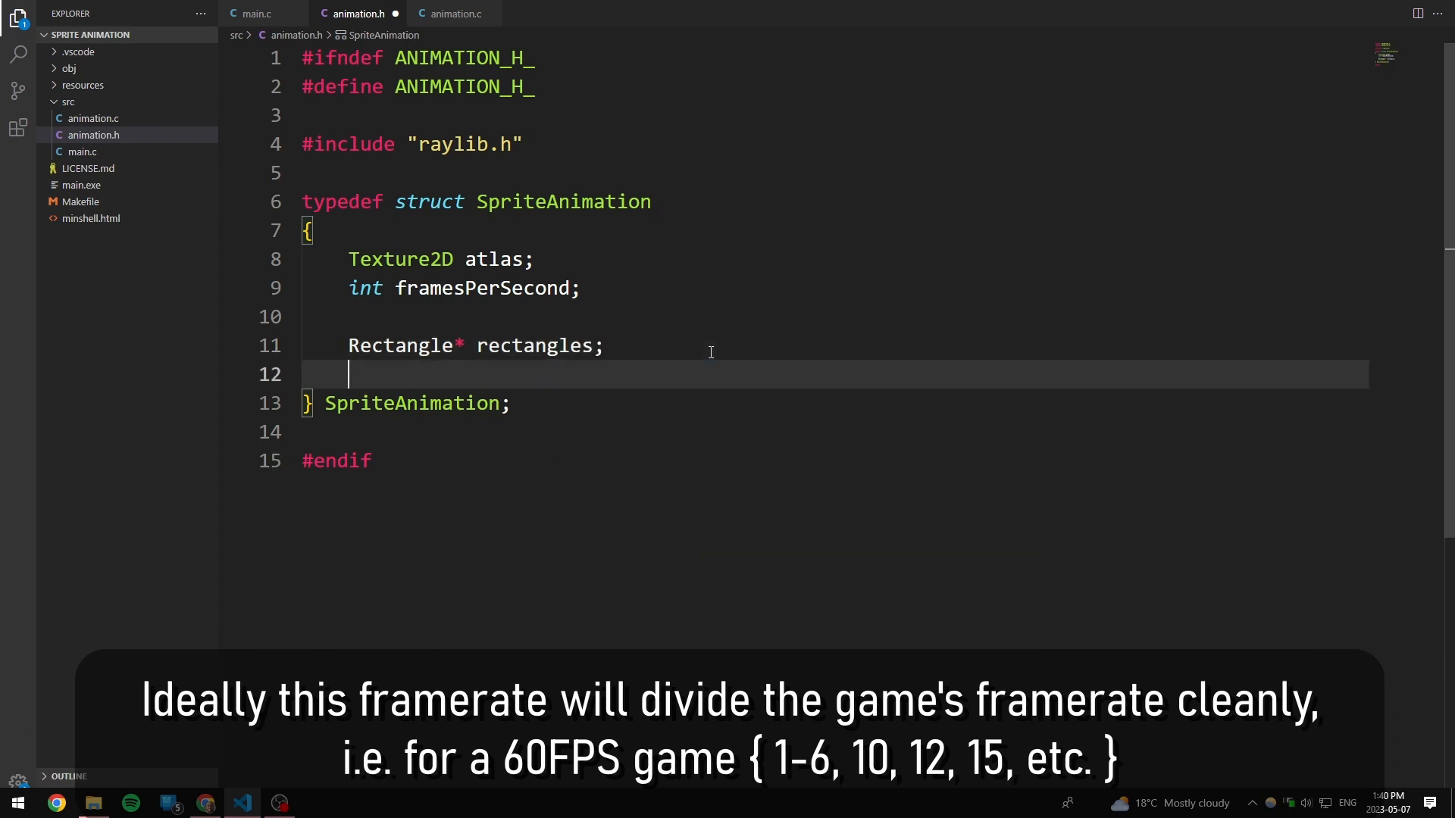
{"action": "type", "text": "int rectanglesLe"}
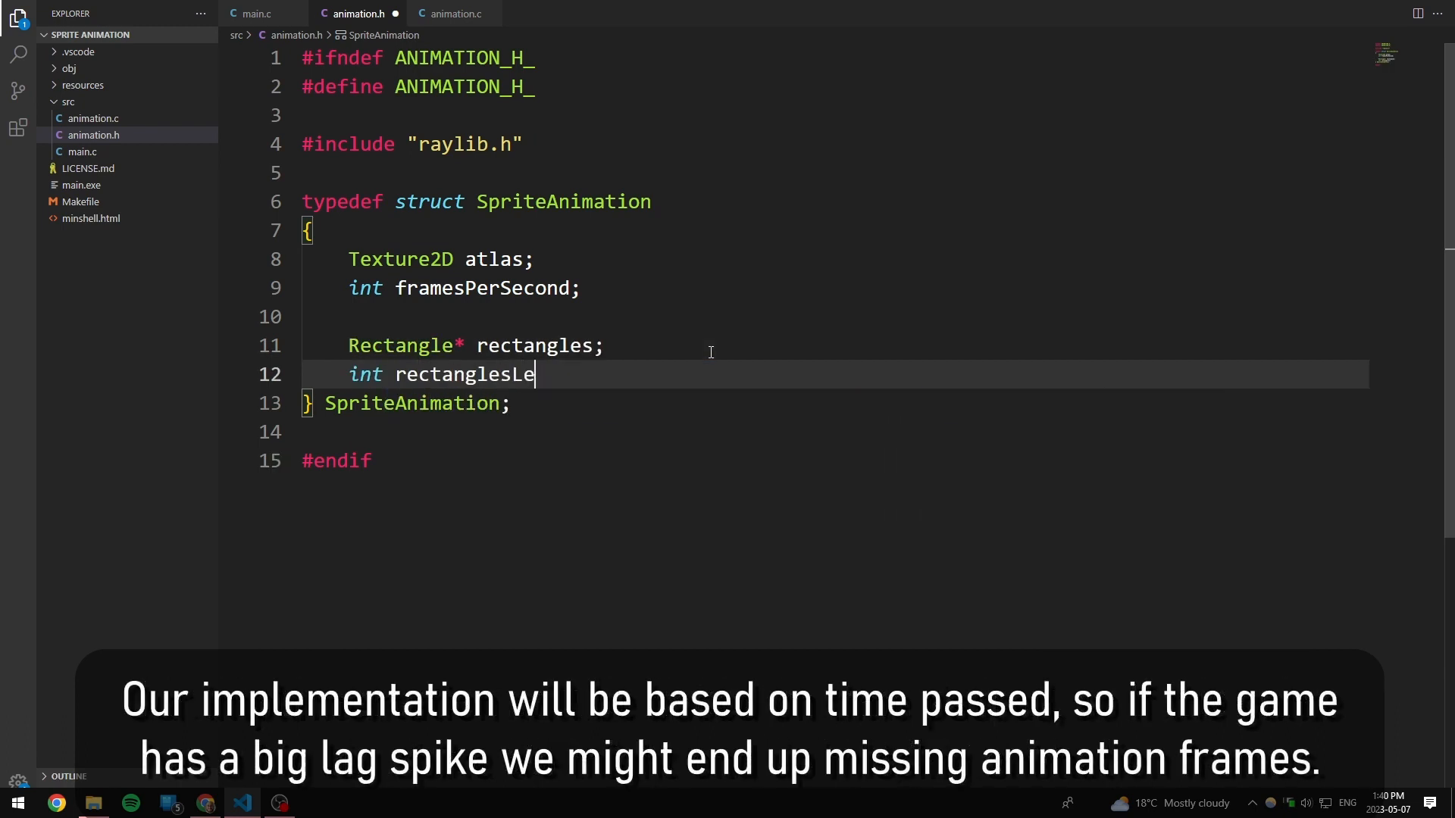
{"action": "type", "text": "ngth;"}
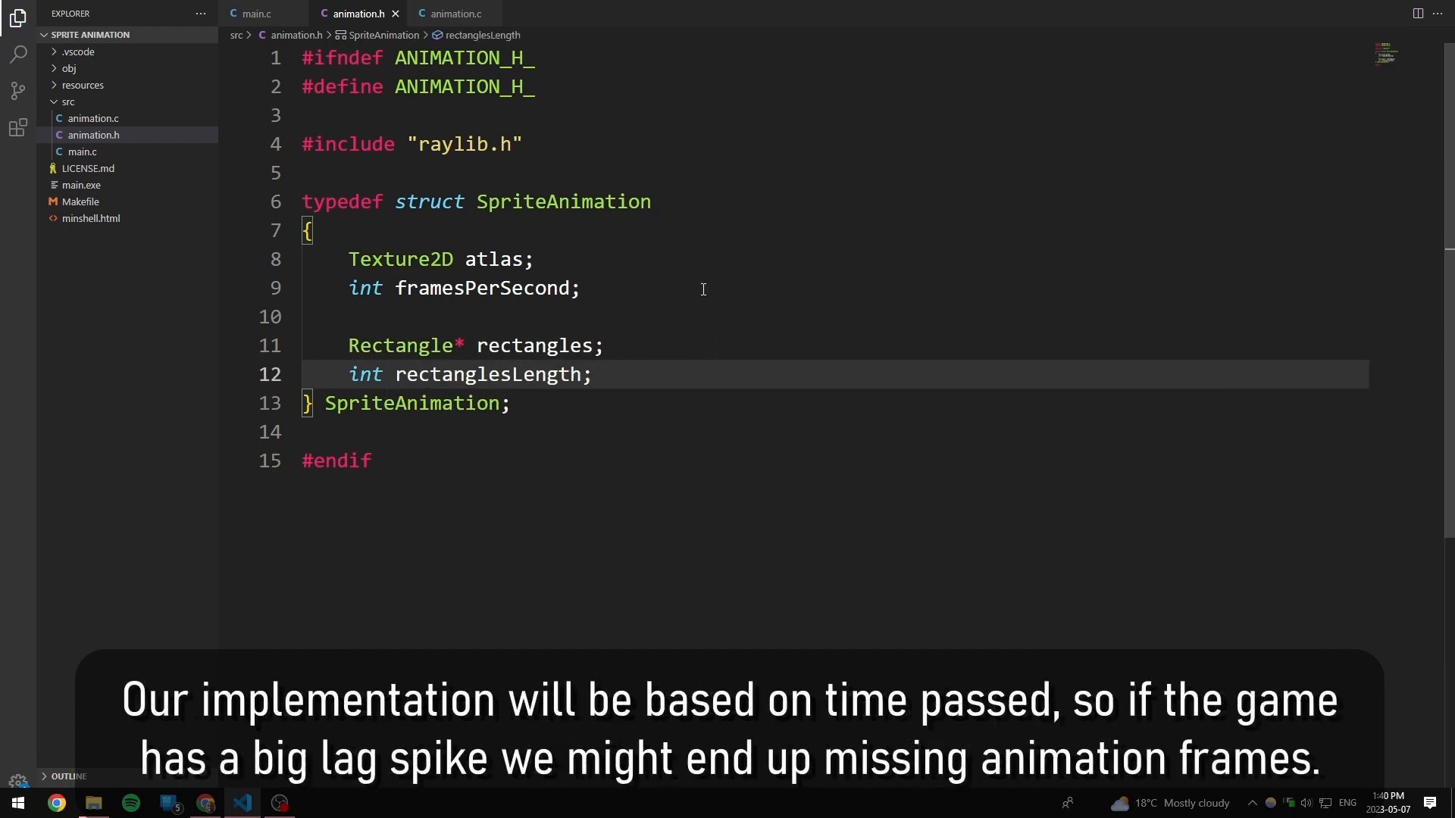
{"action": "mouse_move", "coordinate": [762, 326]}
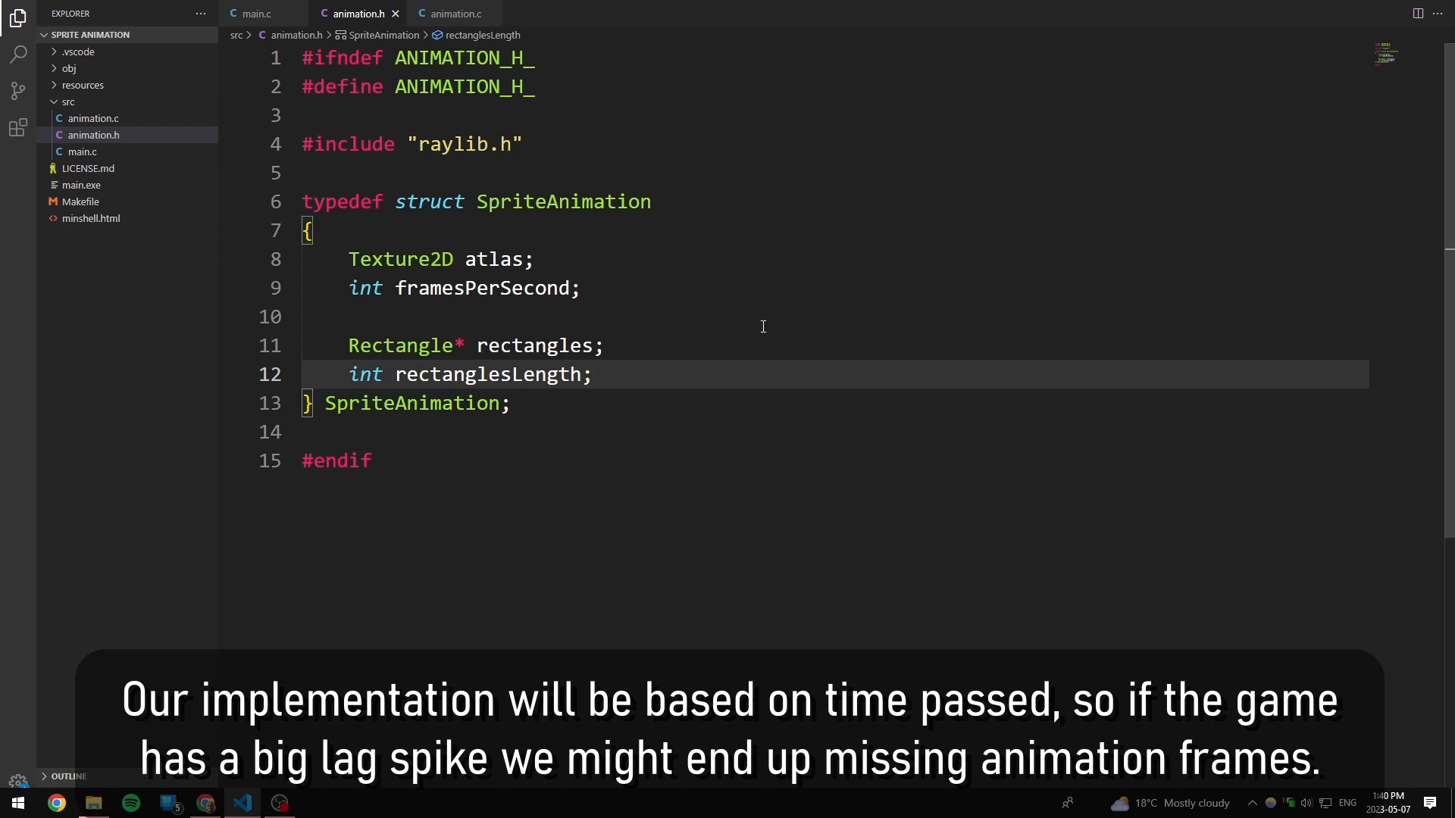
Start the DrawSpriteAnimationPro prototype and look up DrawTexturePro's parameters in raylib.h
{"action": "type", "text": "D"}
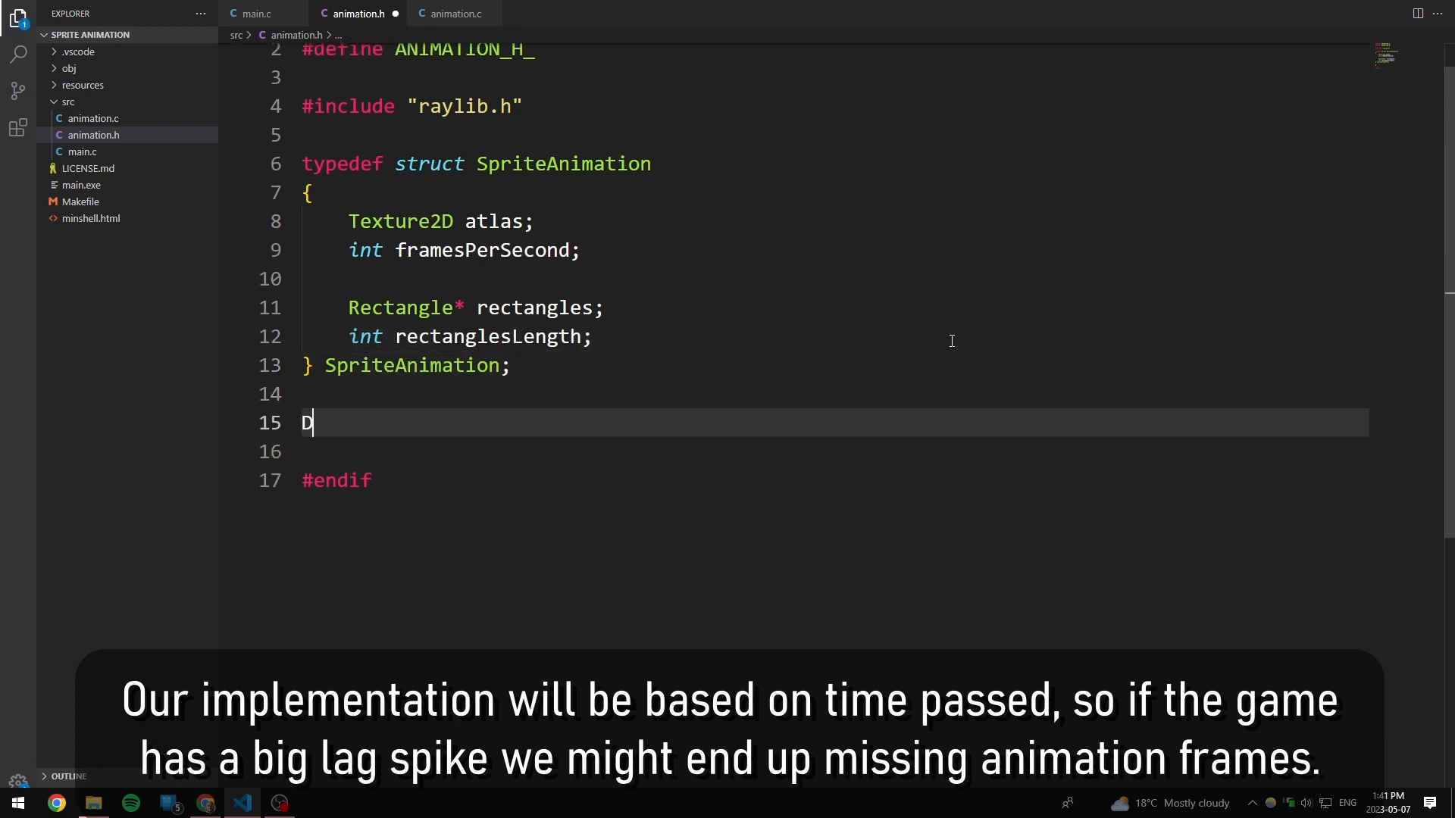
{"action": "type", "text": "rawS"}
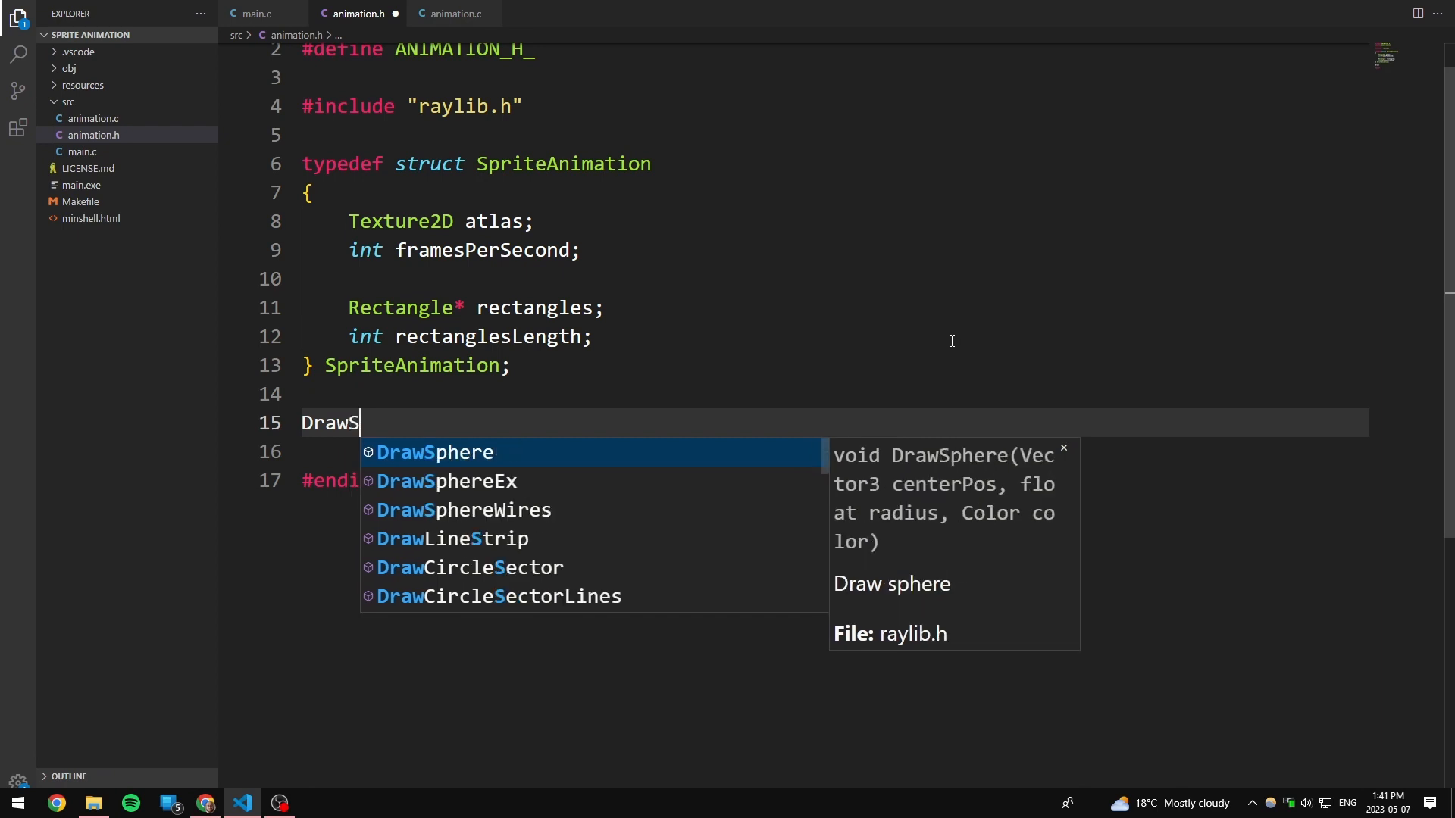
{"action": "type", "text": "priteAni"}
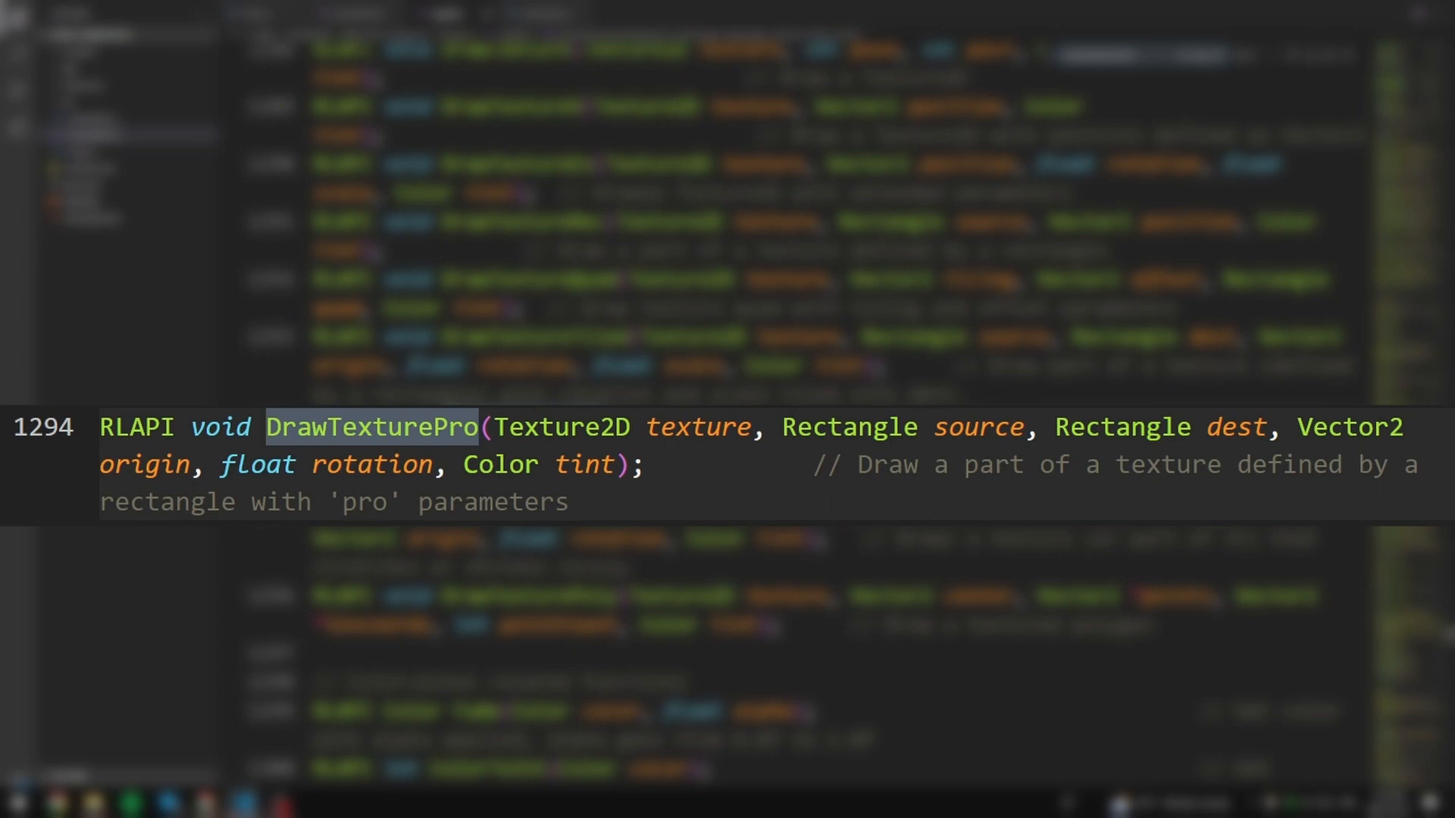
{"action": "mouse_move", "coordinate": [723, 428]}
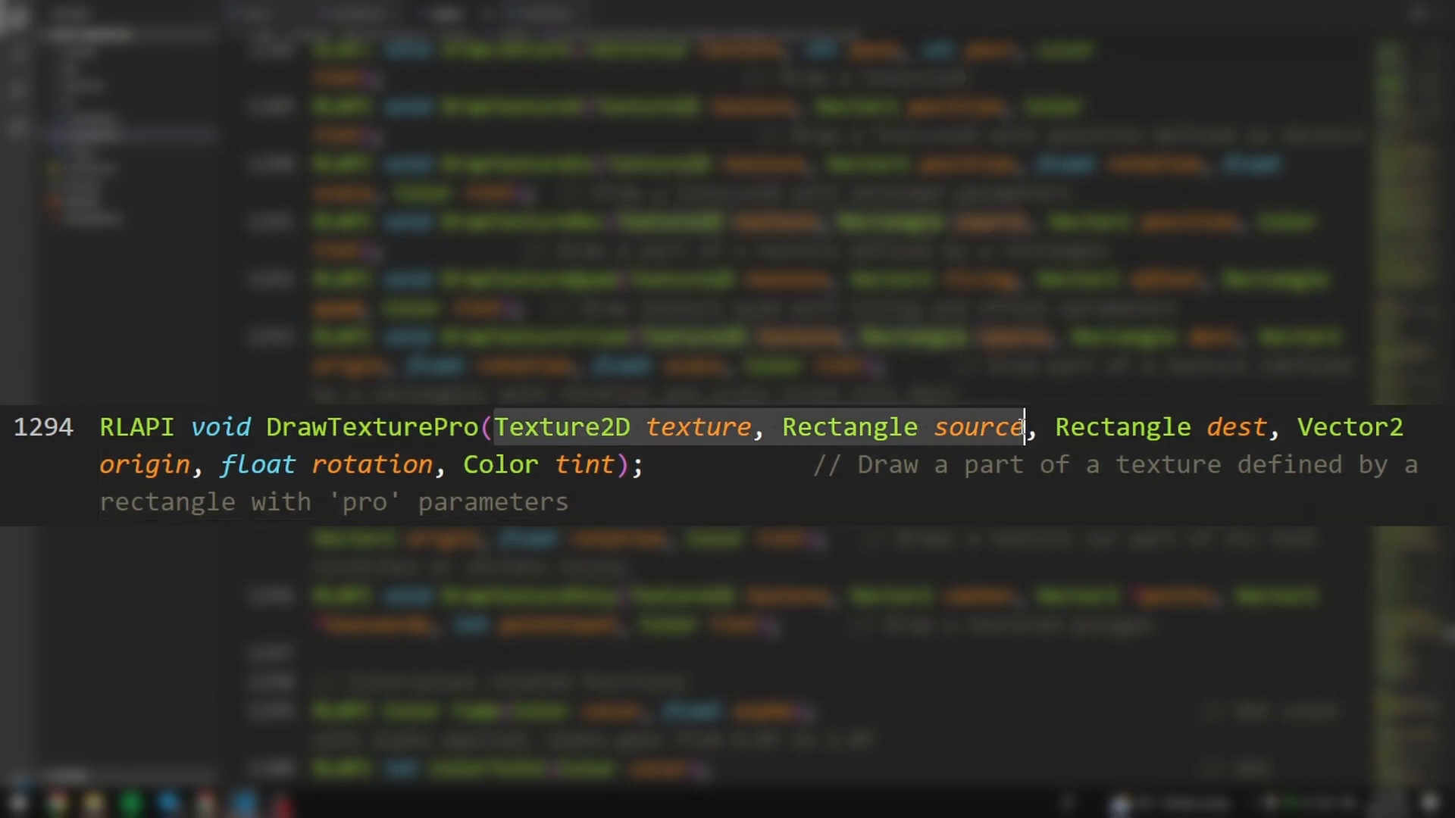
{"action": "mouse_move", "coordinate": [240, 464]}
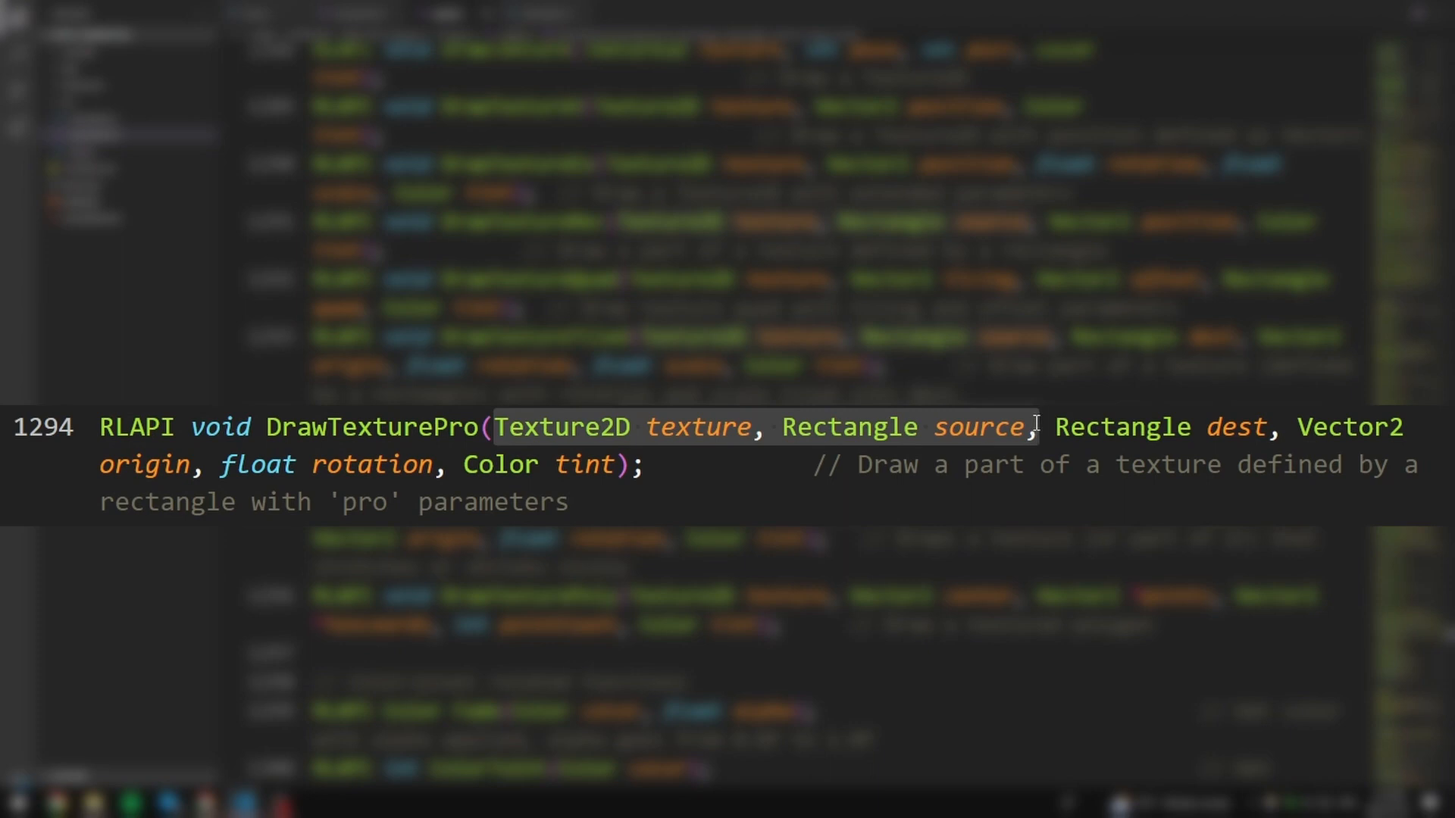
{"action": "double_click", "coordinate": [698, 427]}
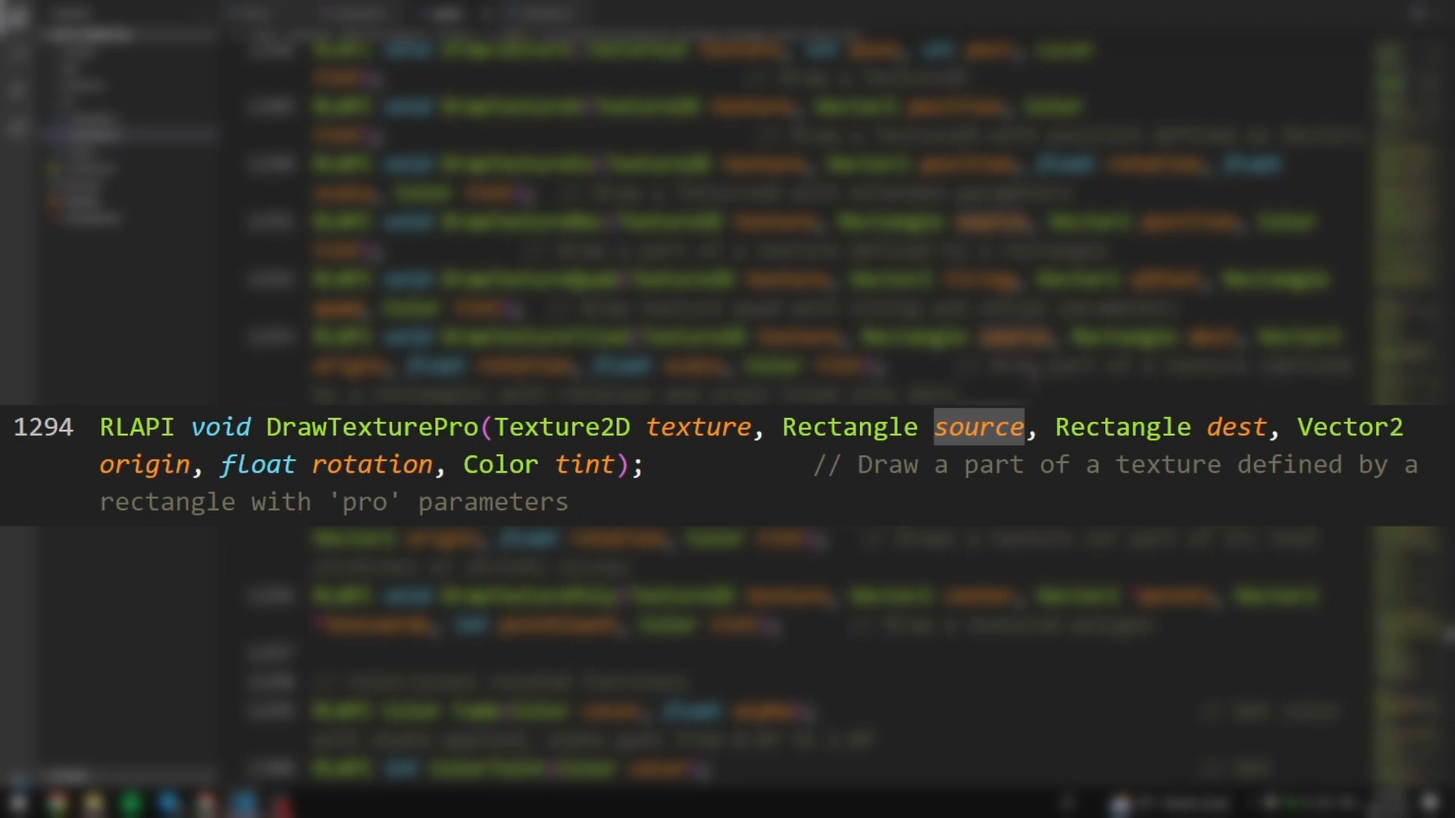
{"action": "mouse_move", "coordinate": [958, 438]}
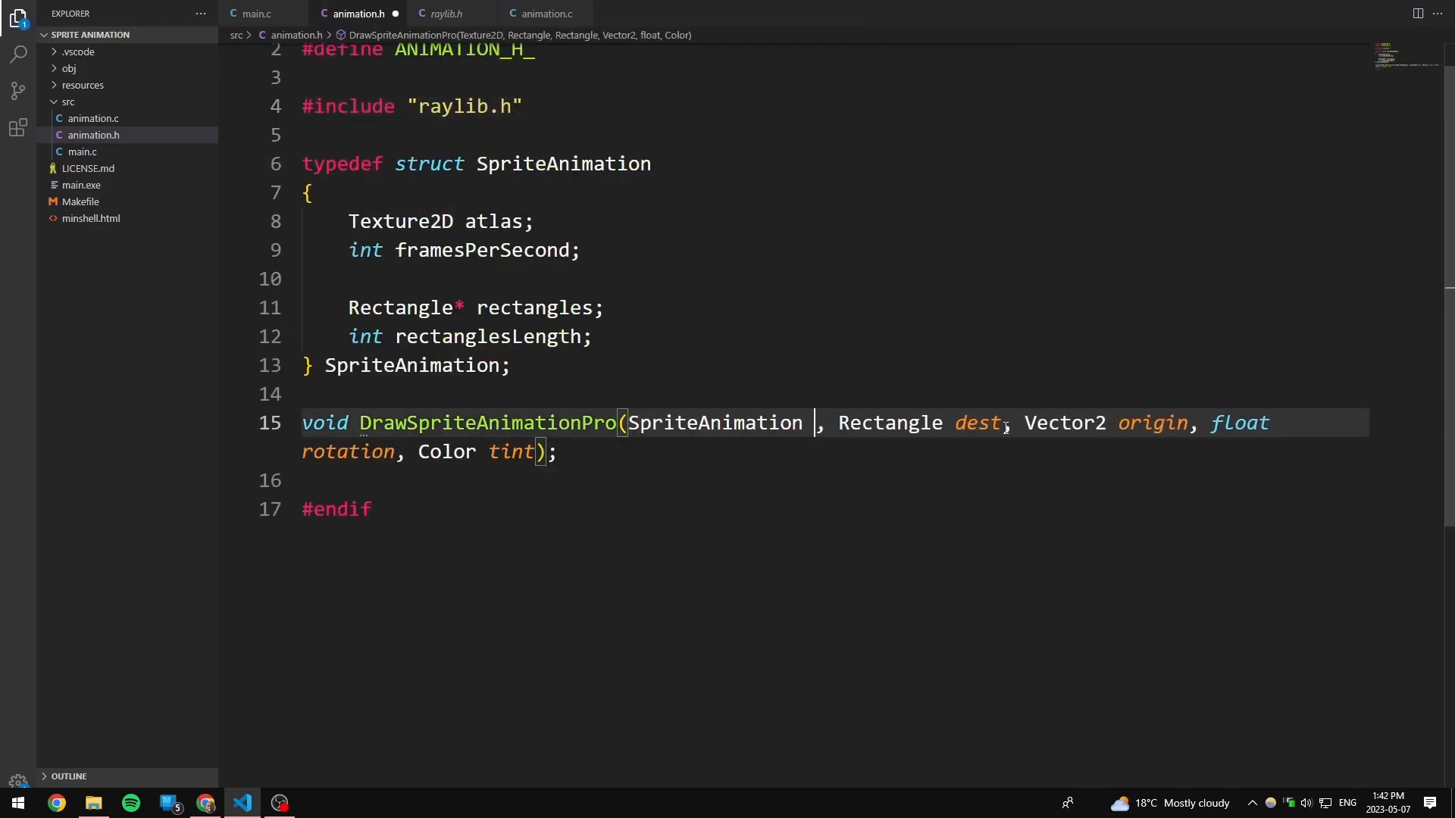
Name the SpriteAnimation parameter 'animation' and move to animation.c to include the header
{"action": "type", "text": "animation"}
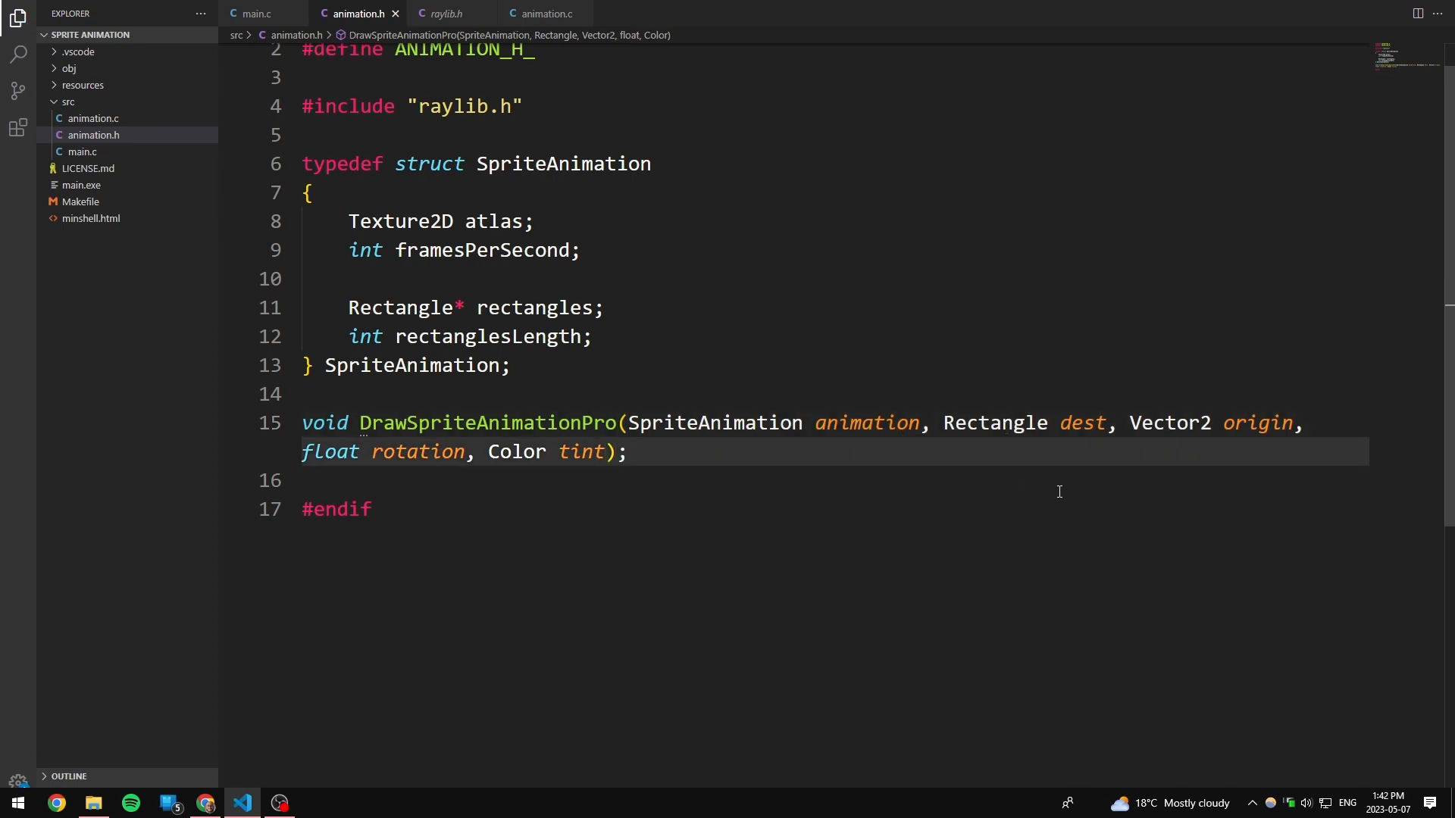
{"action": "left_click", "coordinate": [546, 14]}
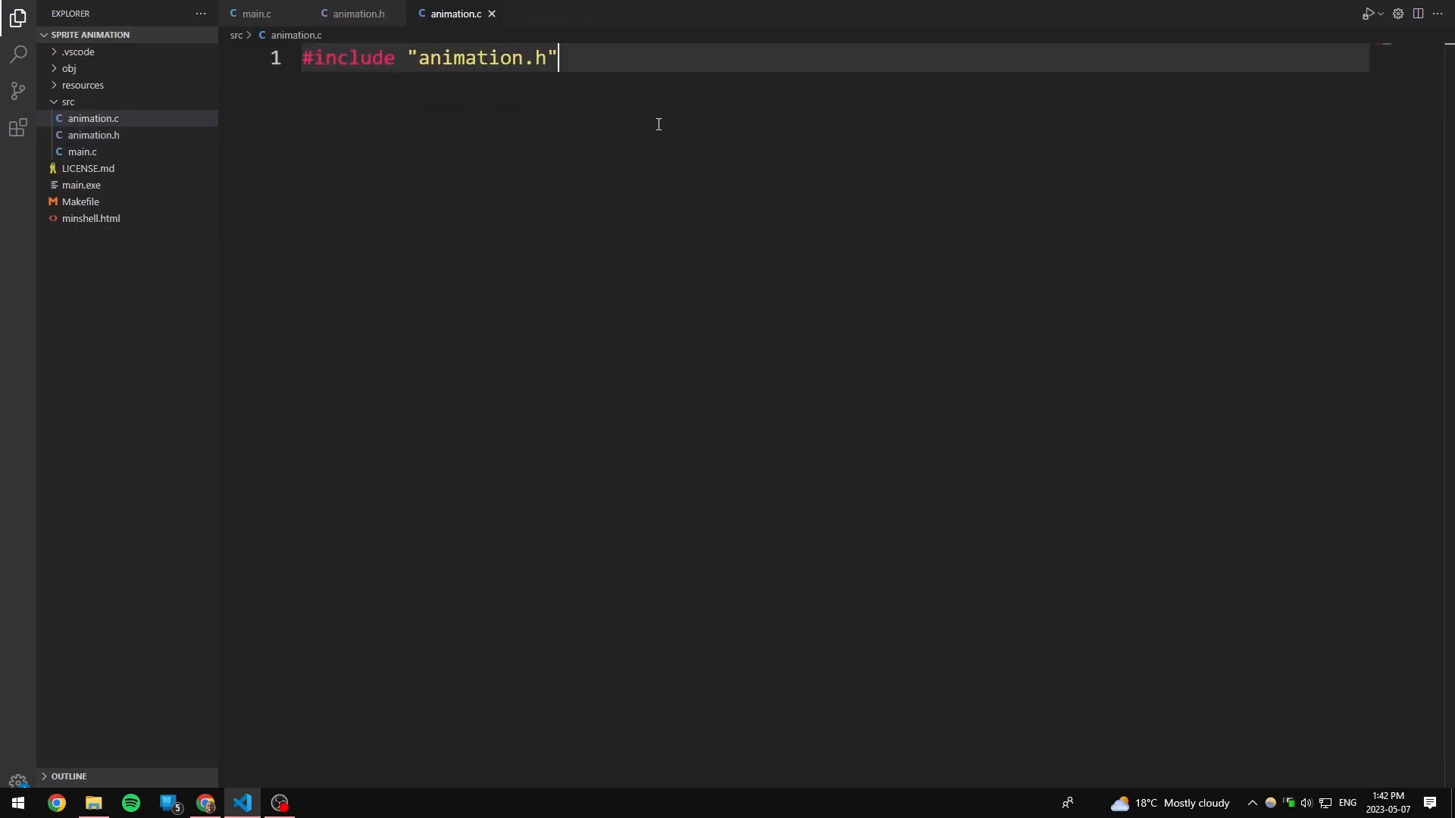
Call DrawTexturePro with animation.atlas, a source from animation.rectangles, dest, origin, rotation and tint
{"action": "type", "text": "("}
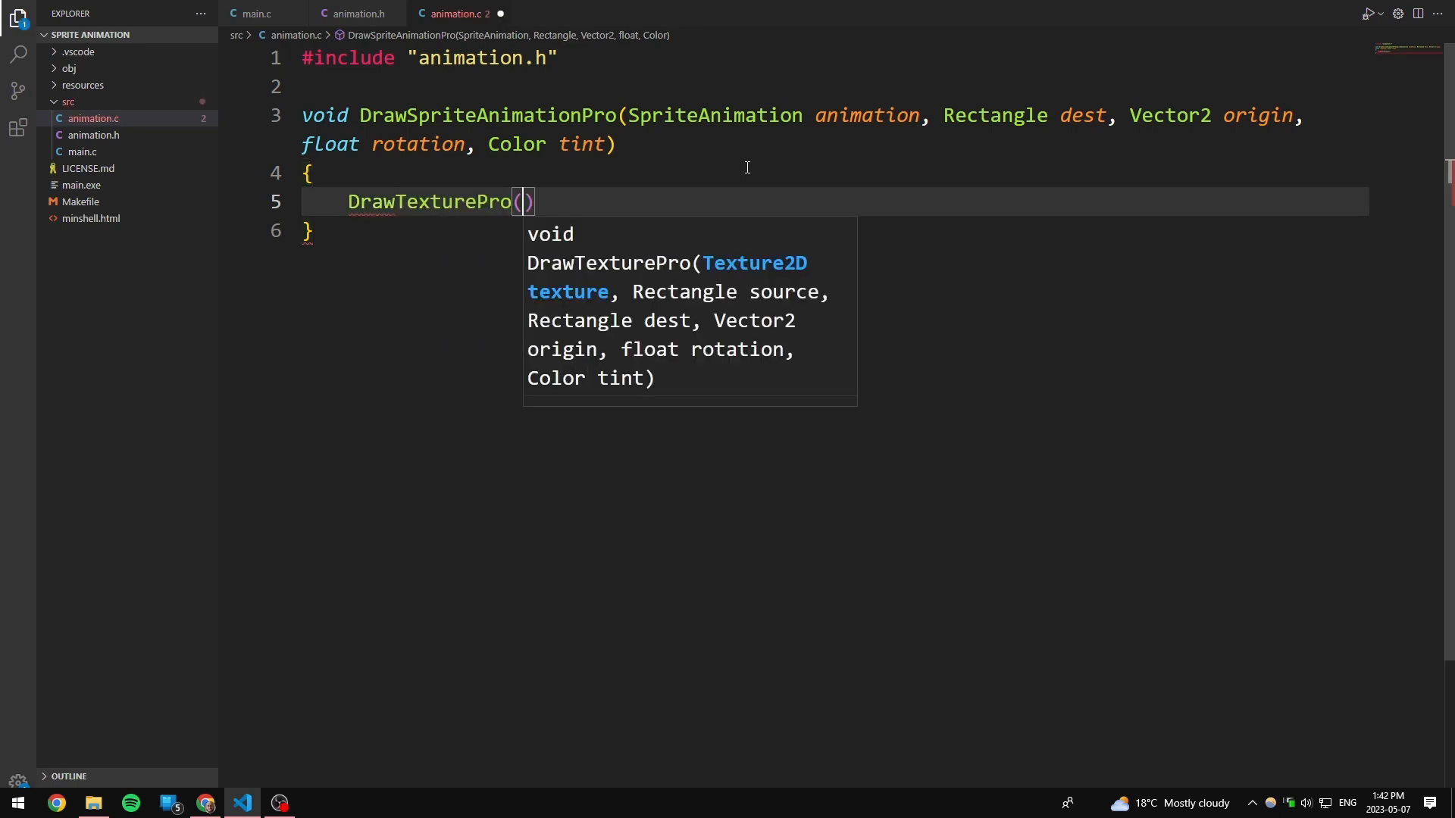
{"action": "key", "text": "Escape"}
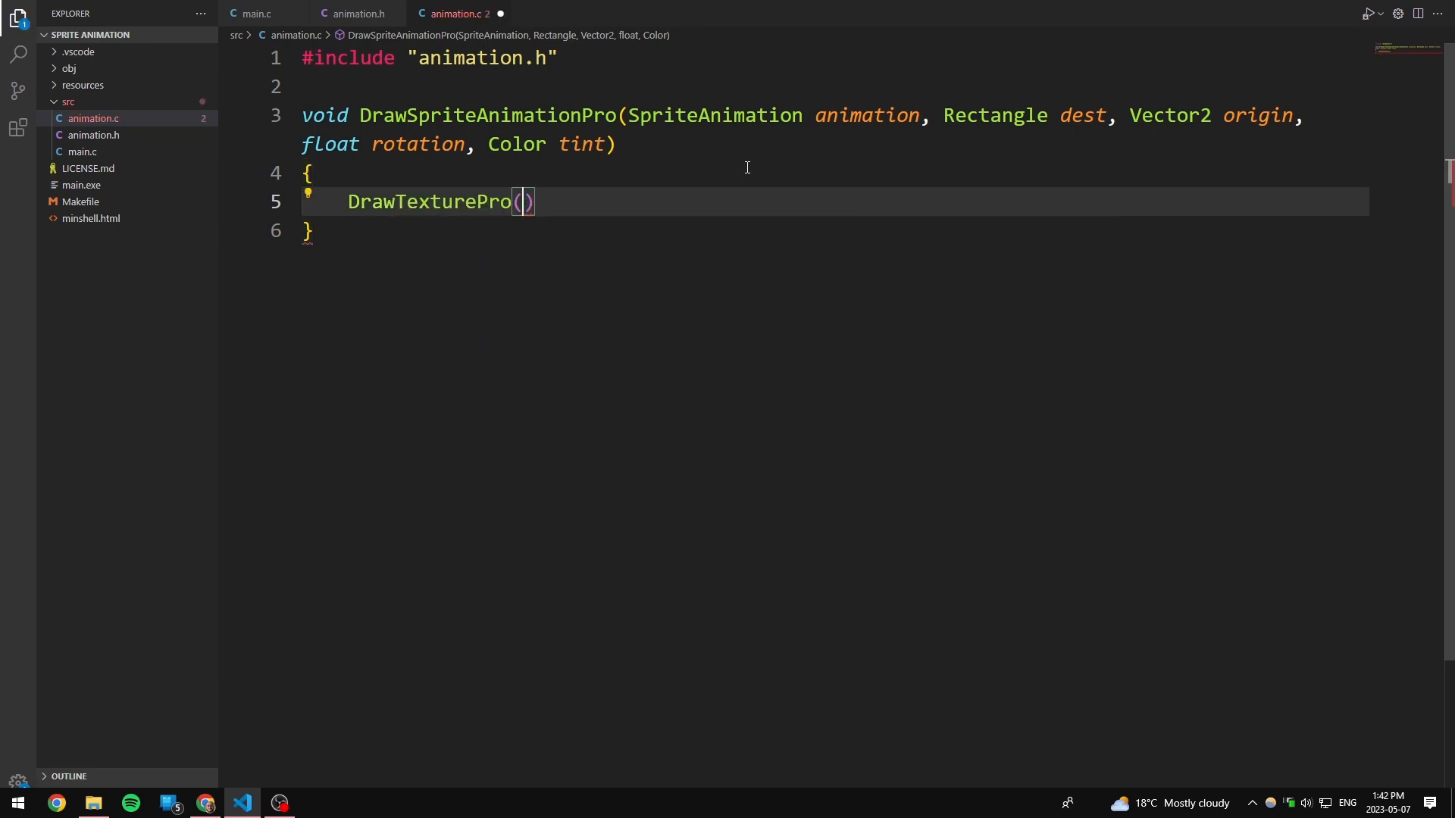
{"action": "type", "text": "animation.atlas,"}
{"action": "type", "text": "Rectangle source = ("}
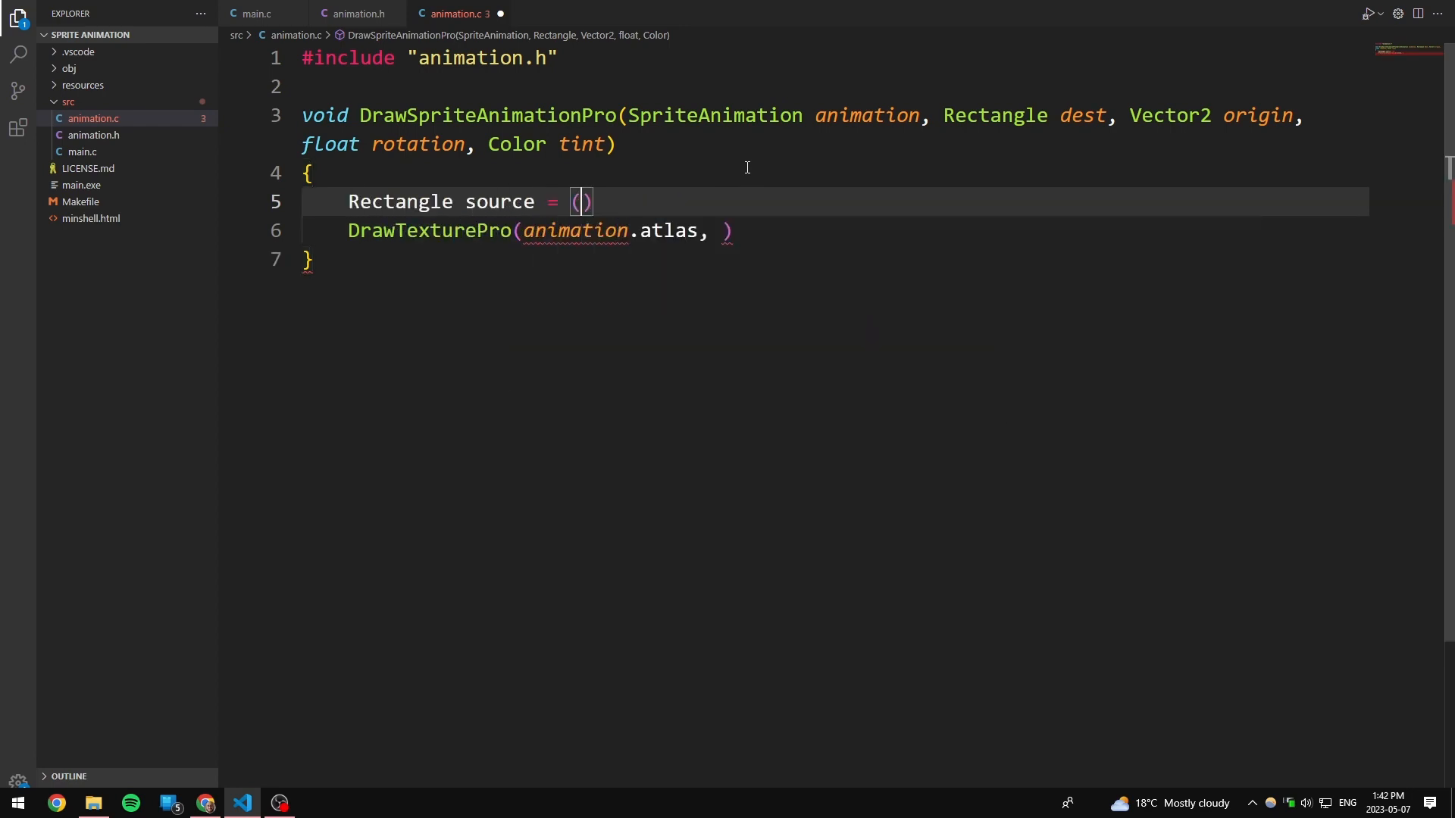
{"action": "type", "text": "source, dest, origin, to"}
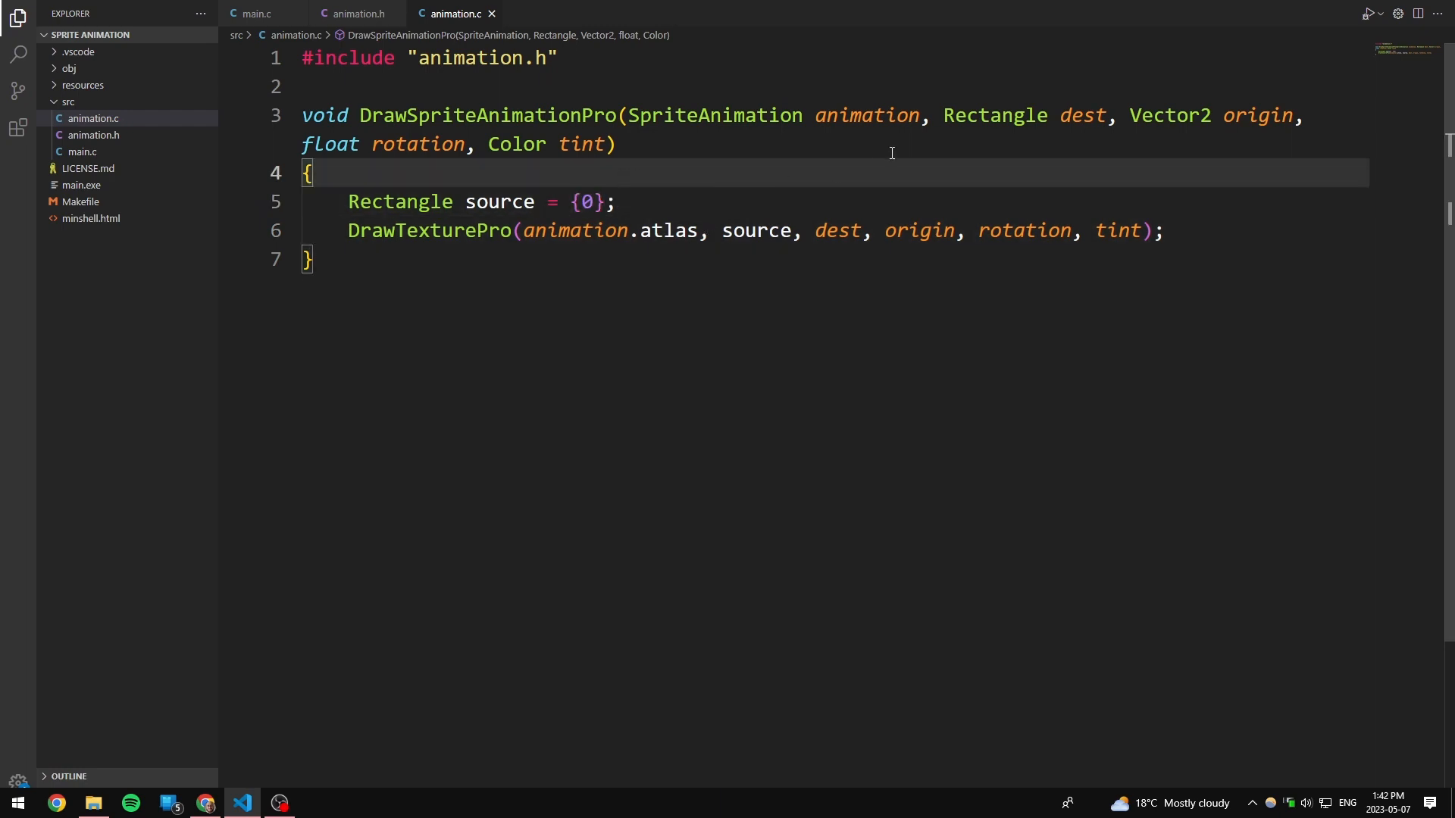
{"action": "type", "text": "animation.rectangles"}
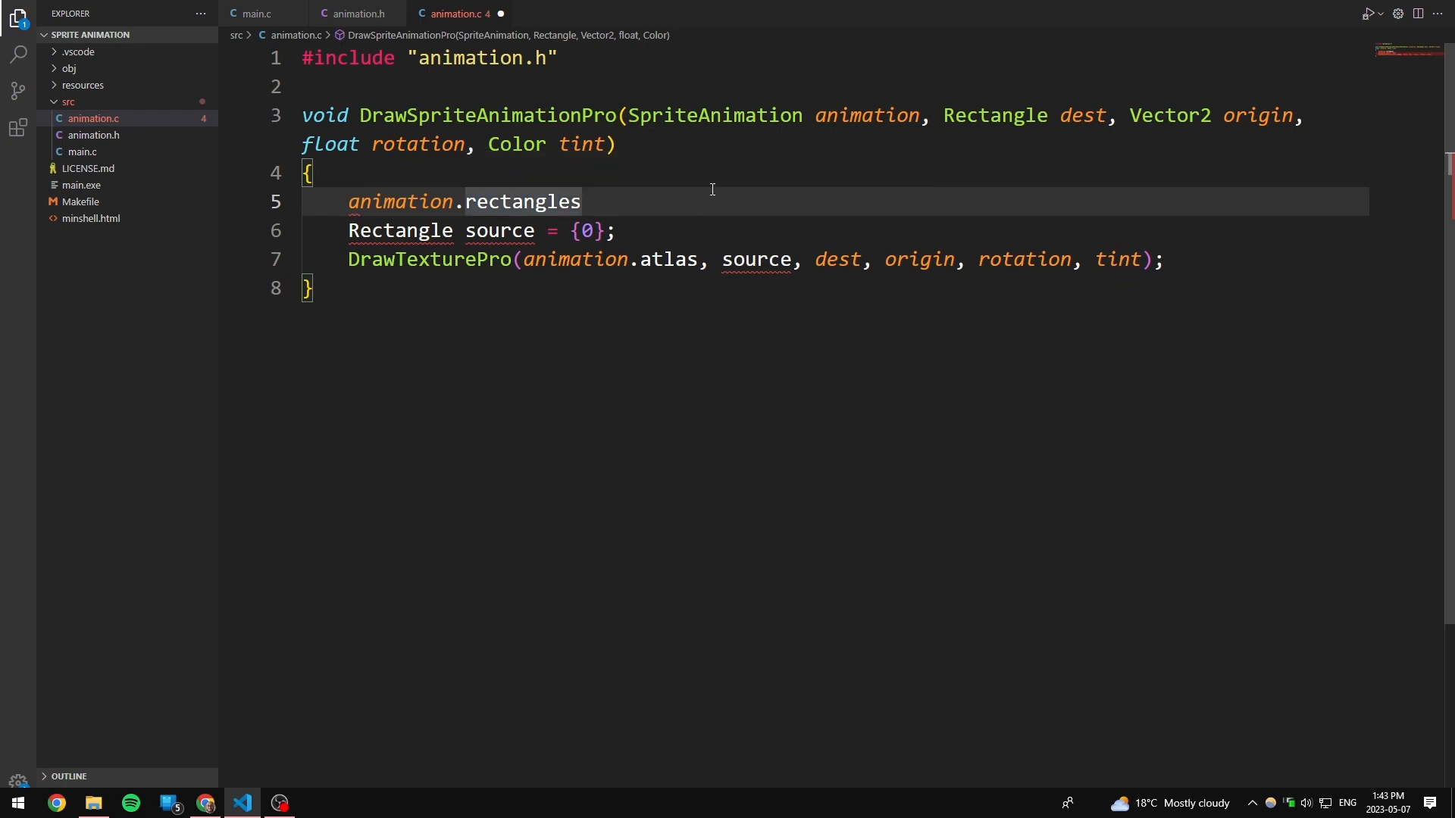
Compute index as GetTime() times animation.framesPerSecond modulo animation.rectanglesLength
{"action": "type", "text": "int id"}
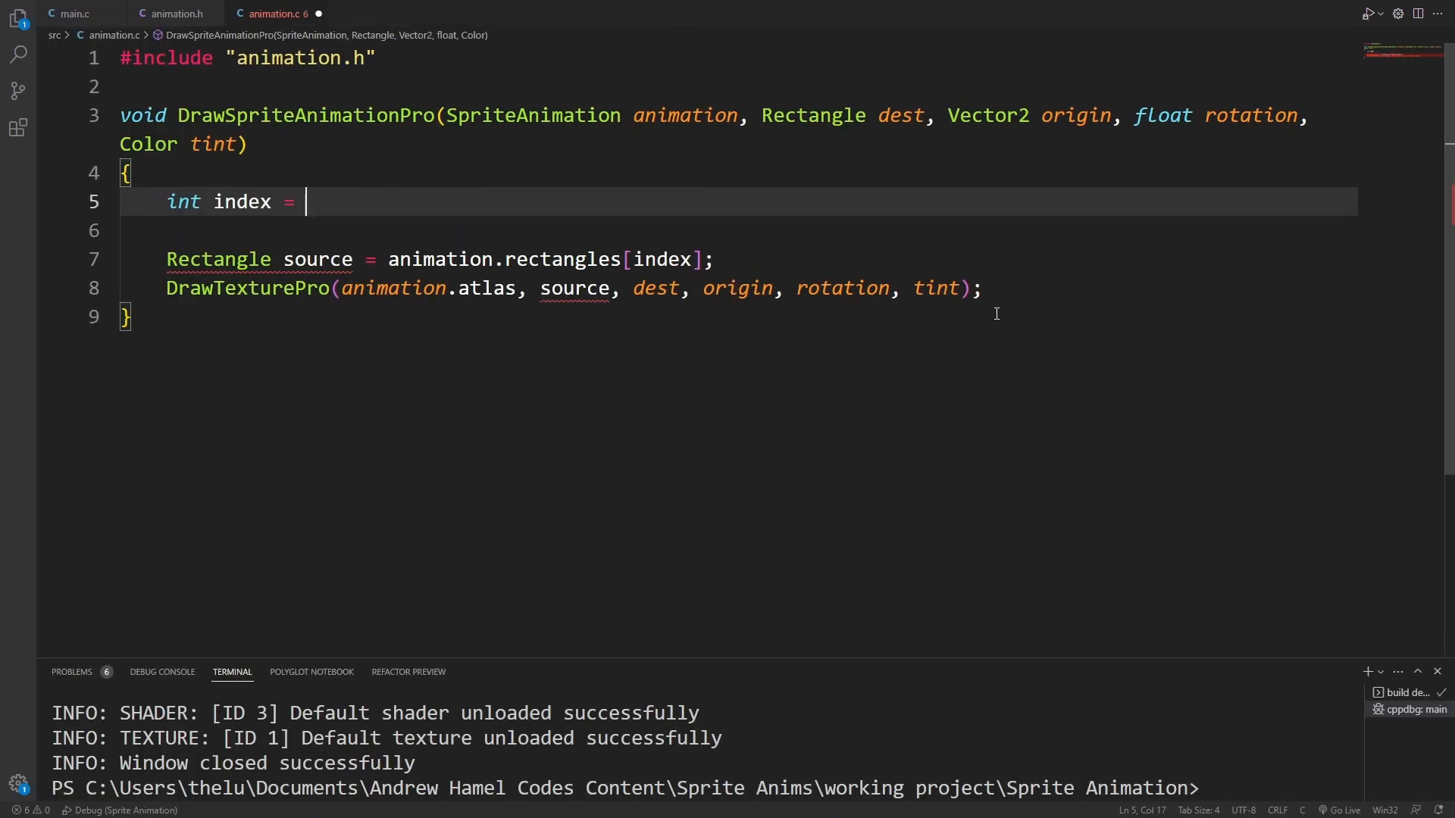
{"action": "type", "text": "GetTime()"}
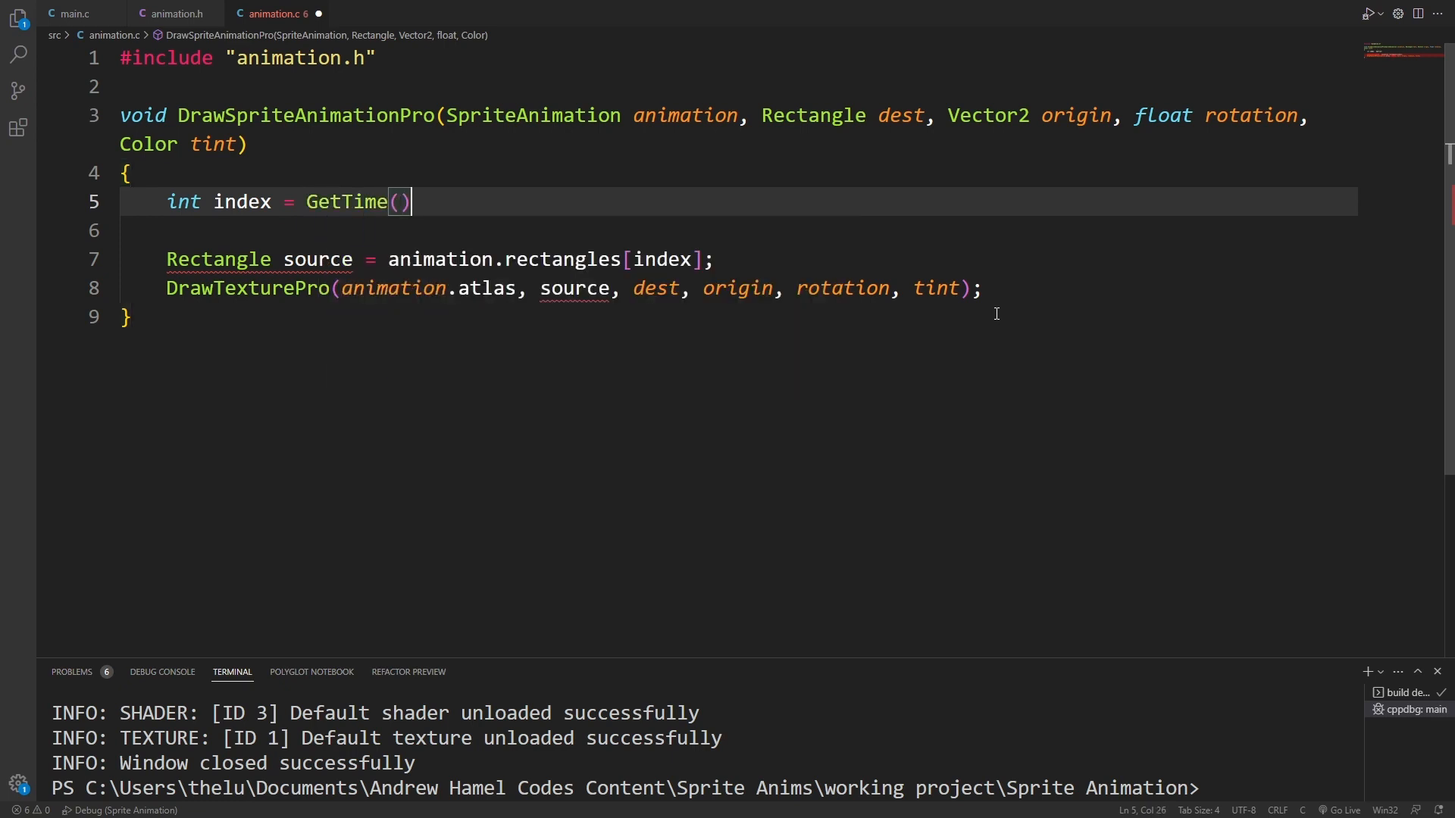
{"action": "type", "text": "* animation.framesPerSecond) %"}
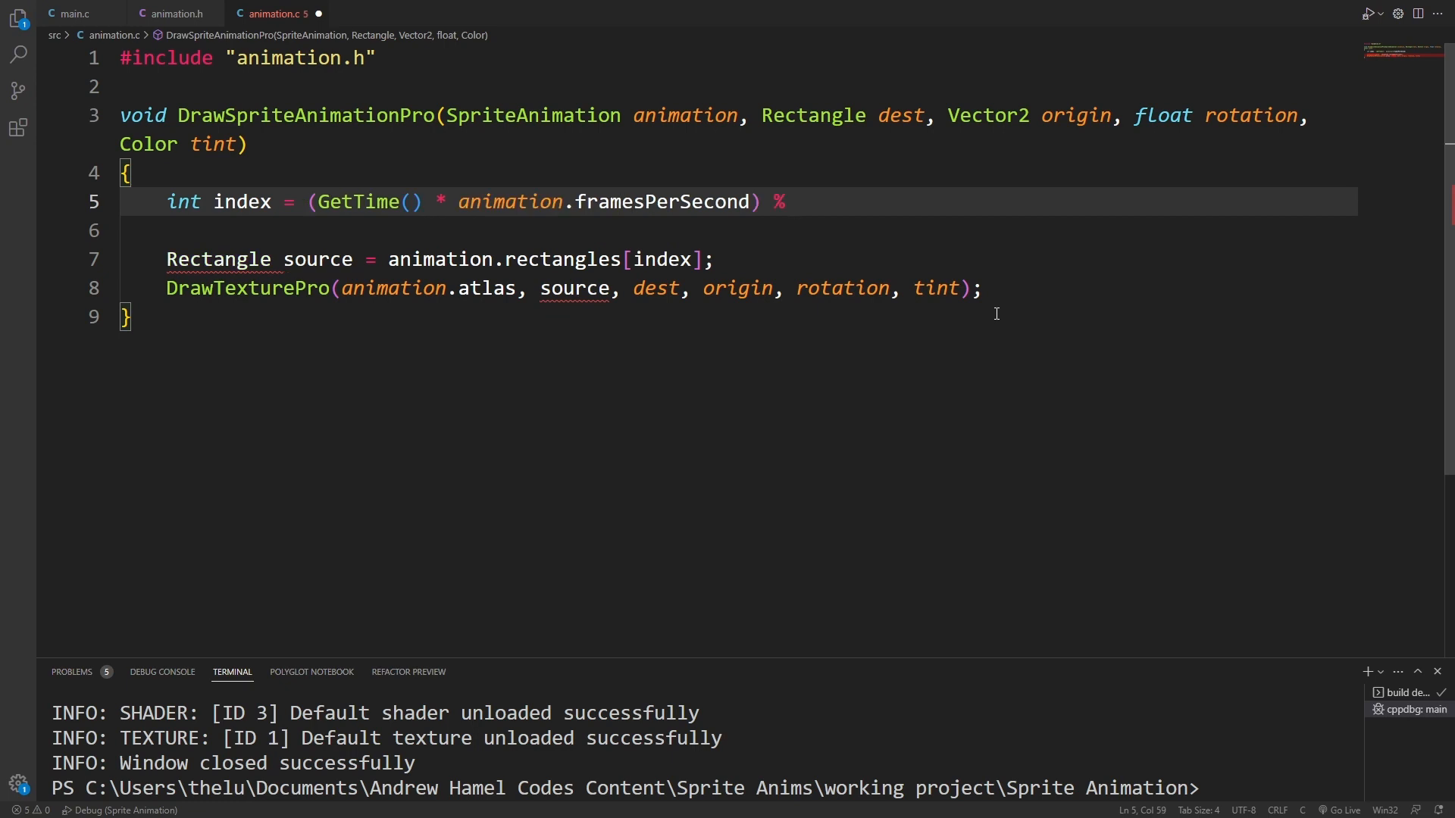
{"action": "type", "text": "animation.rectanglesLength;"}
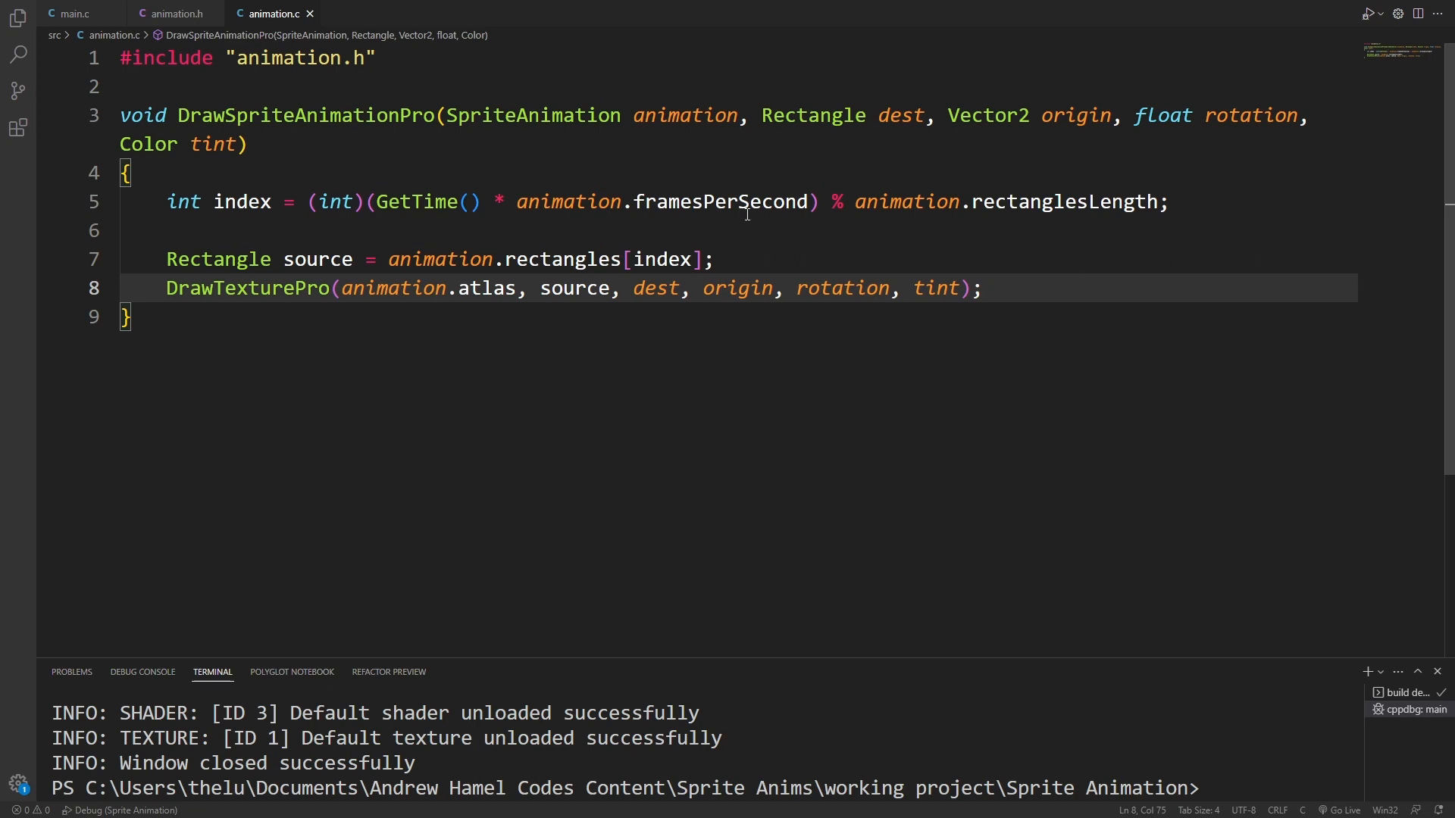
Declare SpriteAnimation CreateSpriteAnimation(Texture2D atlas, int framesPerSecond, Rectangle rectangles...) in animation.h
{"action": "left_click", "coordinate": [174, 13]}
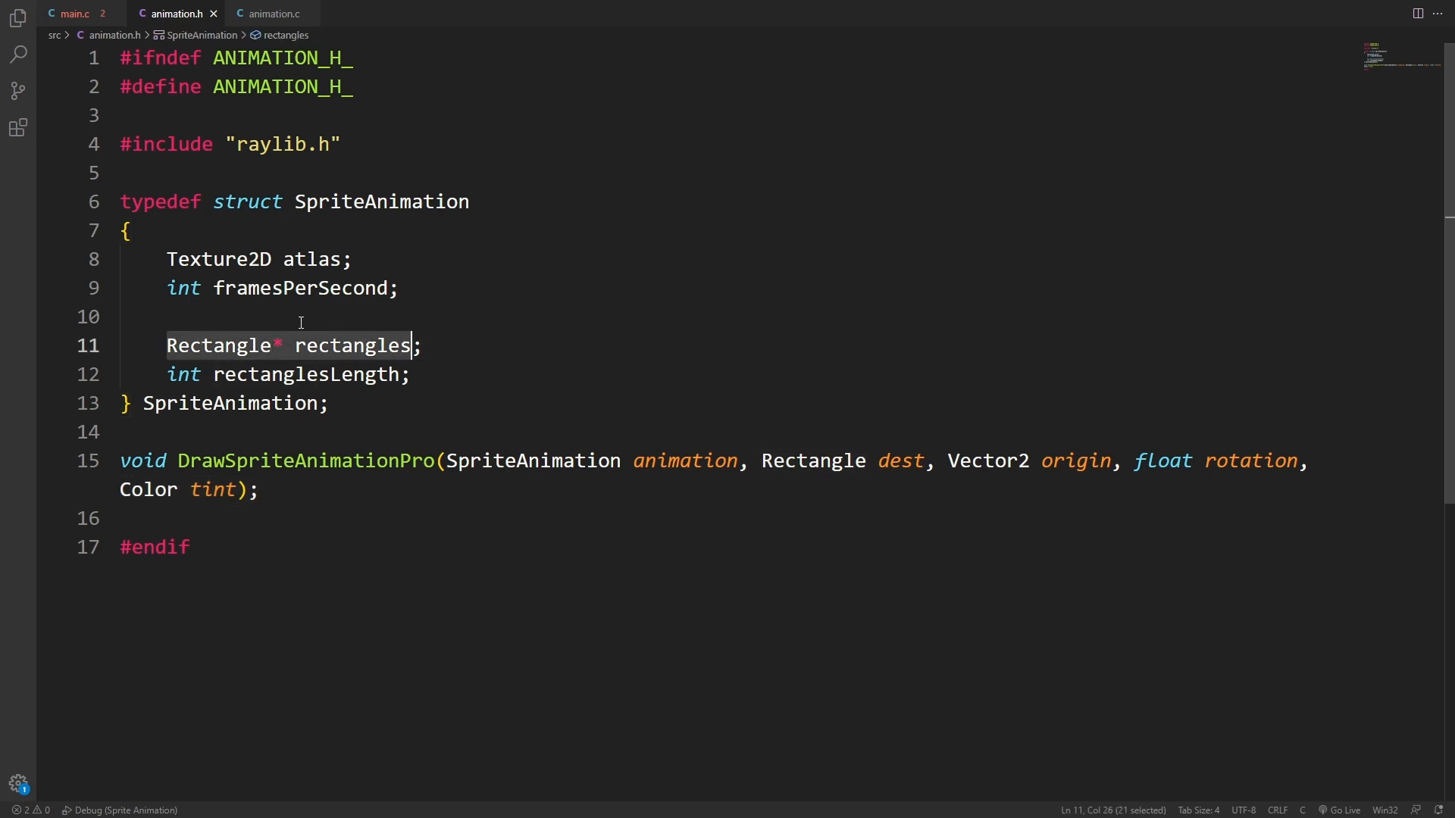
{"action": "mouse_move", "coordinate": [263, 404]}
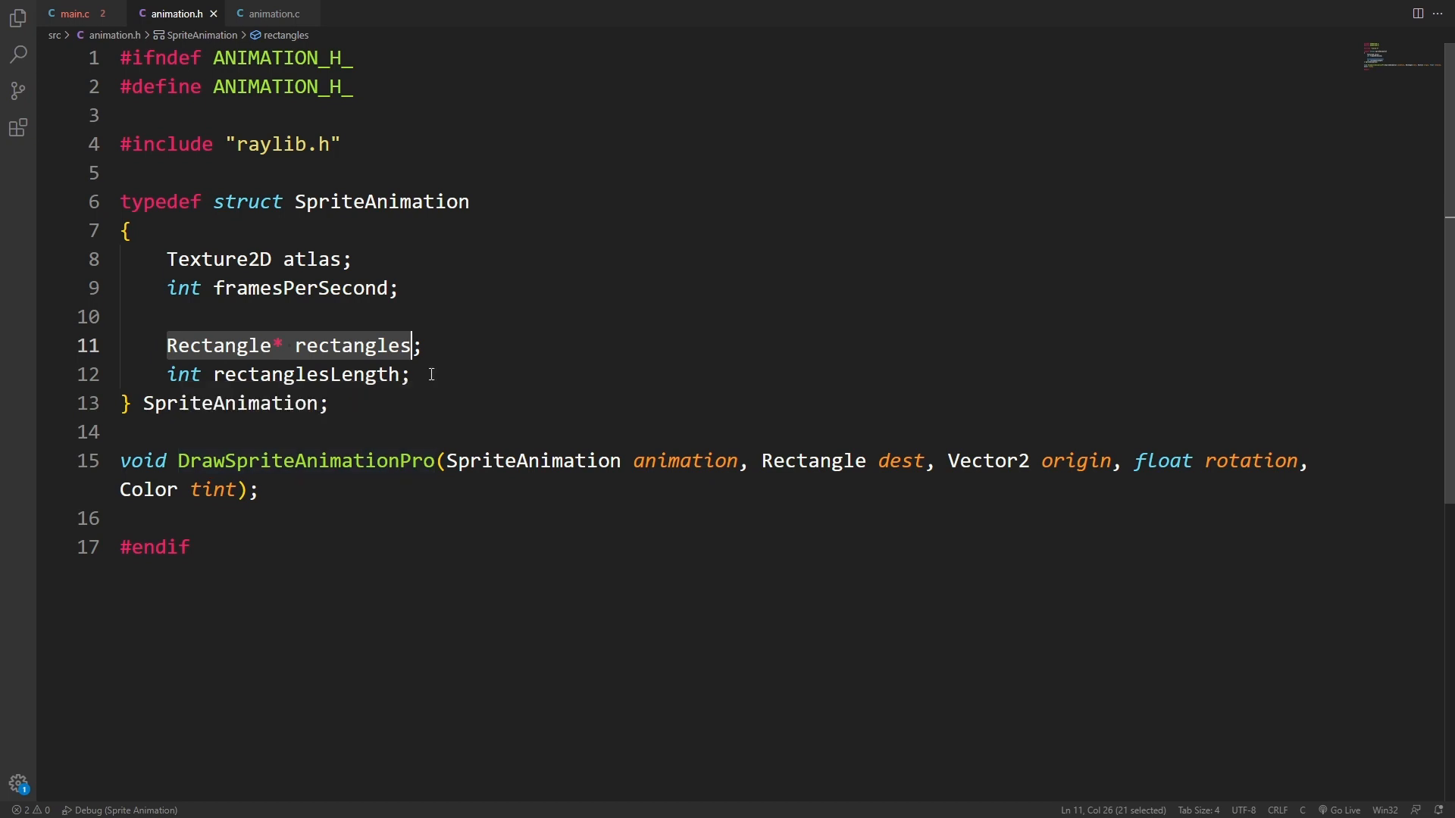
{"action": "key", "text": "enter"}
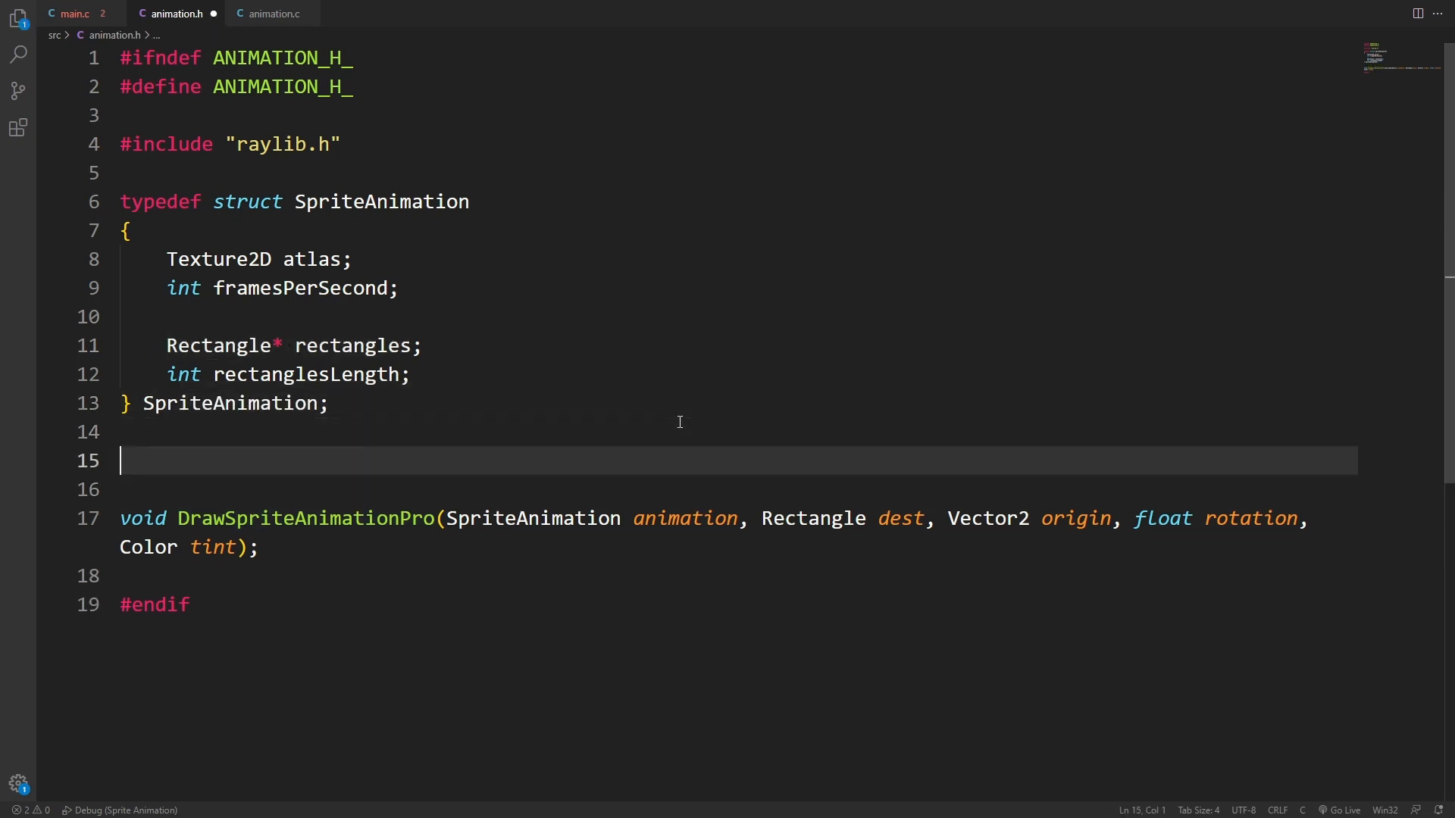
{"action": "type", "text": "SpriteAnimation CreateSpriteAnimation("}
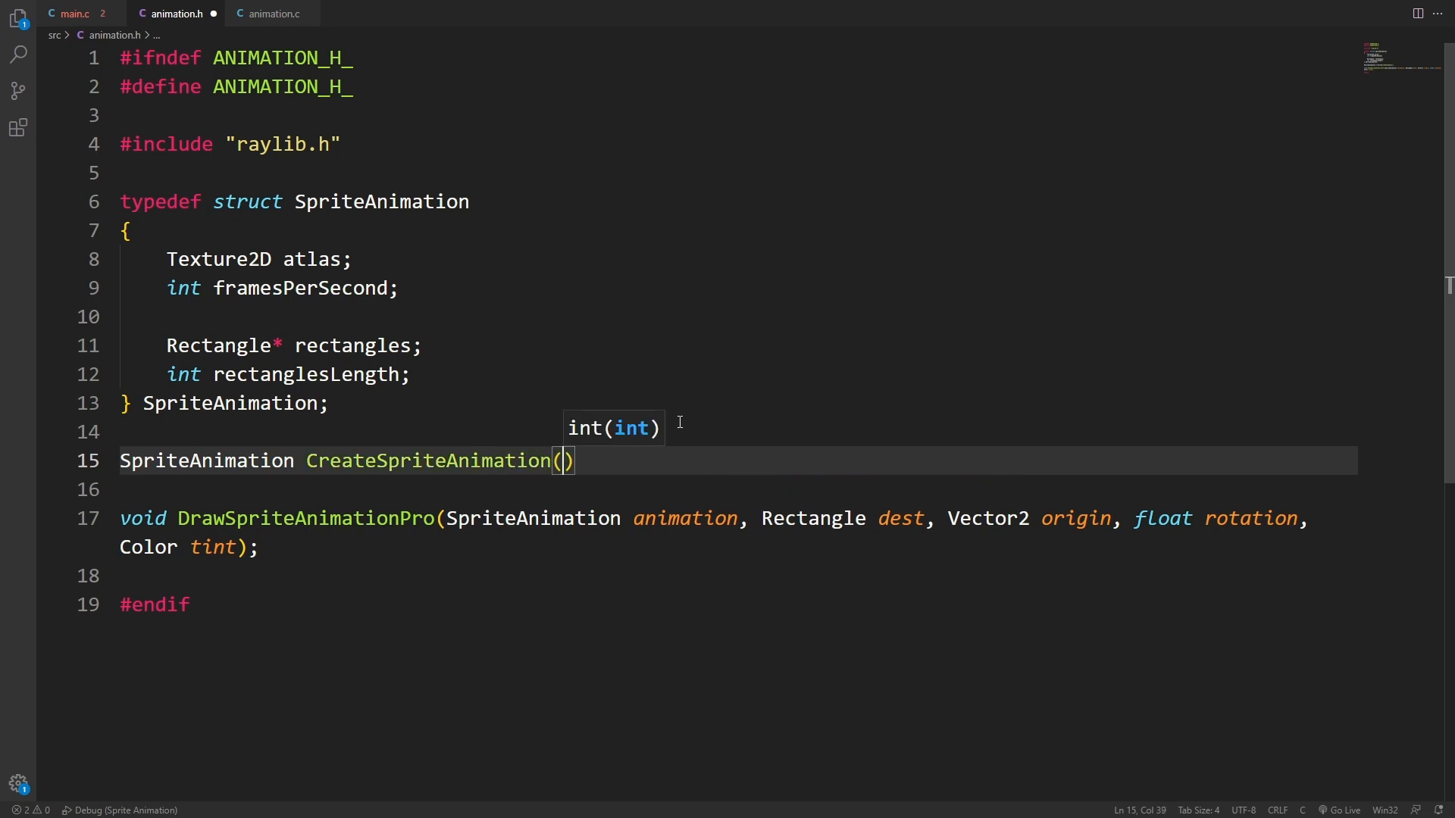
{"action": "type", "text": "Texture2D atlas, int fram"}
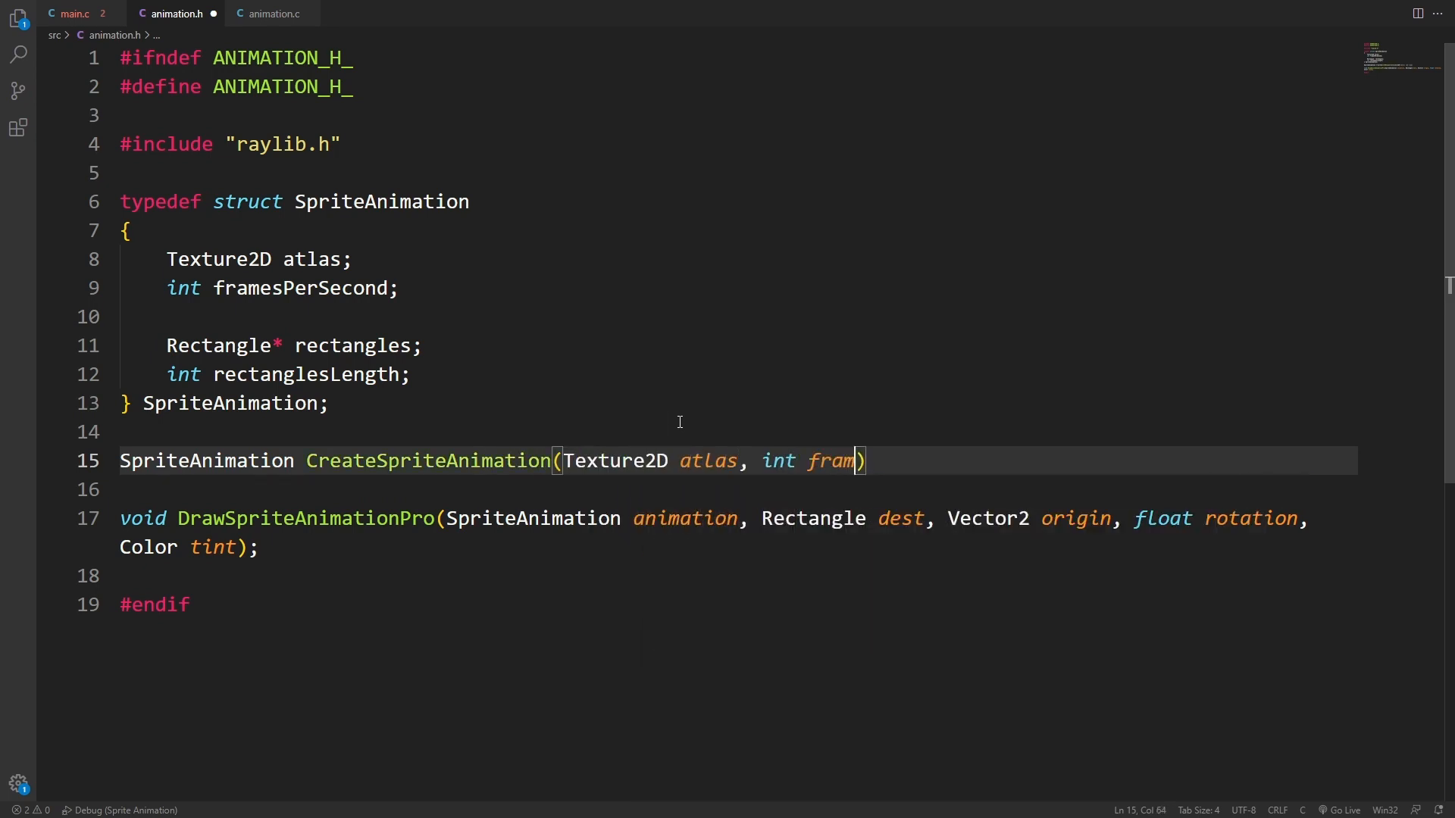
{"action": "type", "text": "esPerSecond,"}
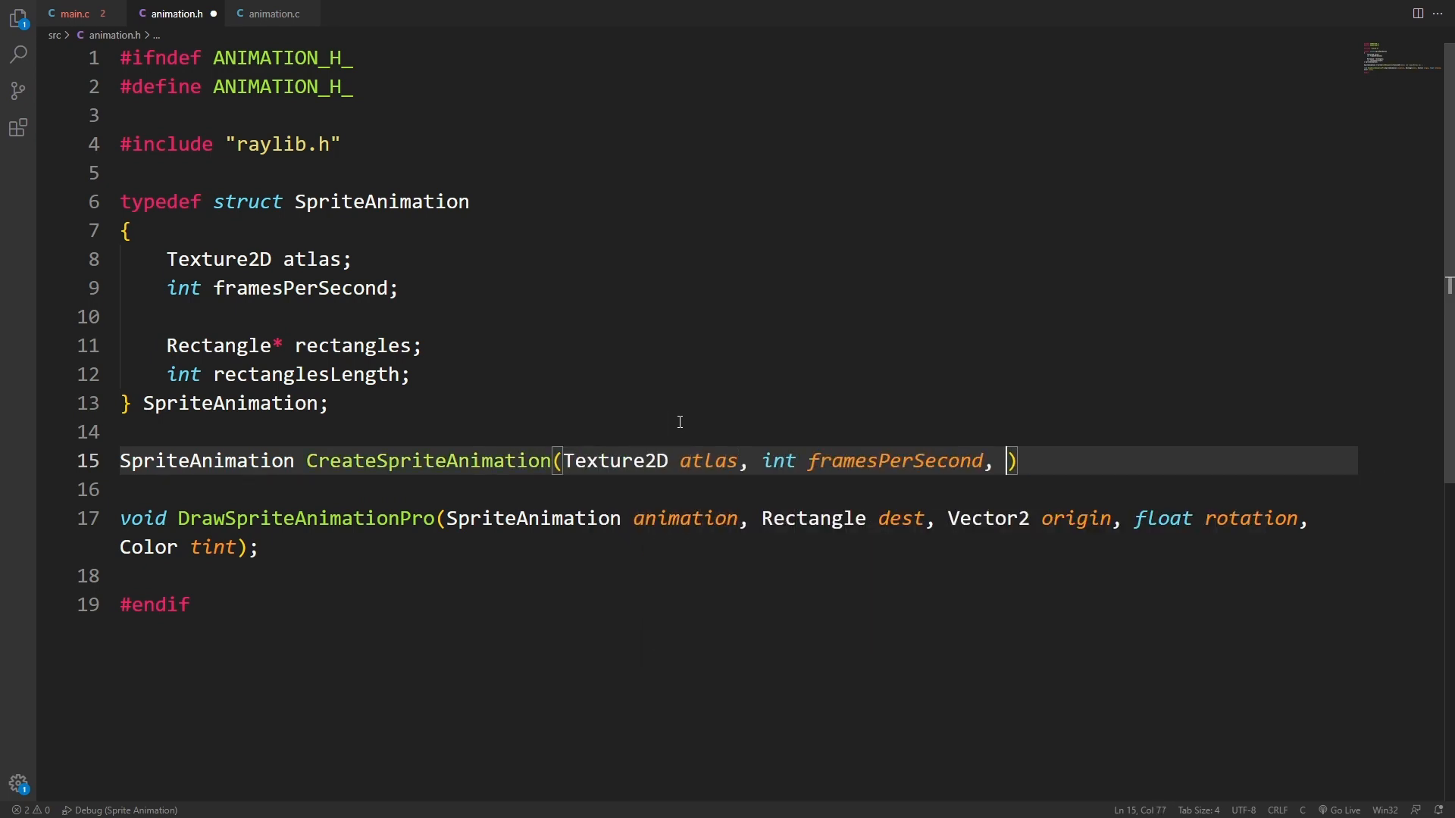
{"action": "type", "text": "Rectangle rectangles[], int length"}
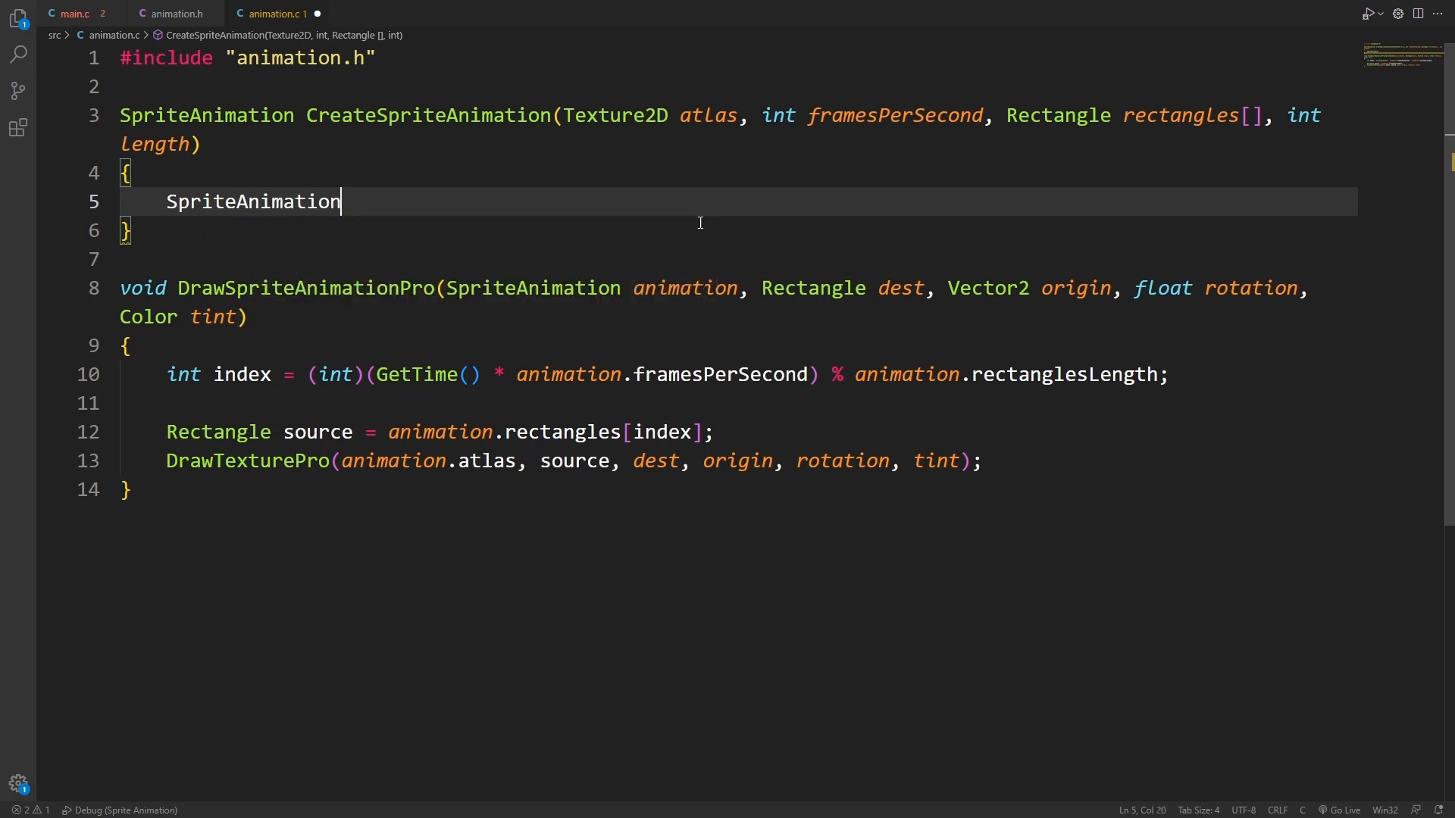
Build spriteAnimation with designated initializers and malloc a Rectangle* mem of length rectangles
{"action": "type", "text": "spriteAnimation ="}
{"action": "type", "text": "return spriteAnimation;"}
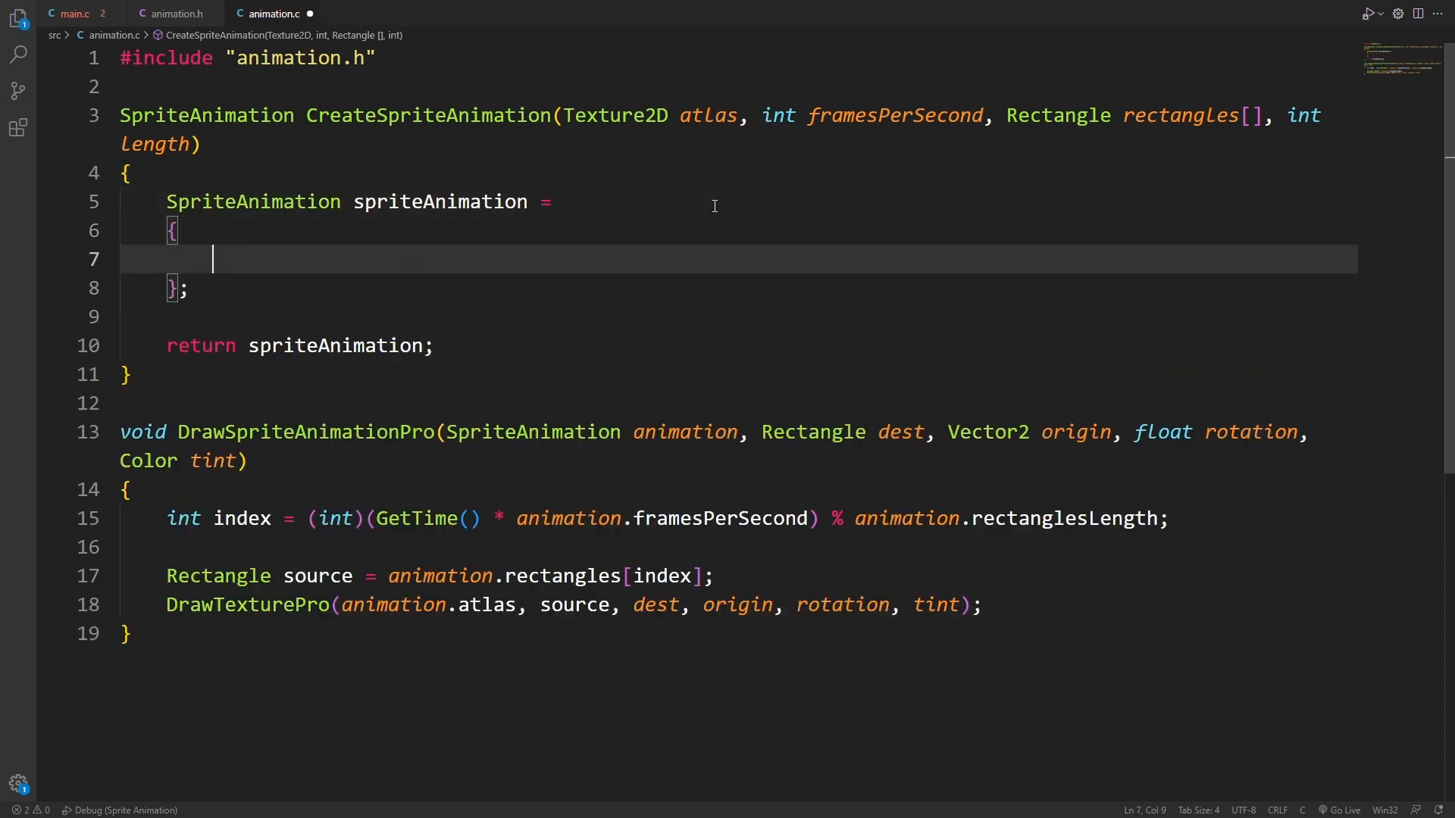
{"action": "type", "text": ".atlas = te"}
{"action": "type", "text": "#include <stdlib.h>"}
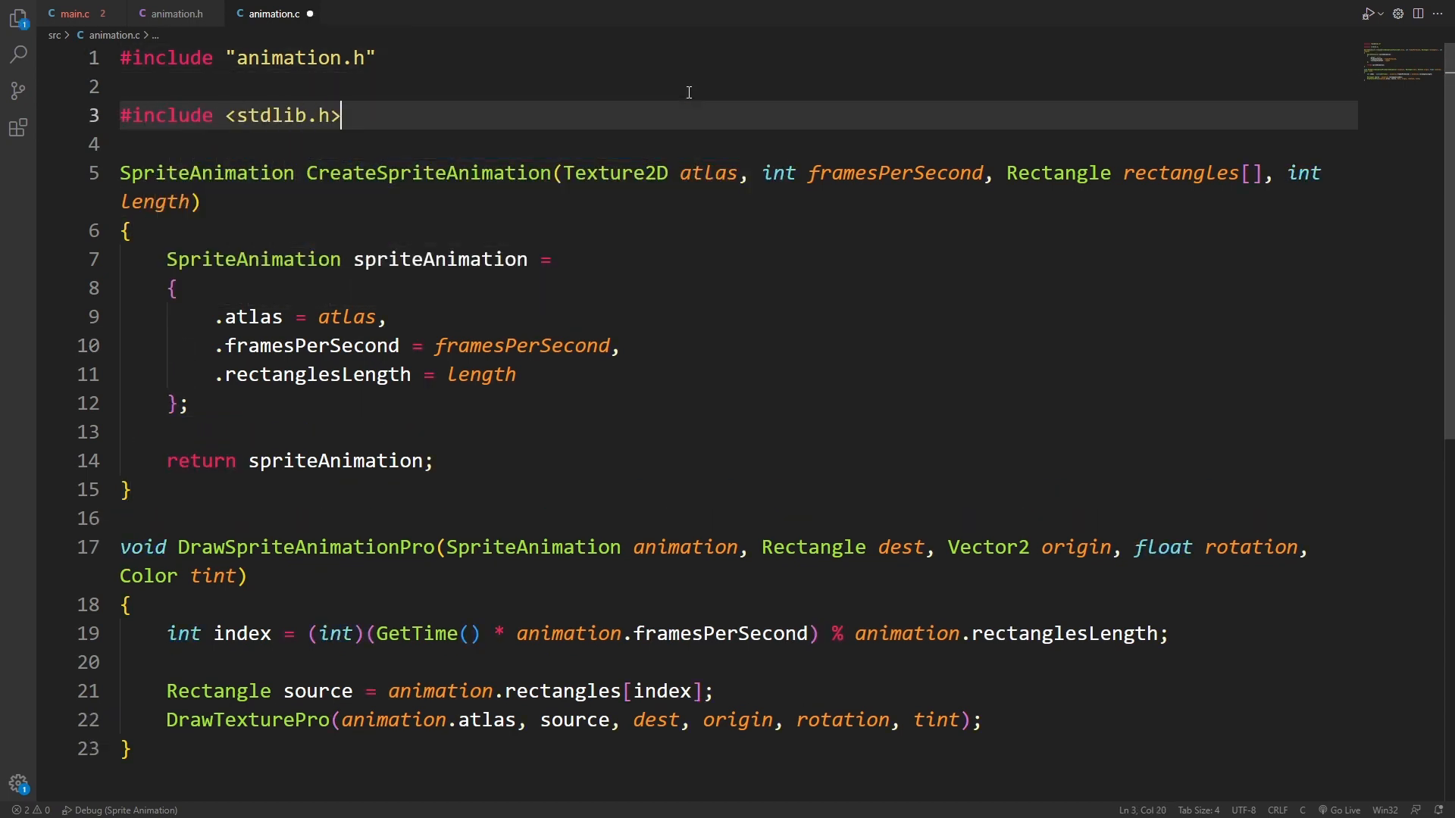
{"action": "key", "text": "Enter"}
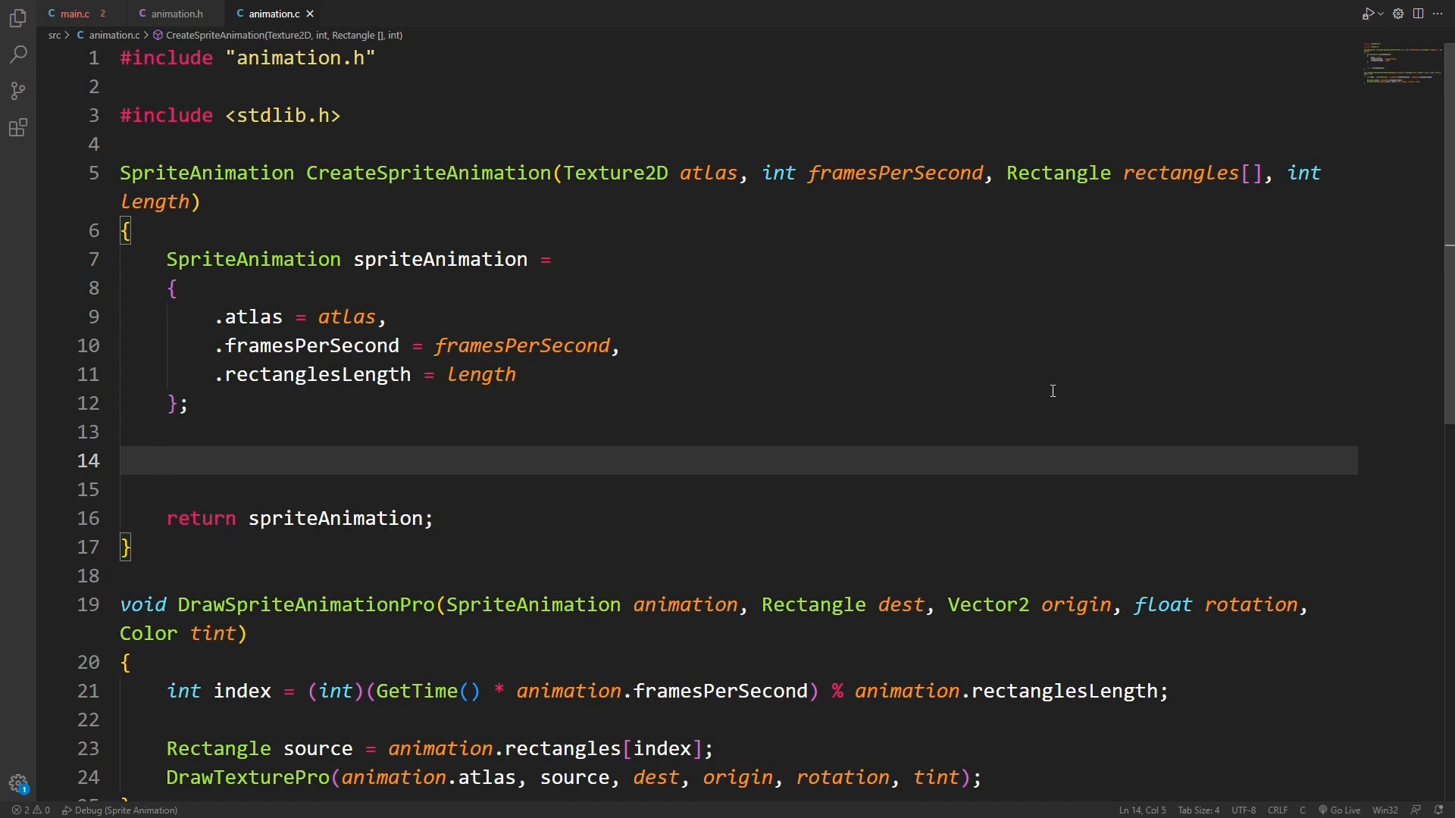
{"action": "type", "text": "Rectangle*"}
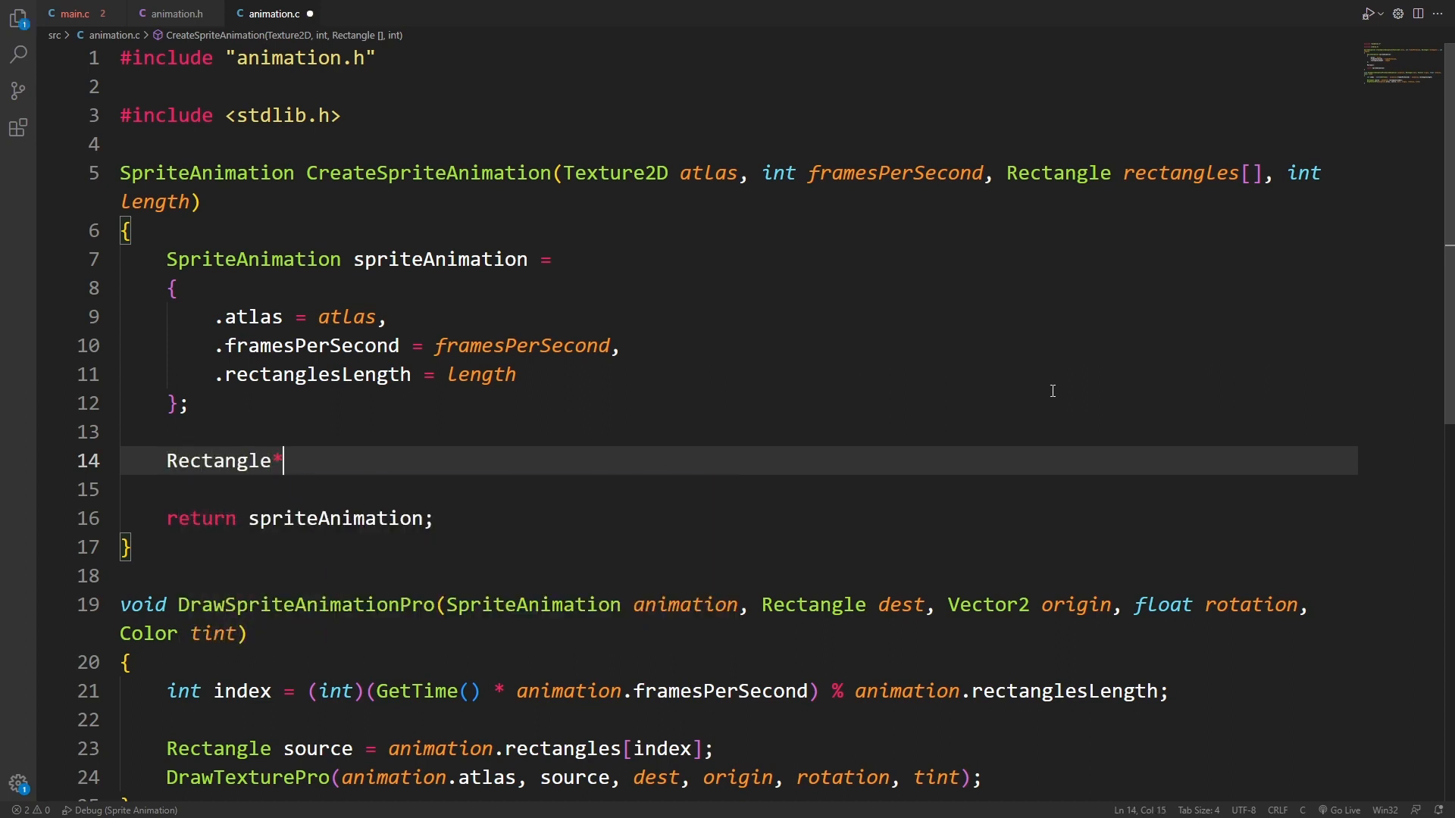
{"action": "type", "text": "mem = (R"}
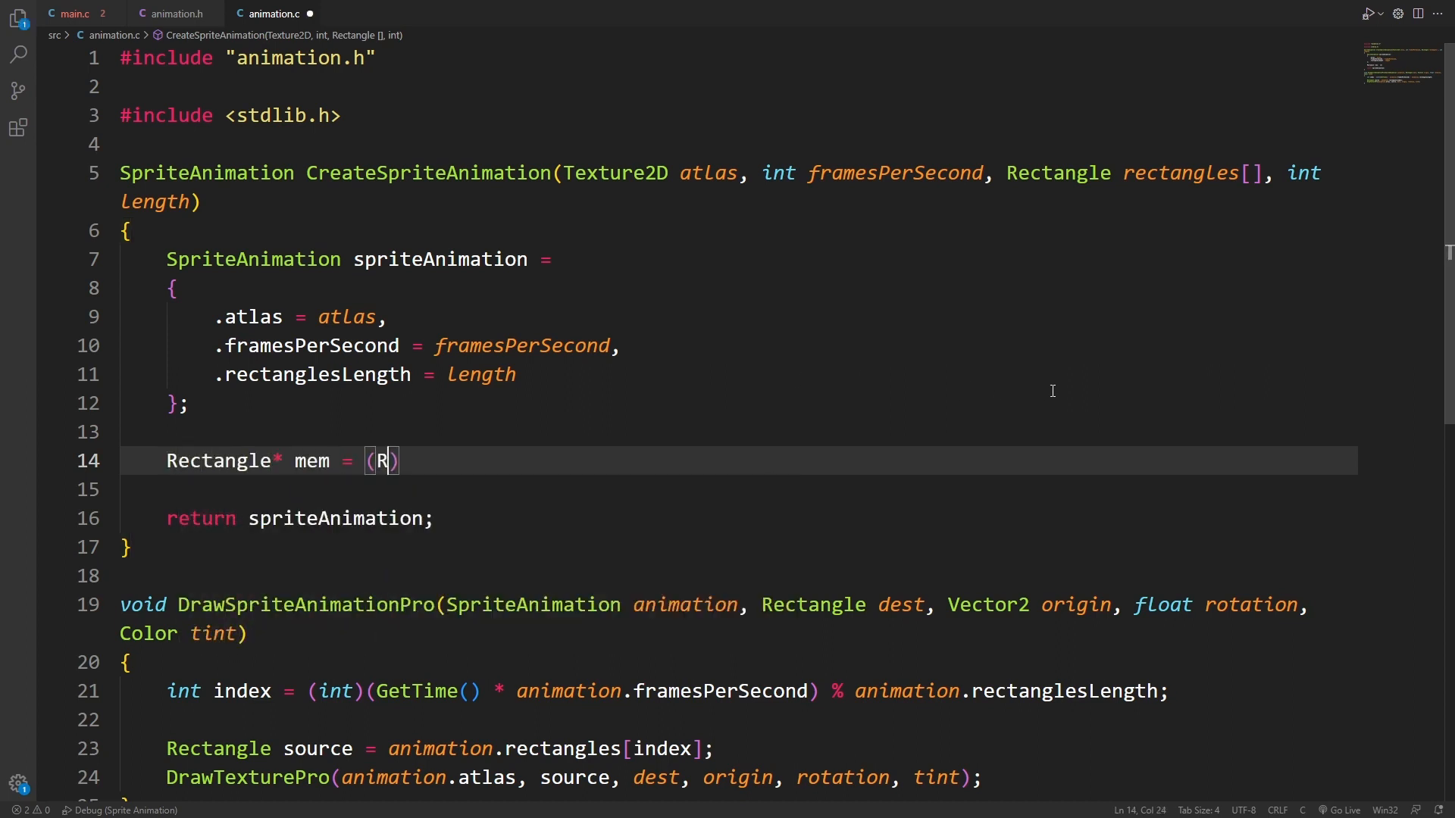
{"action": "type", "text": "ectangle*"}
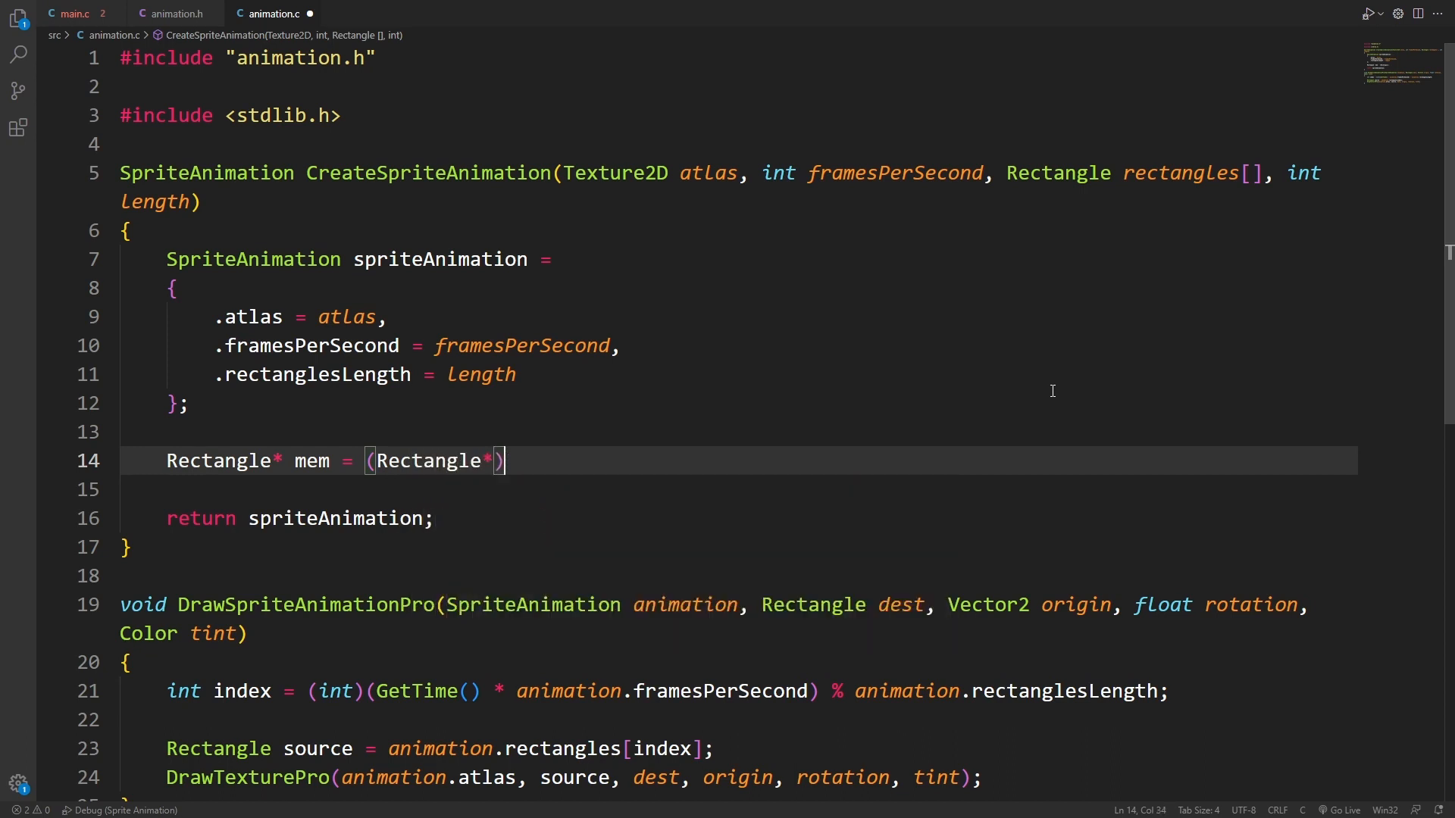
{"action": "type", "text": "malloc("}
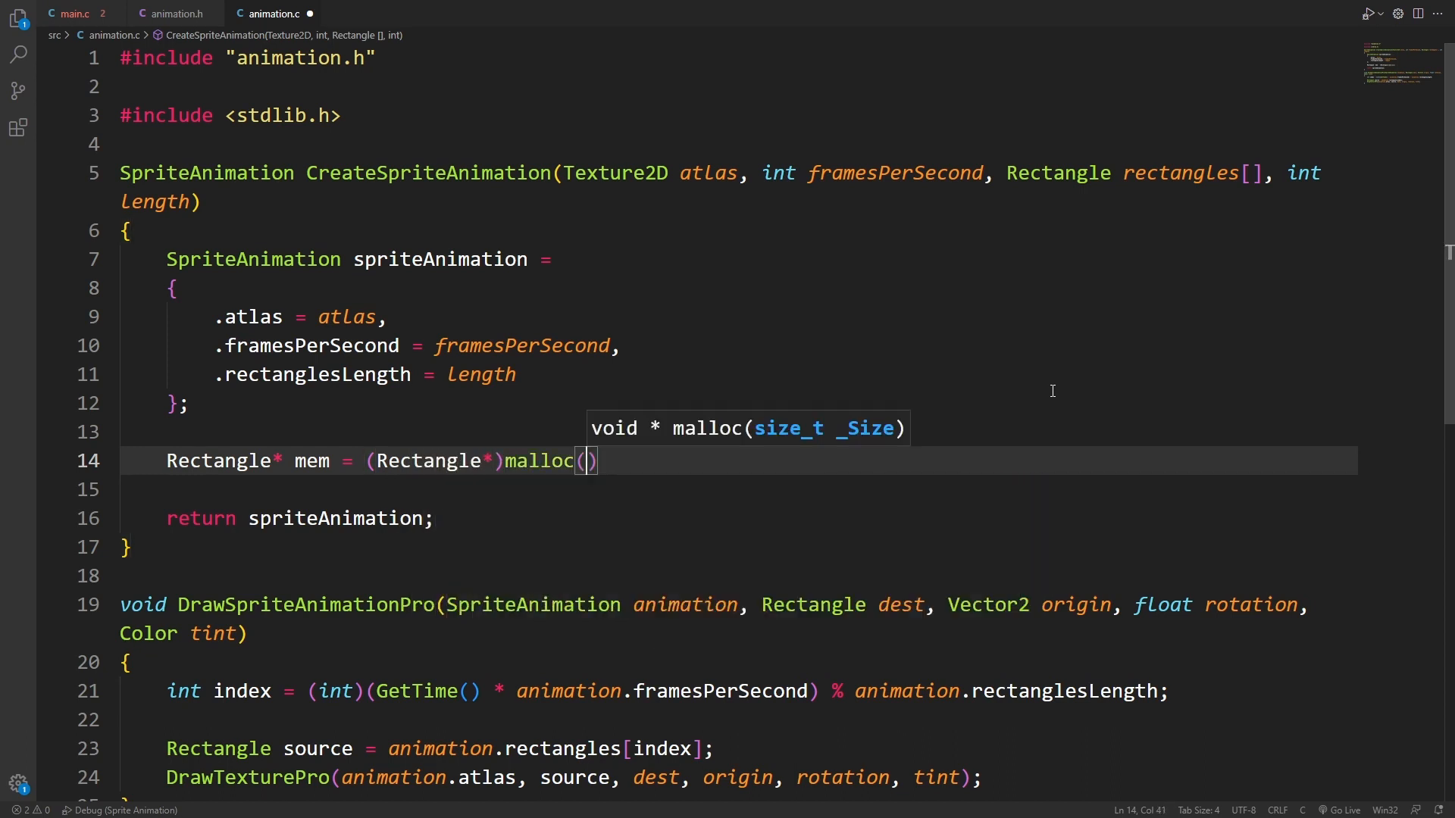
{"action": "type", "text": "sizeof(Rectang"}
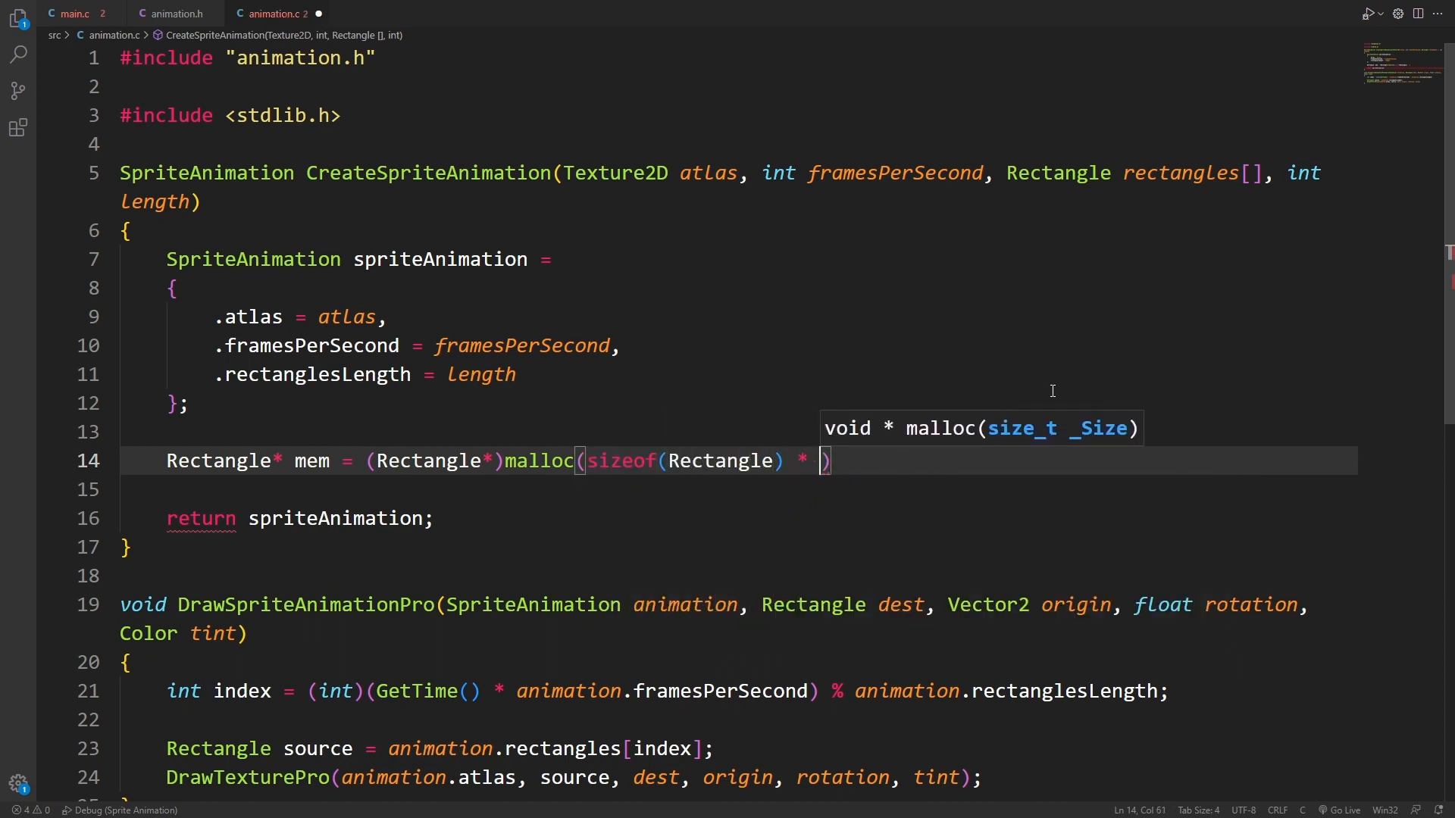
{"action": "type", "text": "length);"}
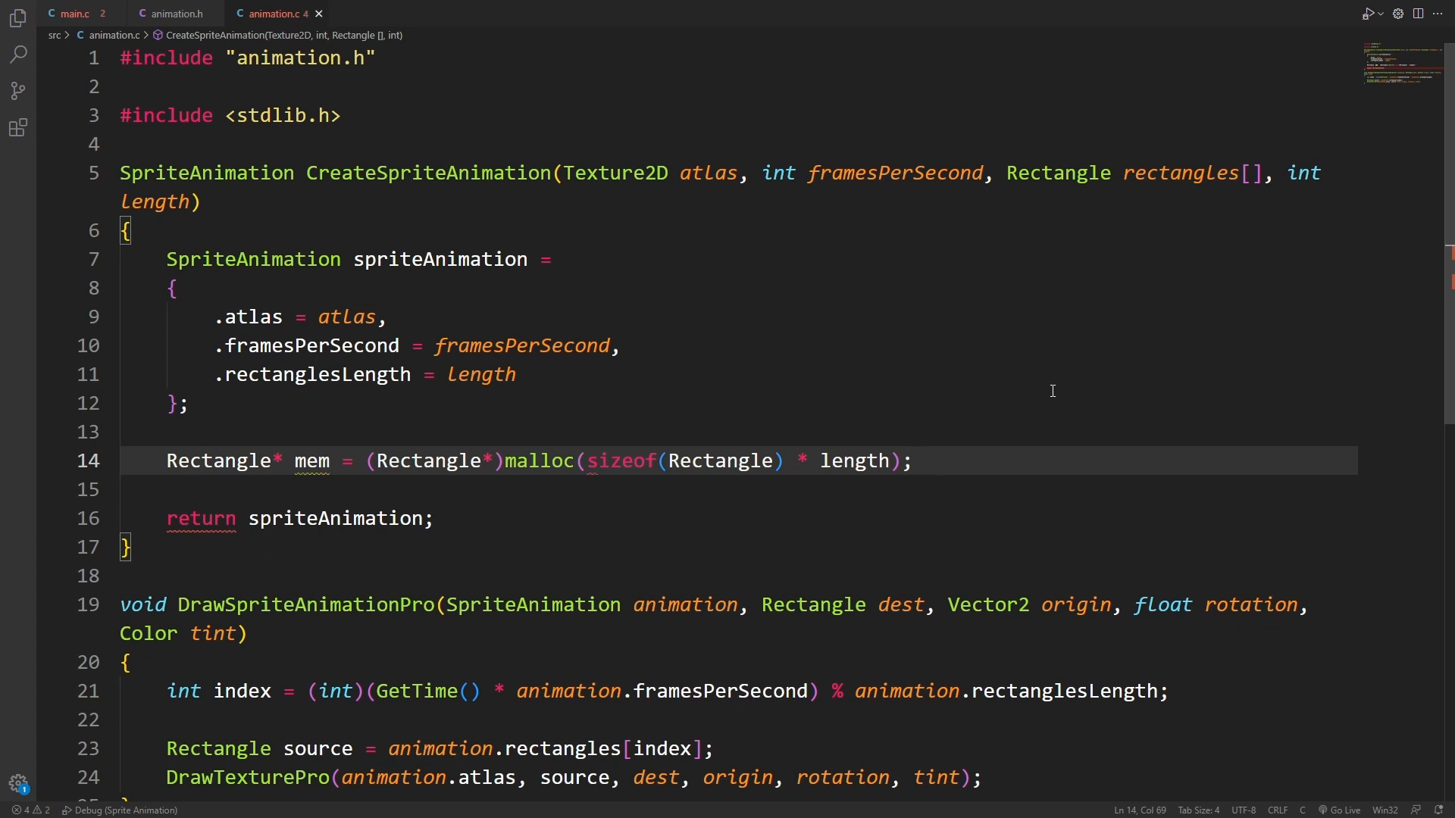
On NULL mem, TraceLog 'No memory for CreateSpriteAnimation', set rectangles NULL and return spriteAnimation
{"action": "type", "text": "if (mem == NULL)"}
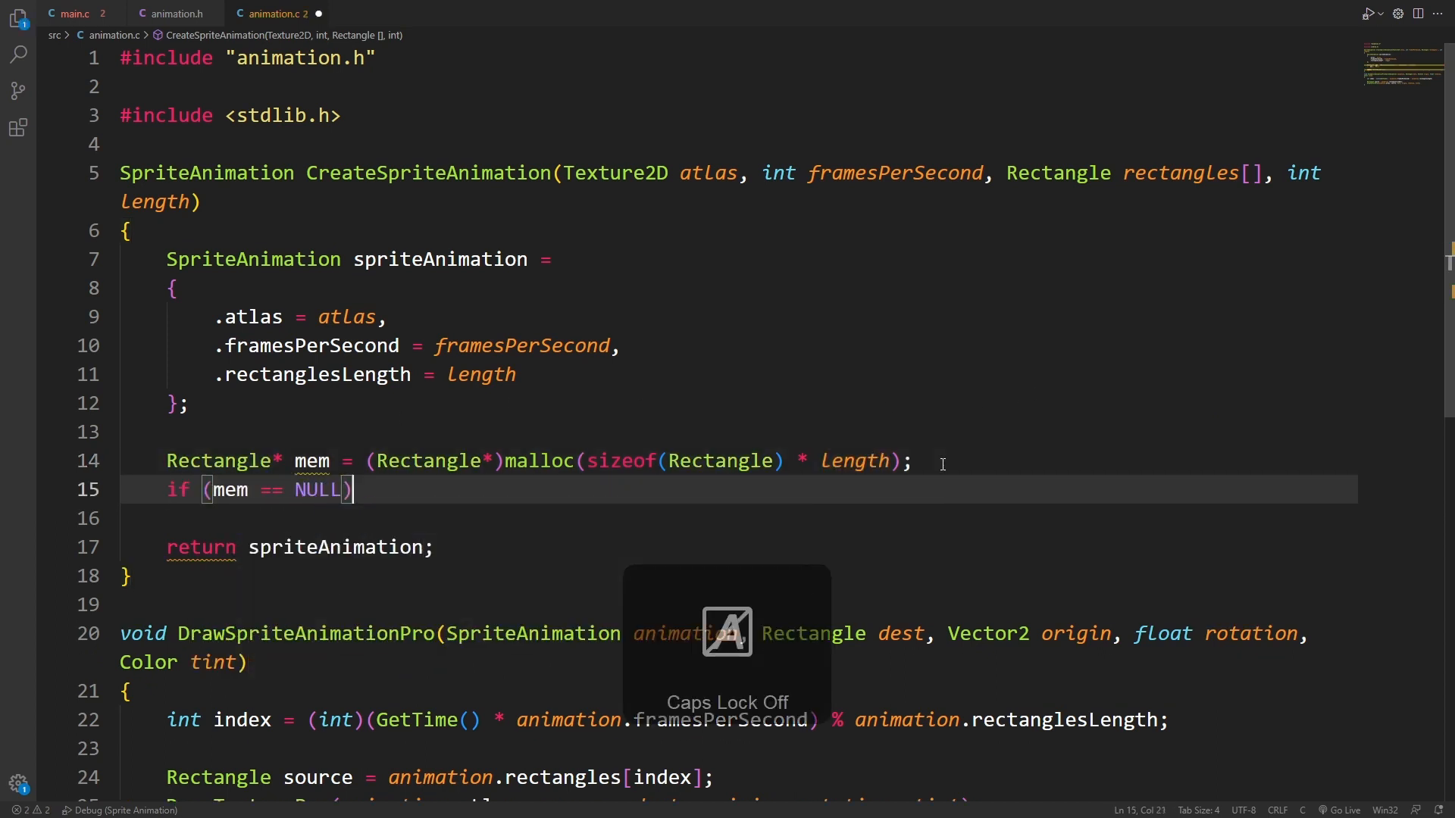
{"action": "type", "text": "{"}
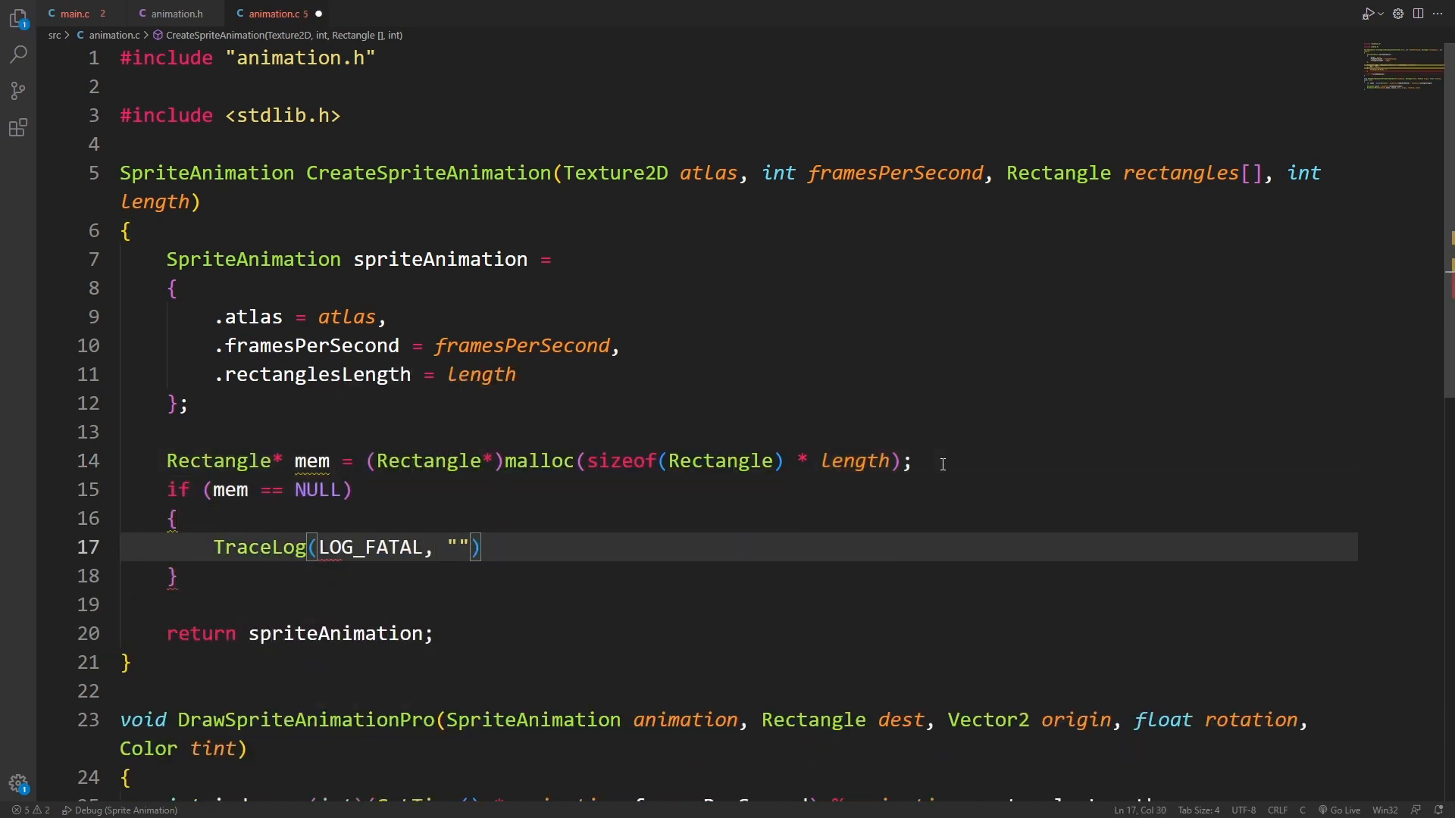
{"action": "type", "text": "No memory"}
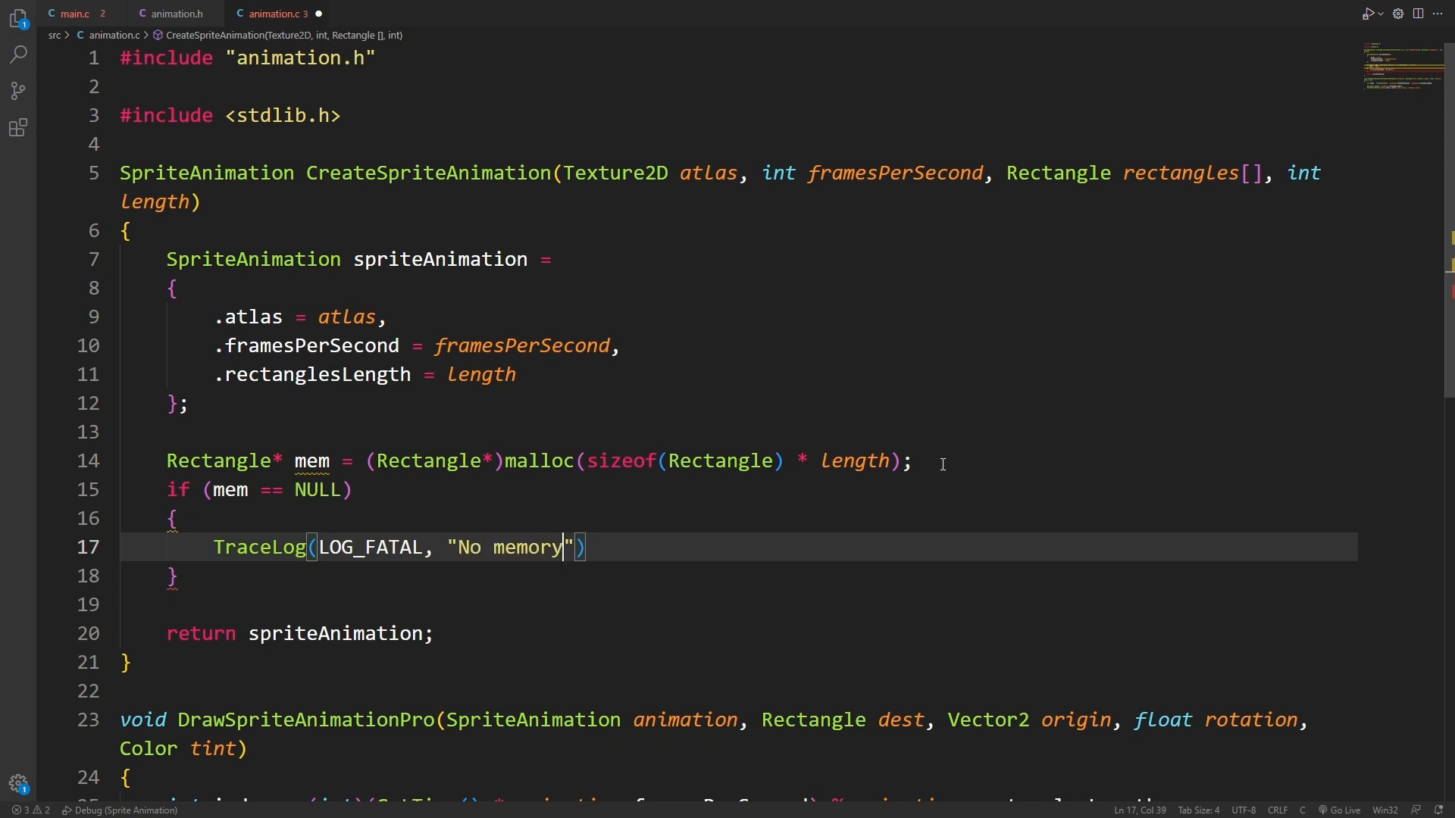
{"action": "type", "text": "for CreateSpriteAnimation"}
{"action": "type", "text": "return spriteAnimation;"}
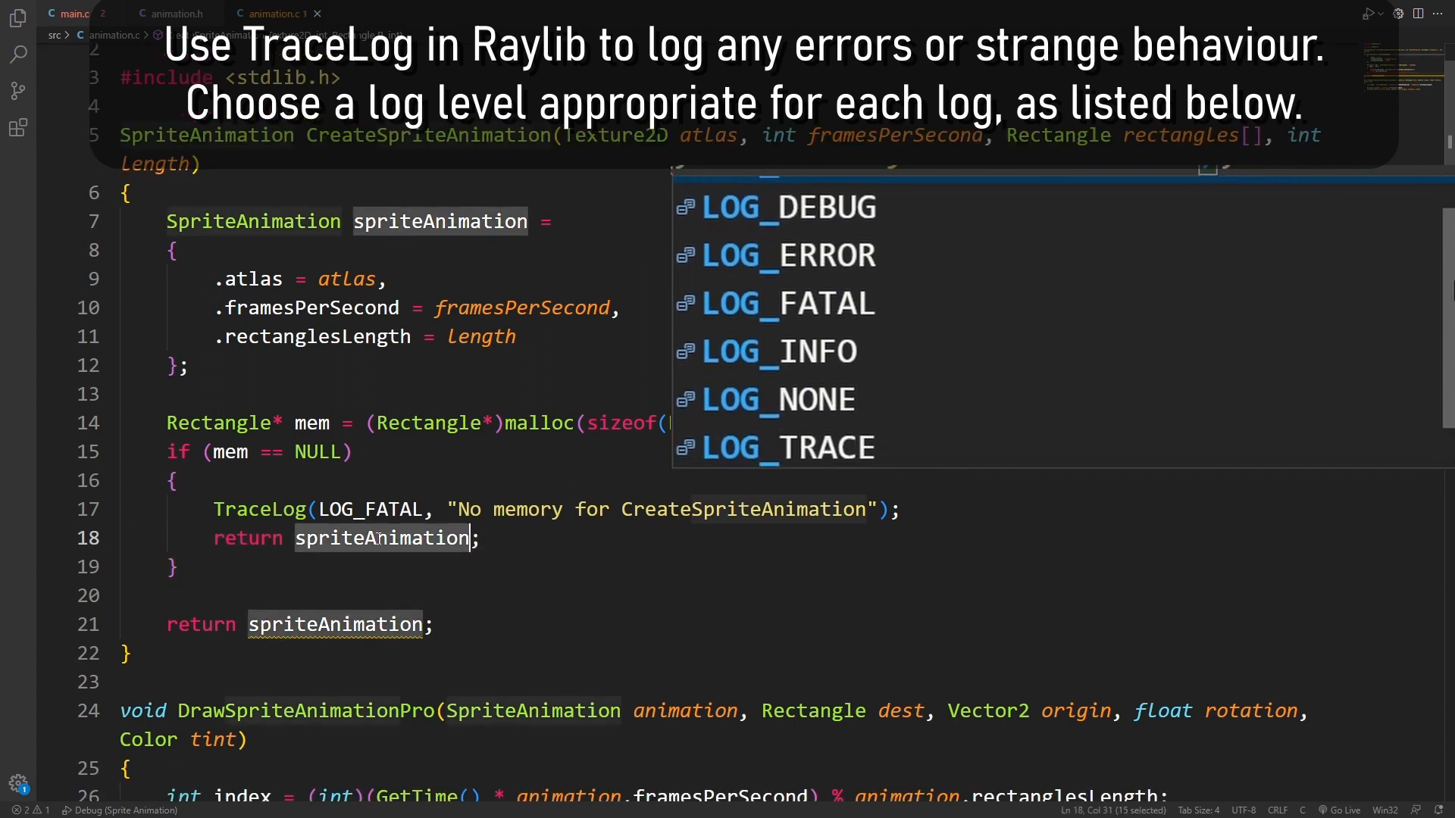
{"action": "type", "text": ".rectangles = NULL,"}
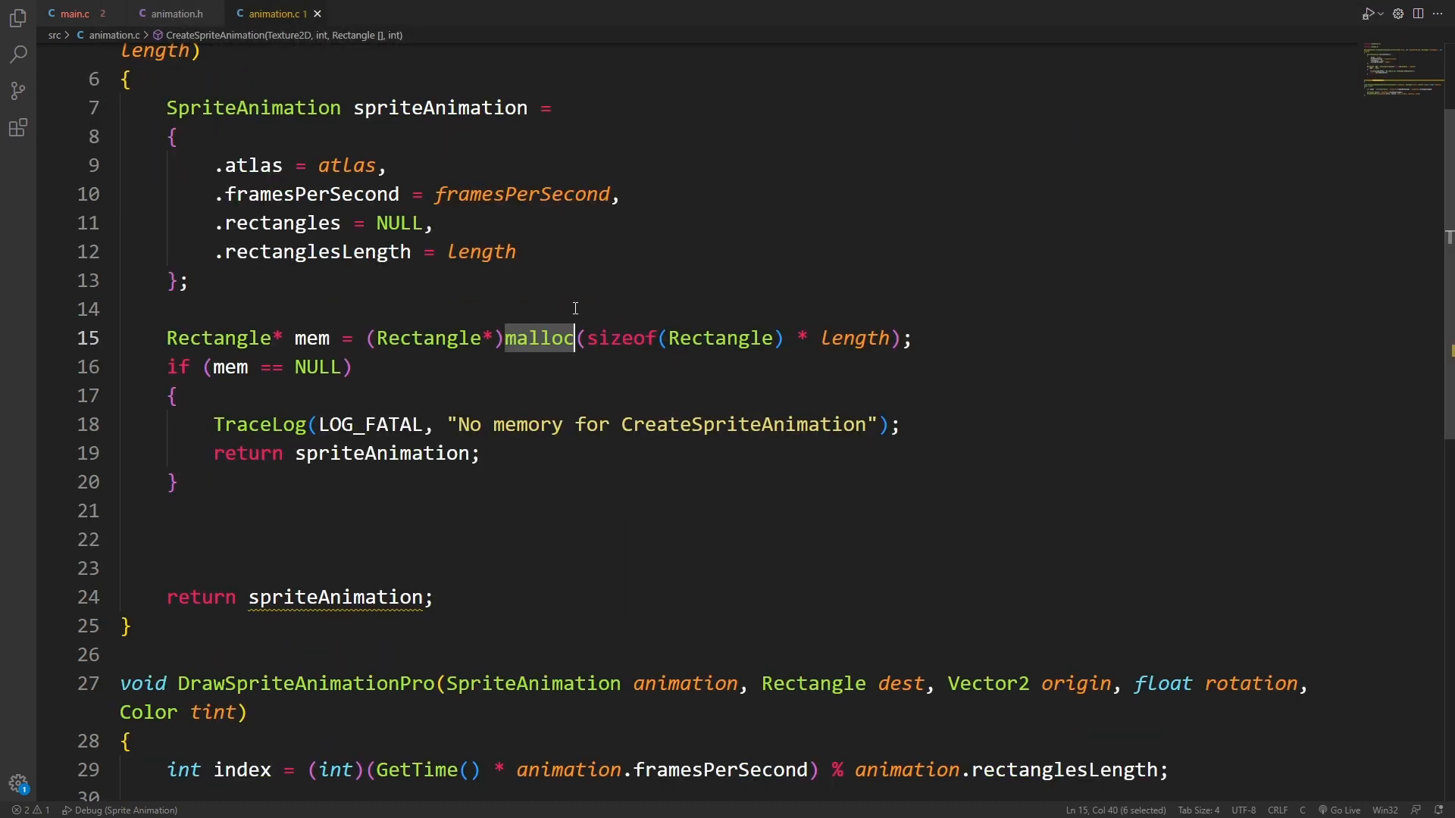
{"action": "left_click", "coordinate": [371, 453]}
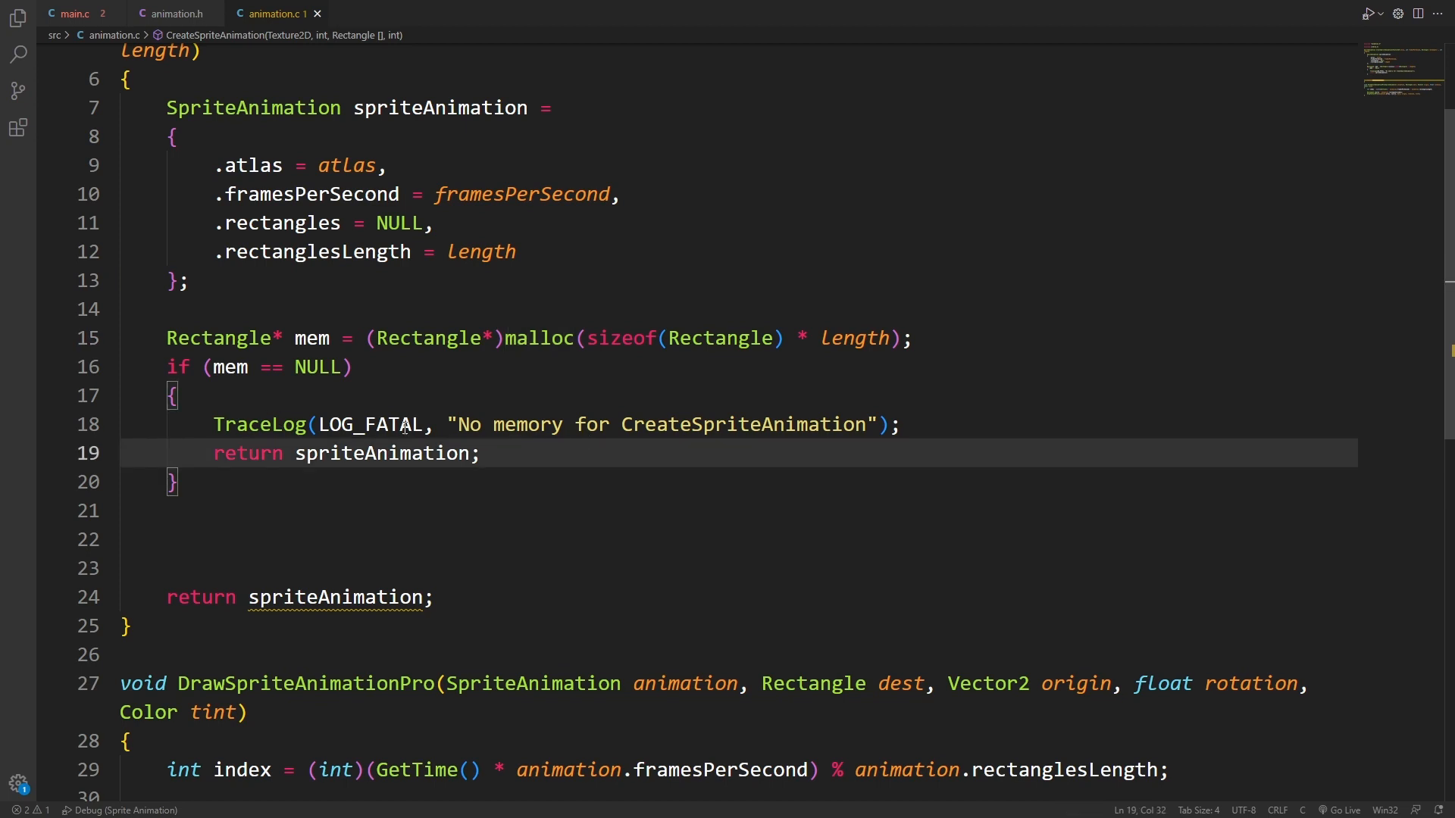
{"action": "double_click", "coordinate": [384, 453]}
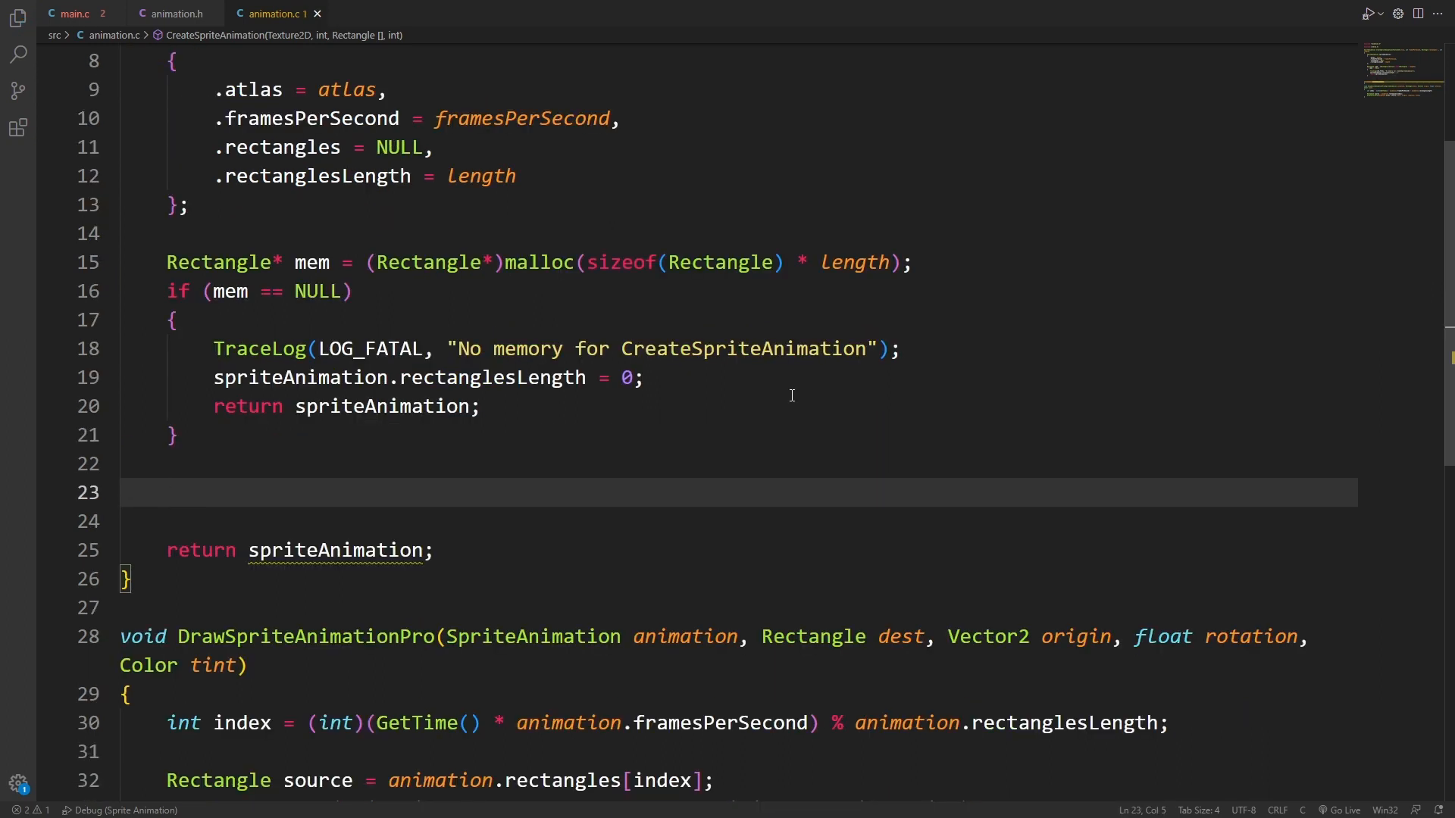
{"action": "type", "text": "spriteAnimation.rectangles"}
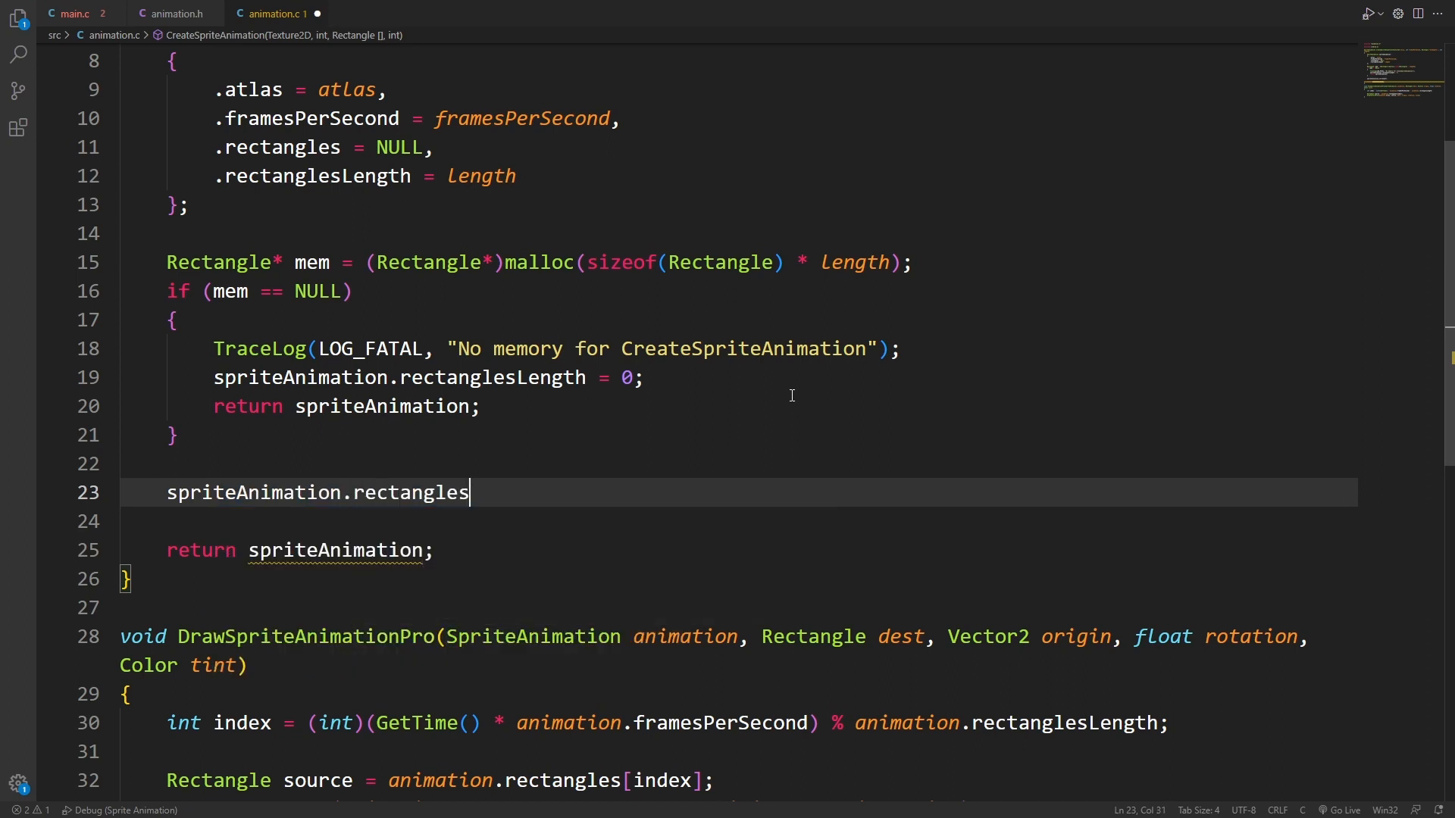
{"action": "type", "text": "= mem;"}
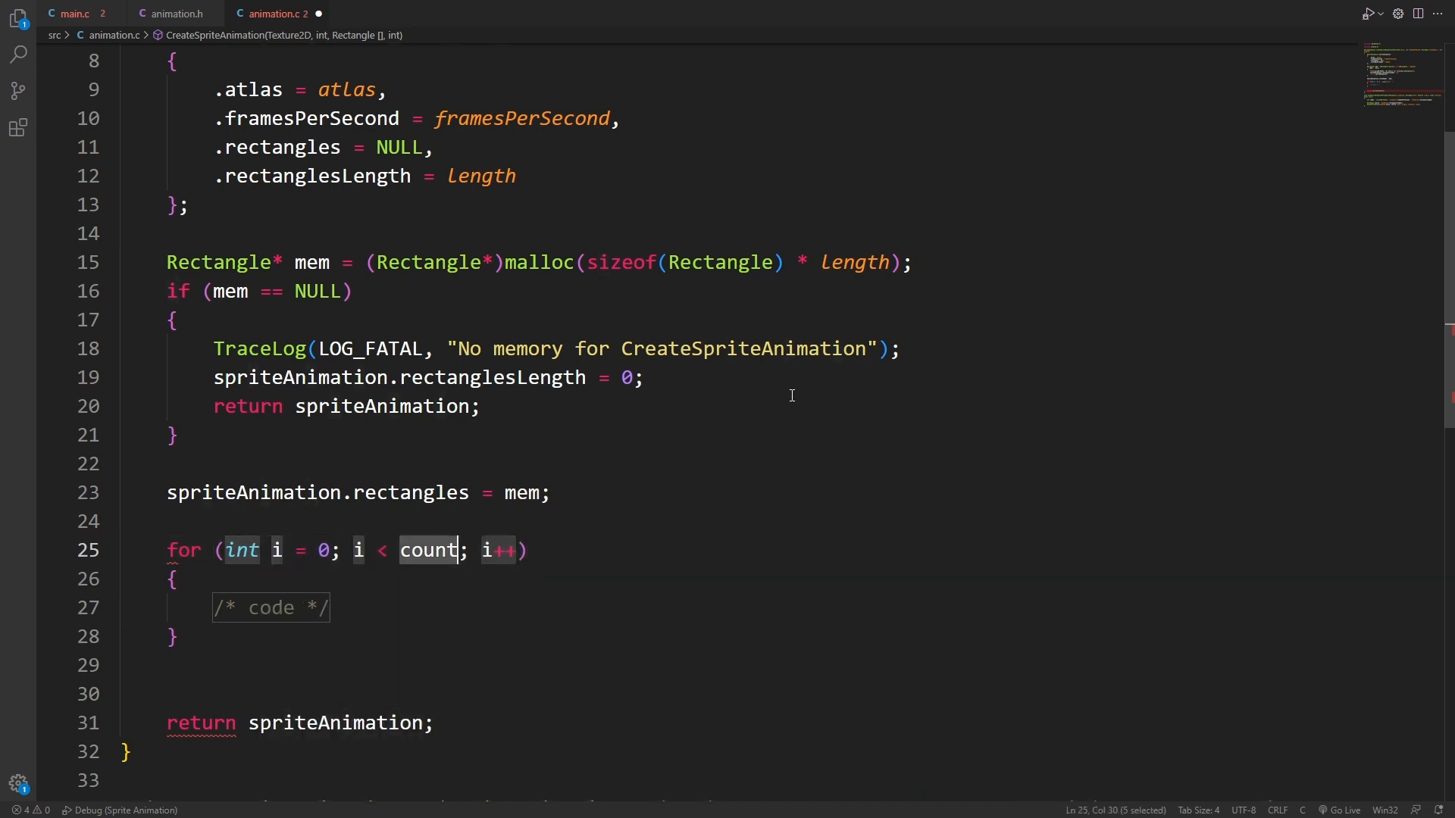
{"action": "type", "text": "sprite"}
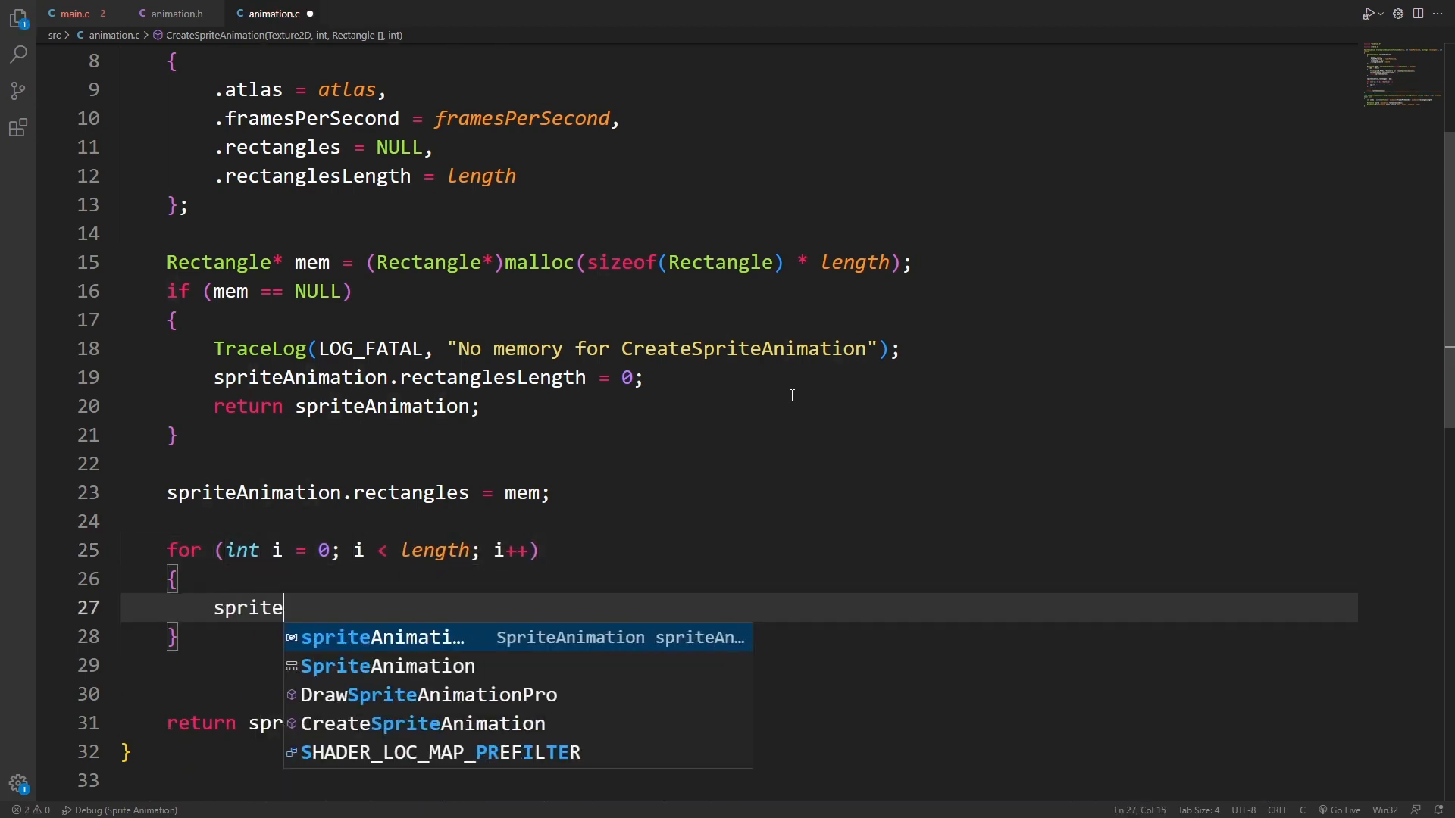
{"action": "type", "text": "Animation.rectangles[i] = rectangles[i];"}
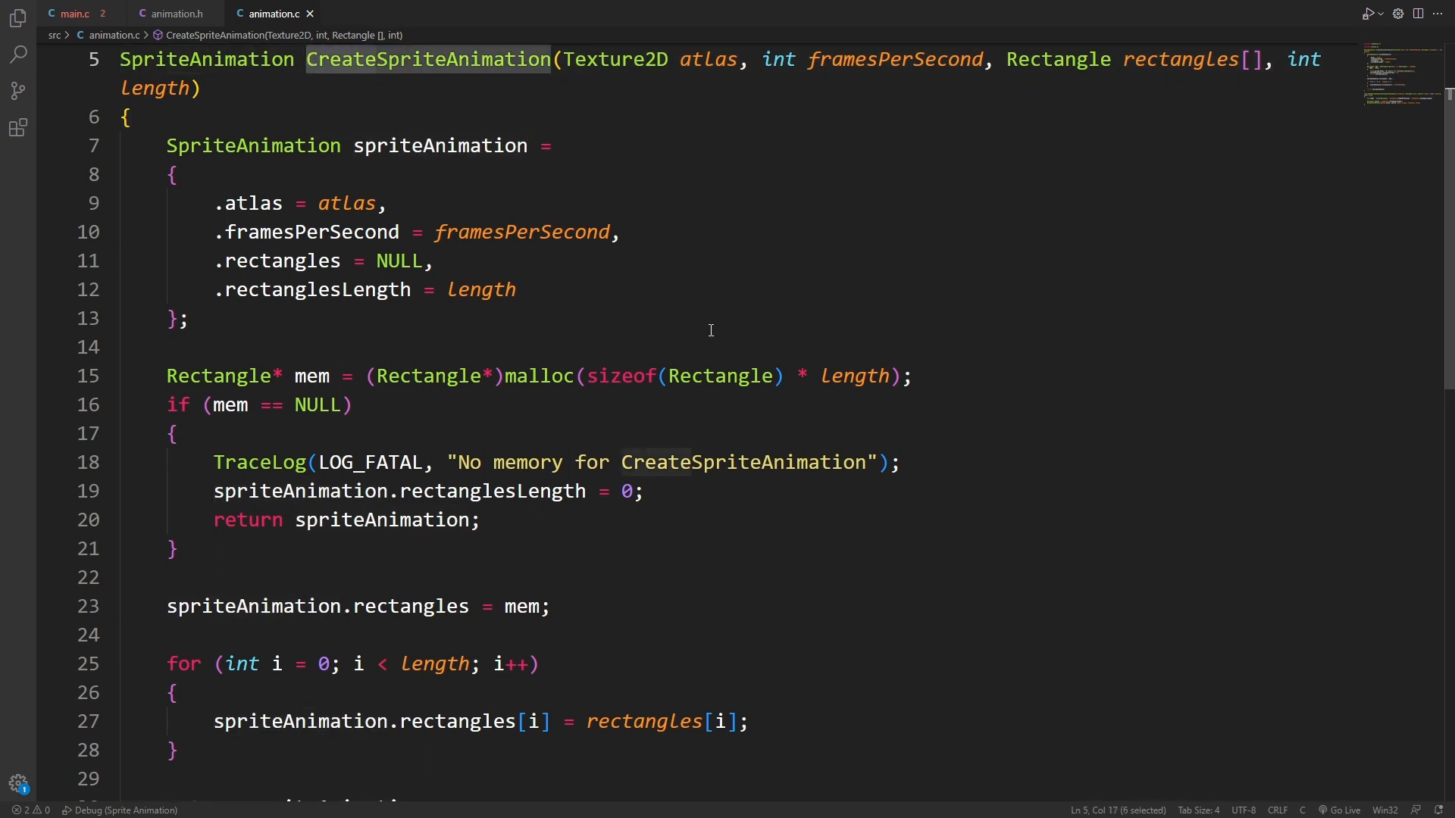
{"action": "mouse_move", "coordinate": [540, 376]}
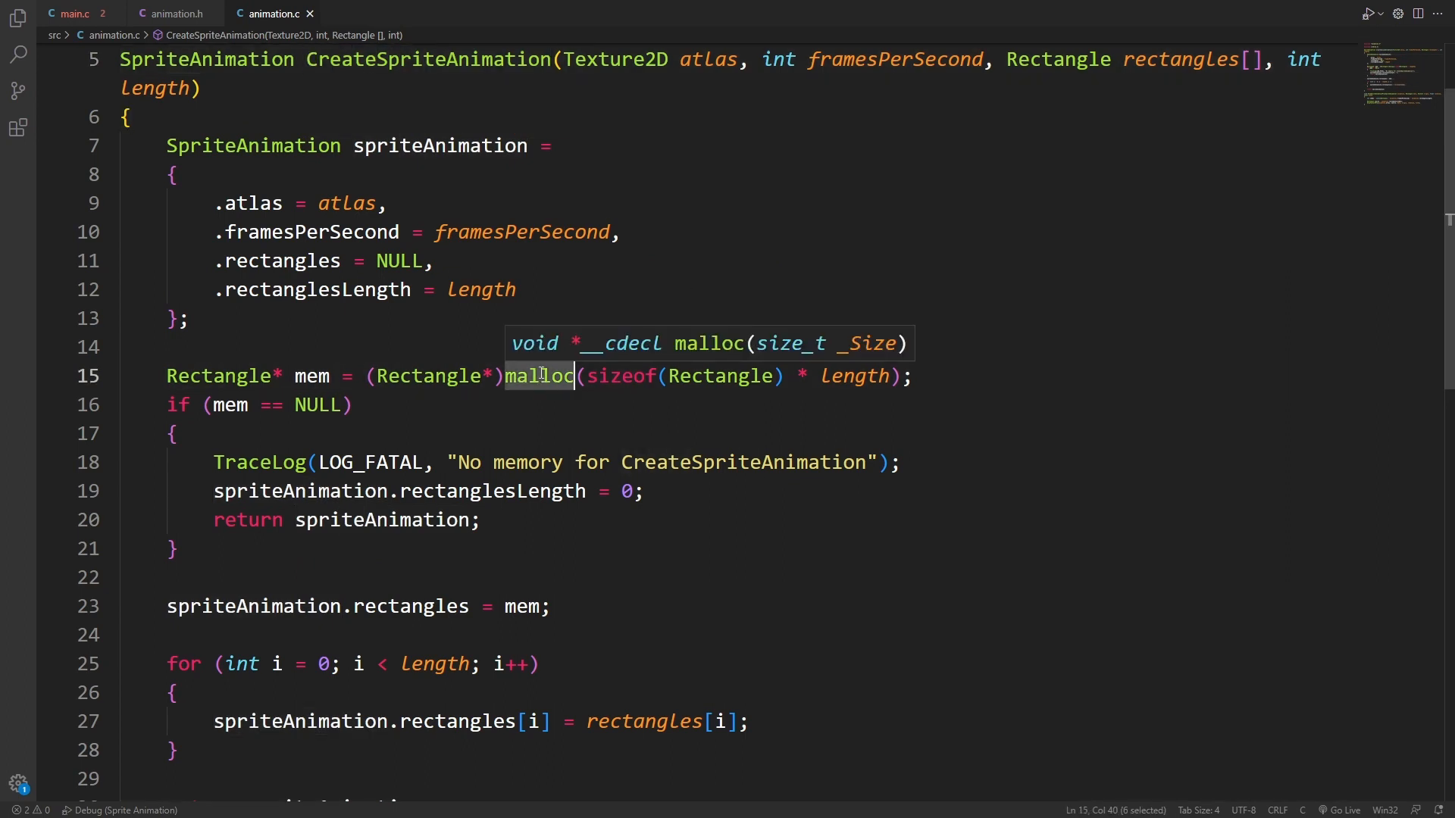
Write void DisposeSpriteAnimation(SpriteAnimation animation) in animation.c and move to declare it in animation.h
{"action": "type", "text": "void"}
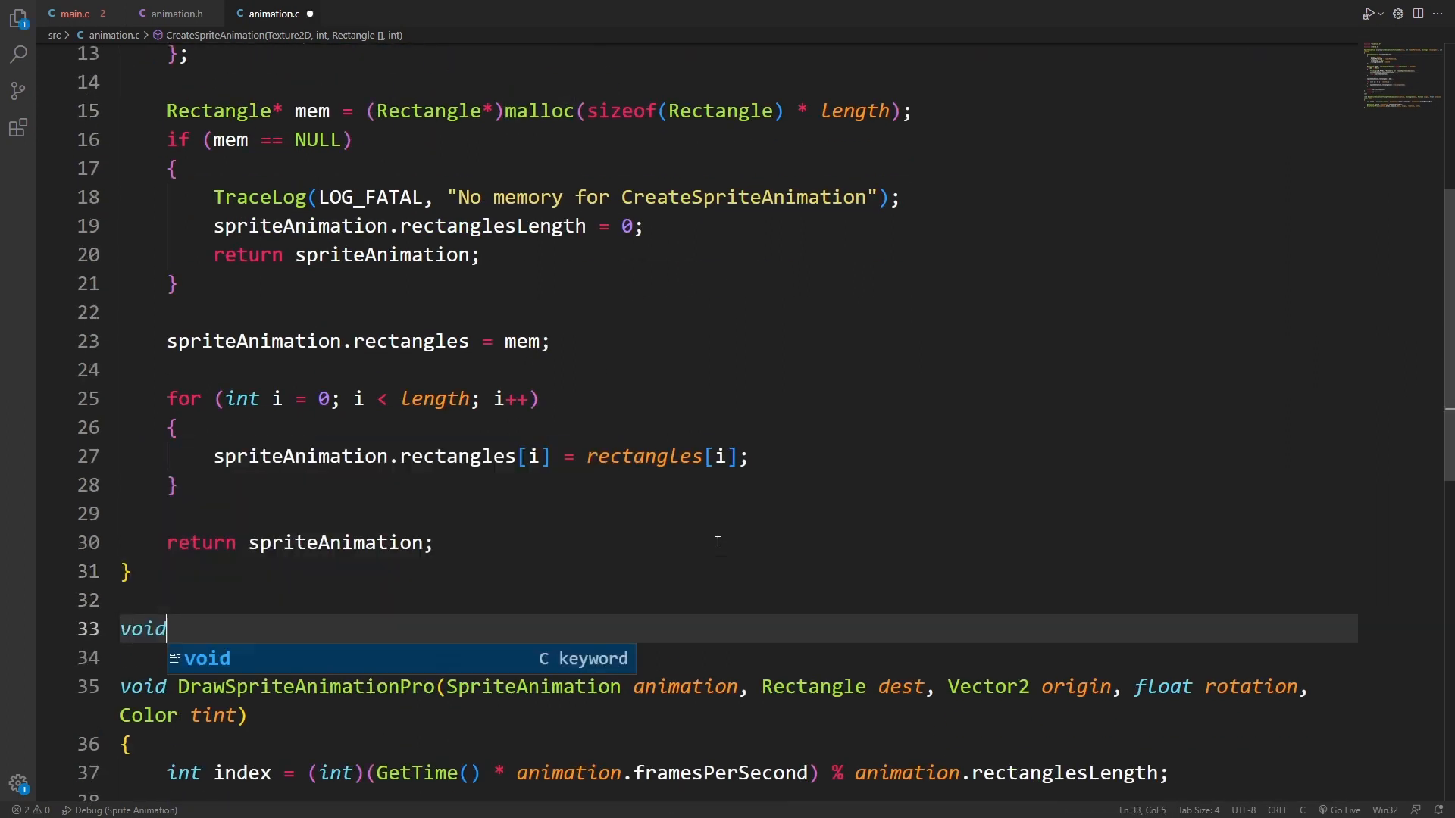
{"action": "type", "text": "DisposeSpriteA"}
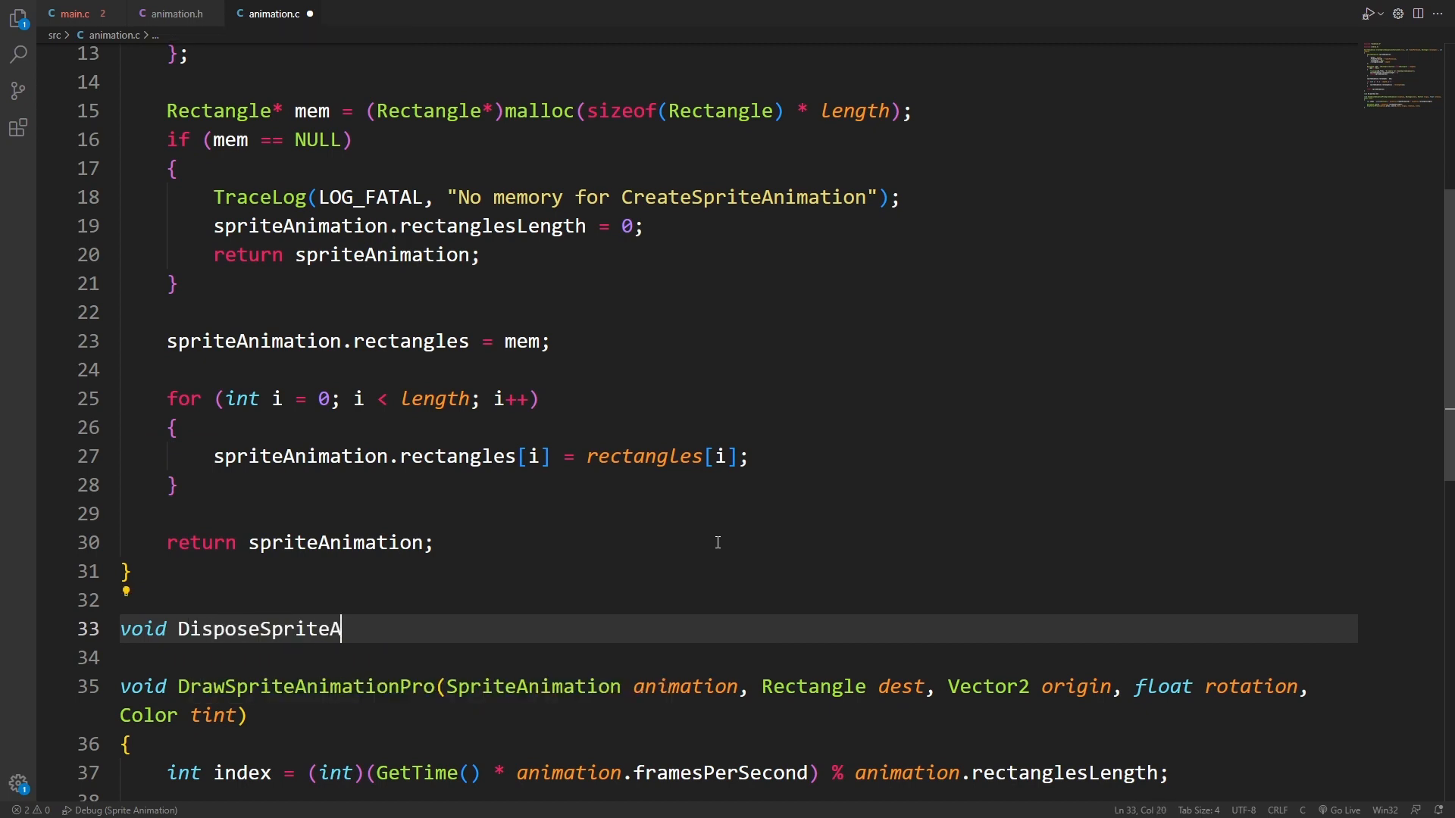
{"action": "type", "text": "nimation(SpriteAnimation animation"}
{"action": "type", "text": "free(animation.)"}
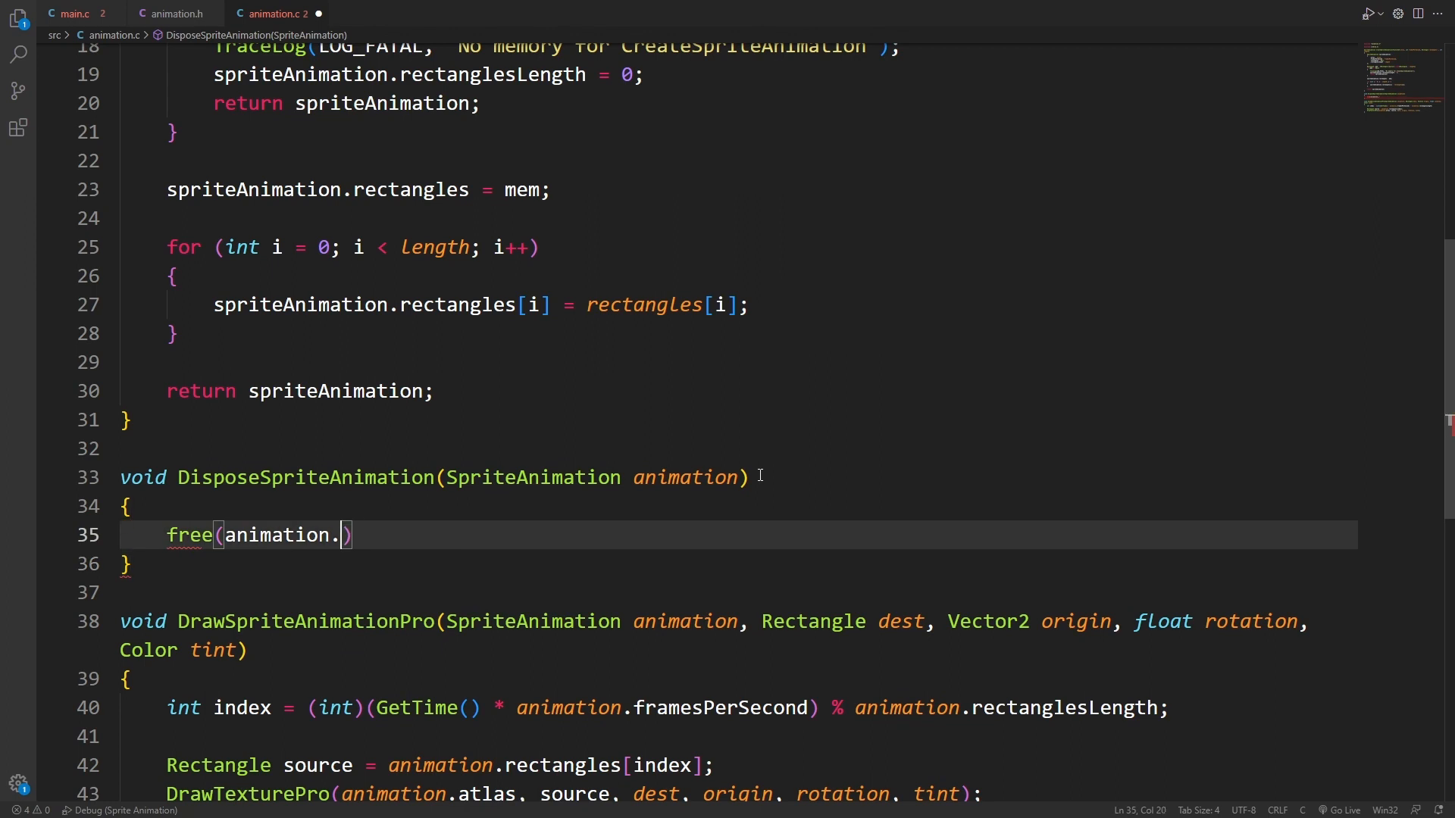
{"action": "left_click", "coordinate": [172, 14]}
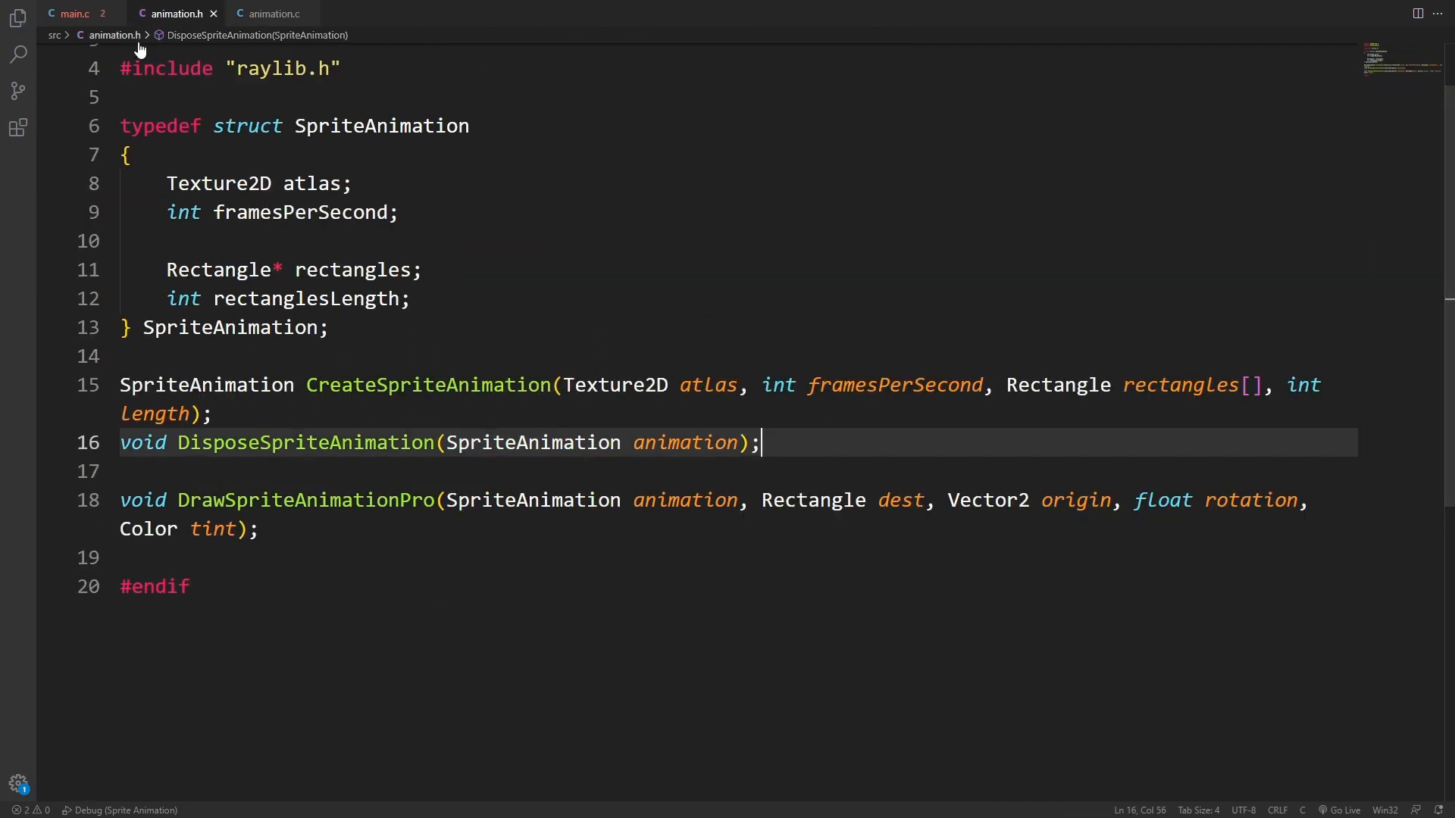
Add Texture2D _texture and SpriteAnimation _animation globals in main.c and load the texture with LoadTexture
{"action": "left_click", "coordinate": [76, 13]}
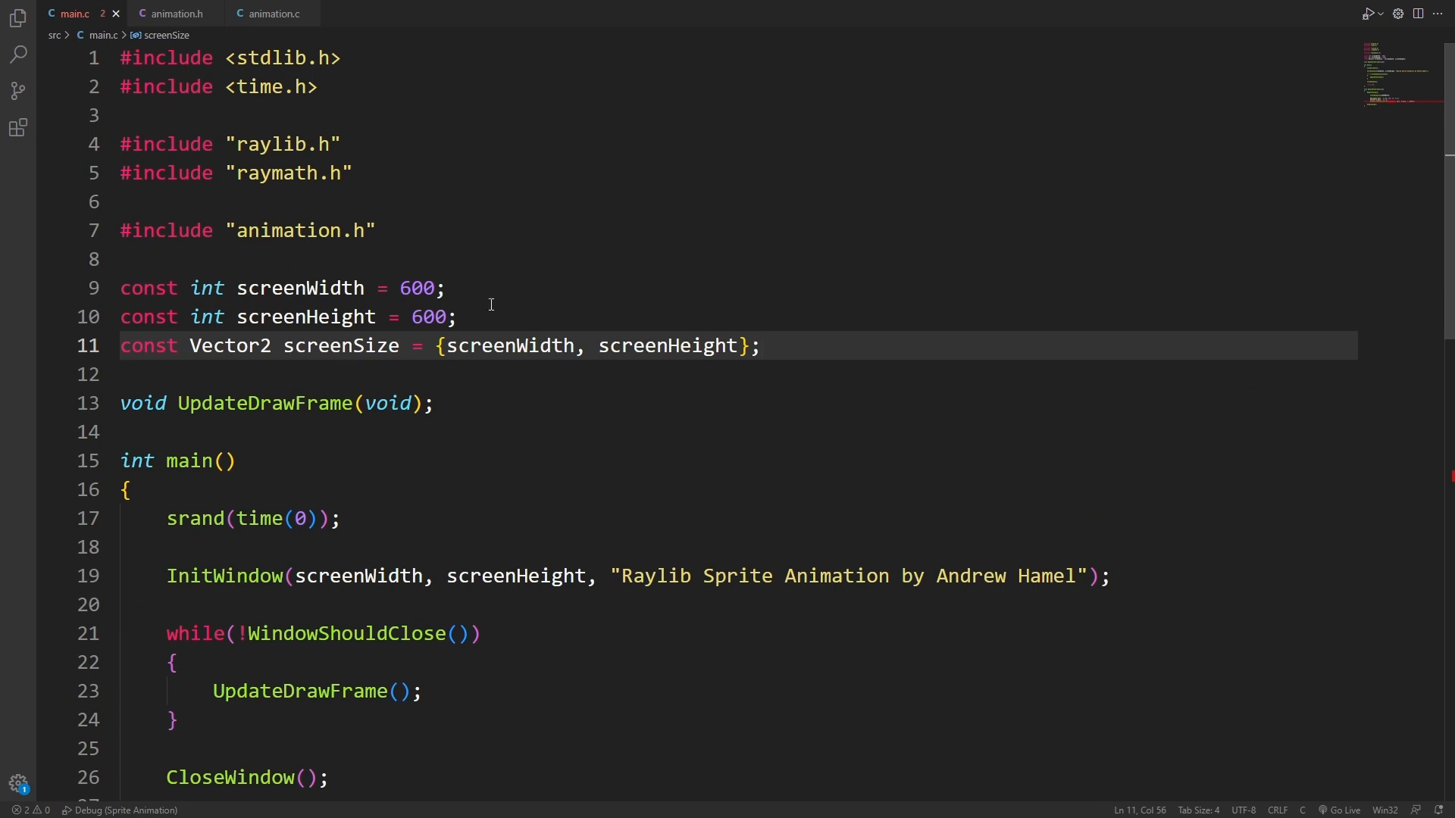
{"action": "left_click", "coordinate": [375, 231]}
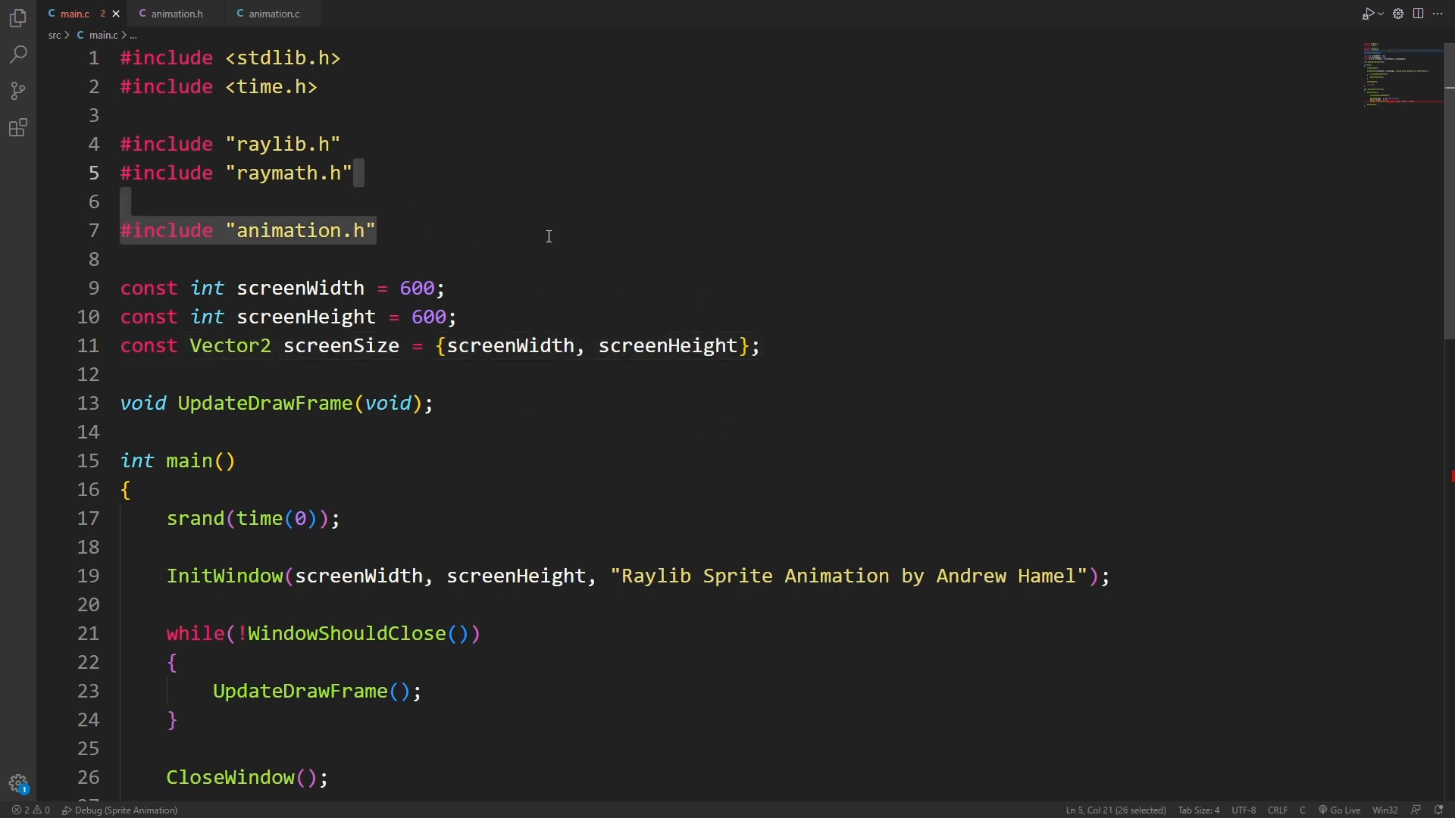
{"action": "type", "text": "Texture2D _texture;"}
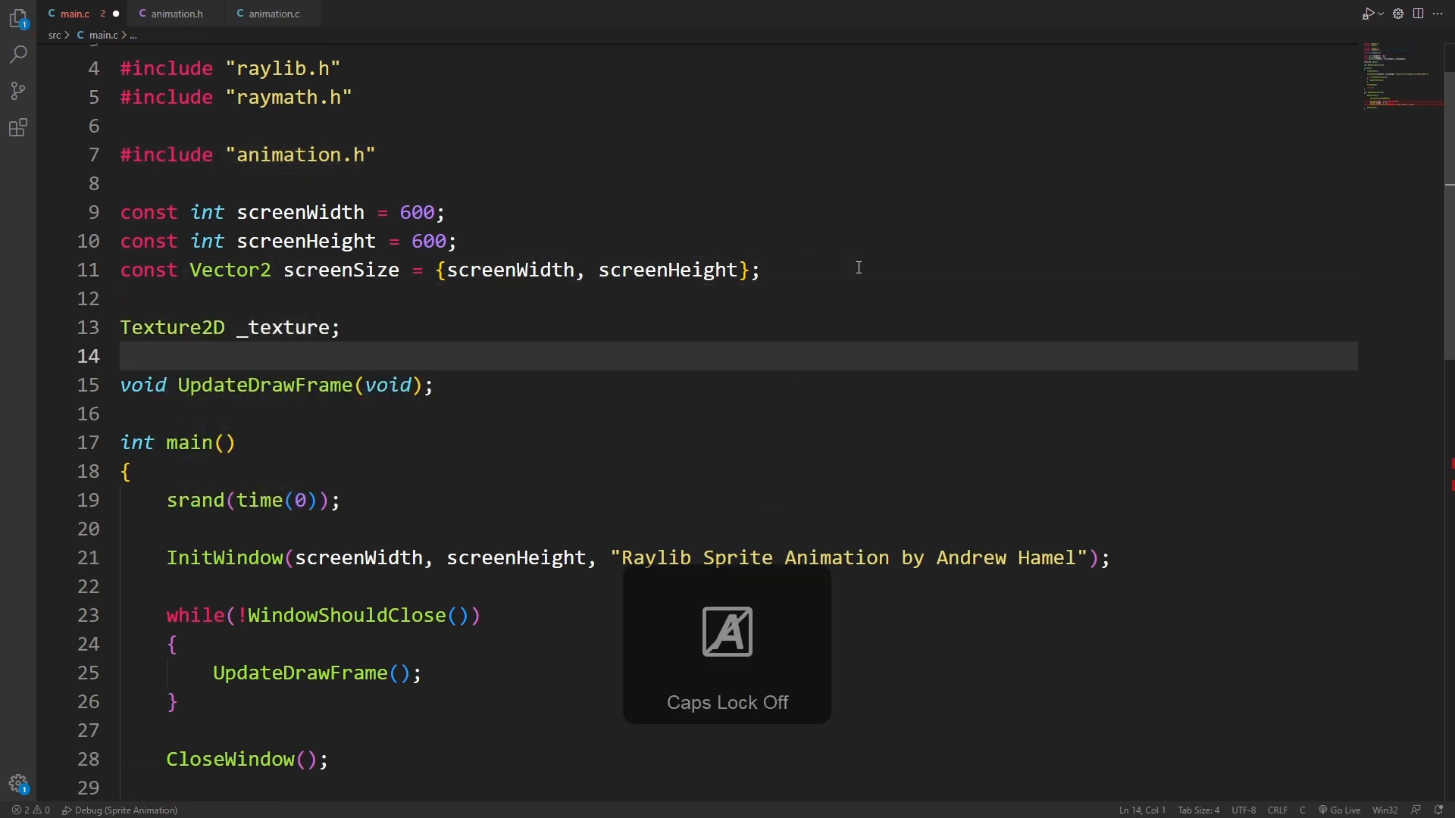
{"action": "type", "text": "SpriteAnimation _a;"}
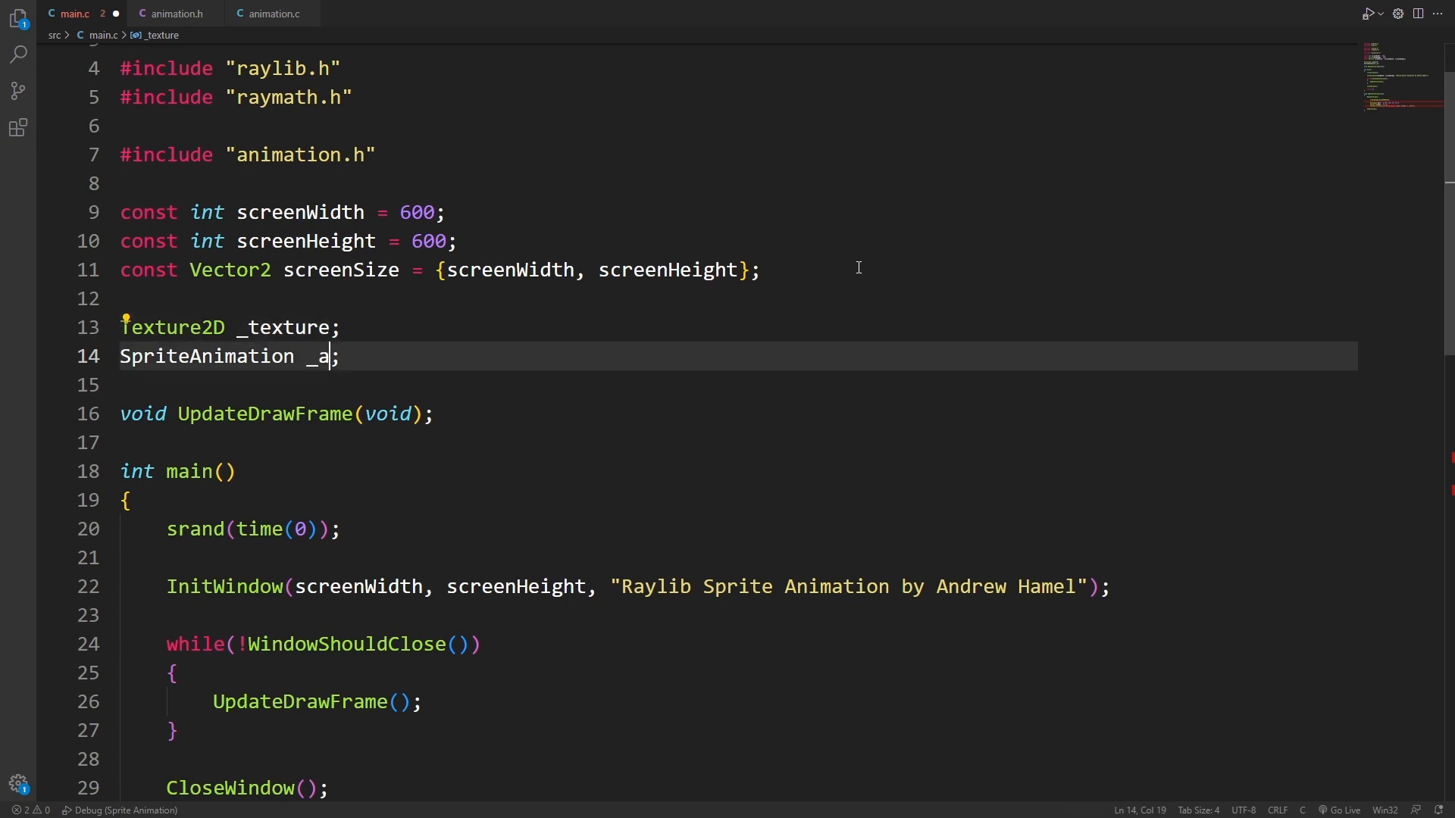
{"action": "type", "text": "_texture = LoadTexture(\"resources/tile.png\");"}
{"action": "type", "text": "_animation"}
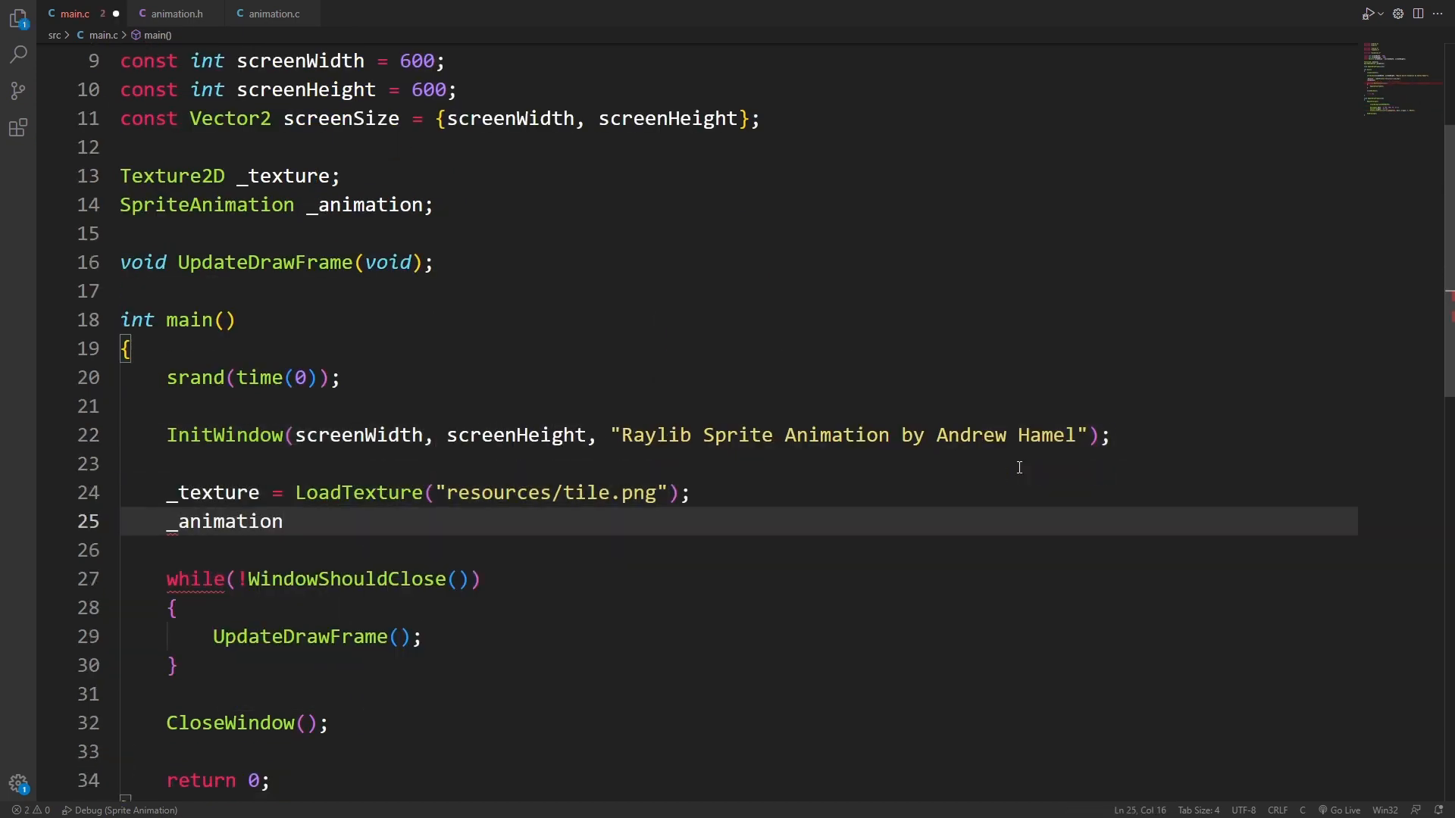
Create _animation via CreateSpriteAnimation with the atlas, 2 fps, three Rectangle literals and their length
{"action": "type", "text": "= CreateSpriteAnimation"}
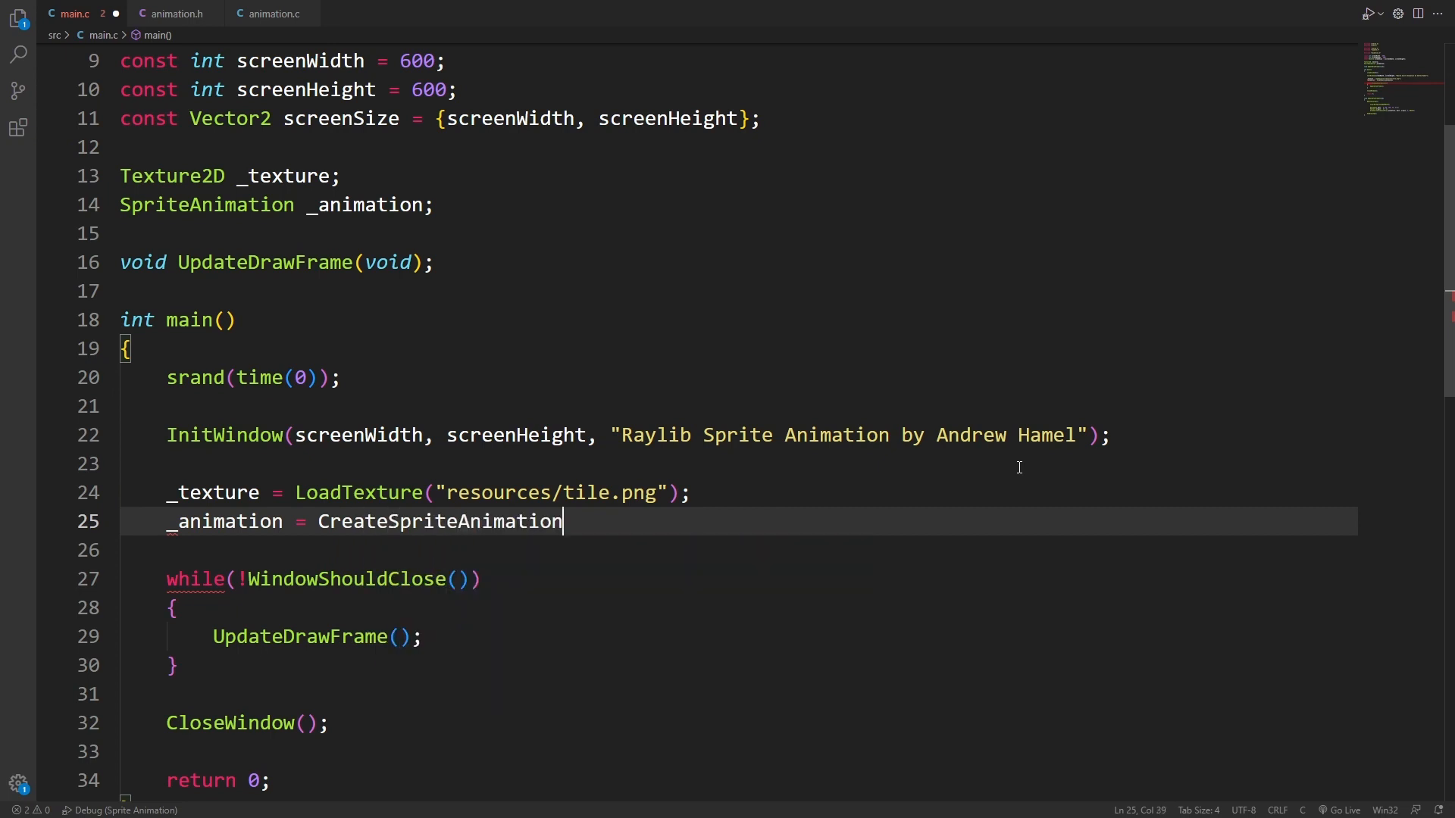
{"action": "type", "text": "(_"}
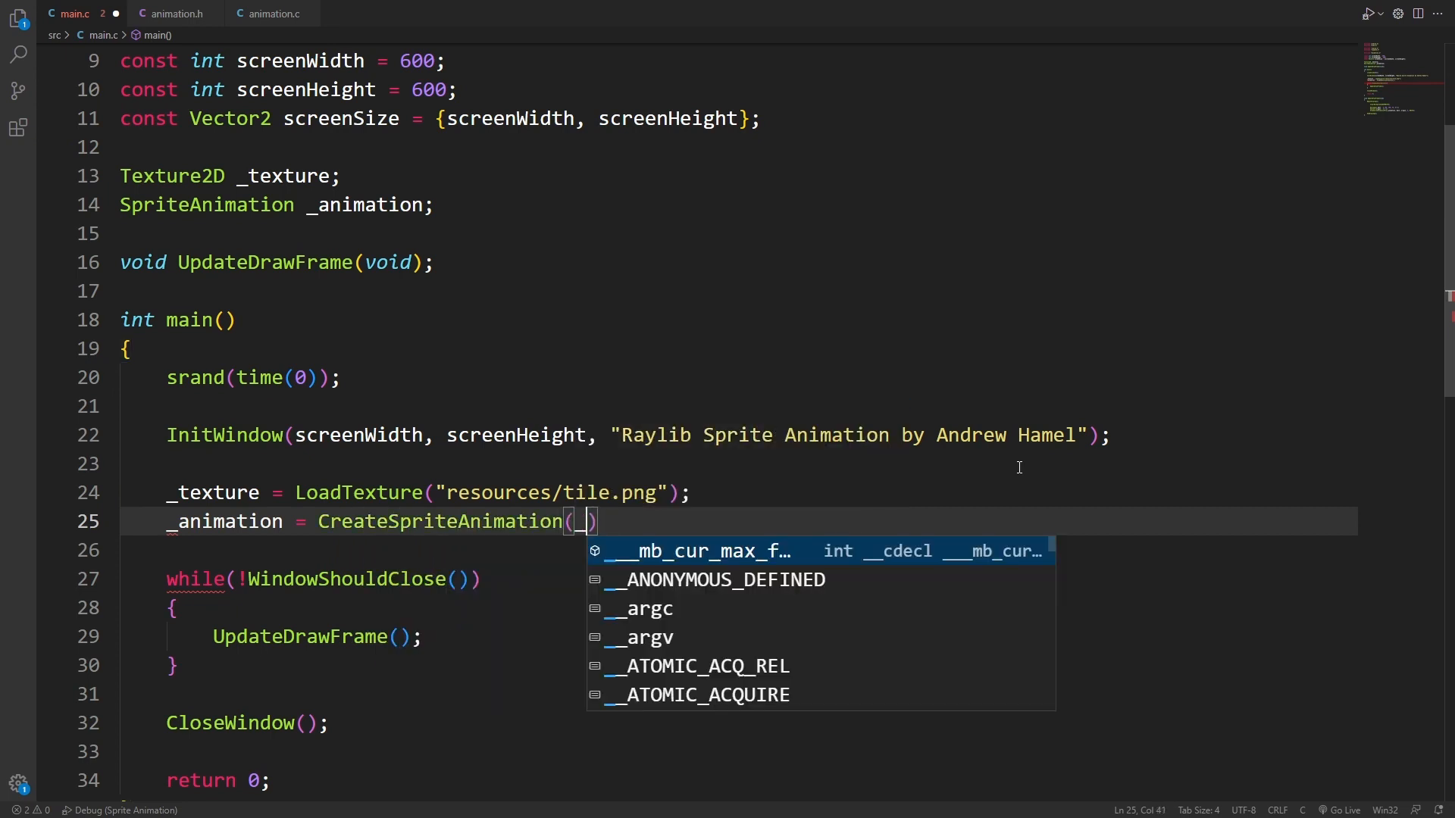
{"action": "type", "text": "_atlas,"}
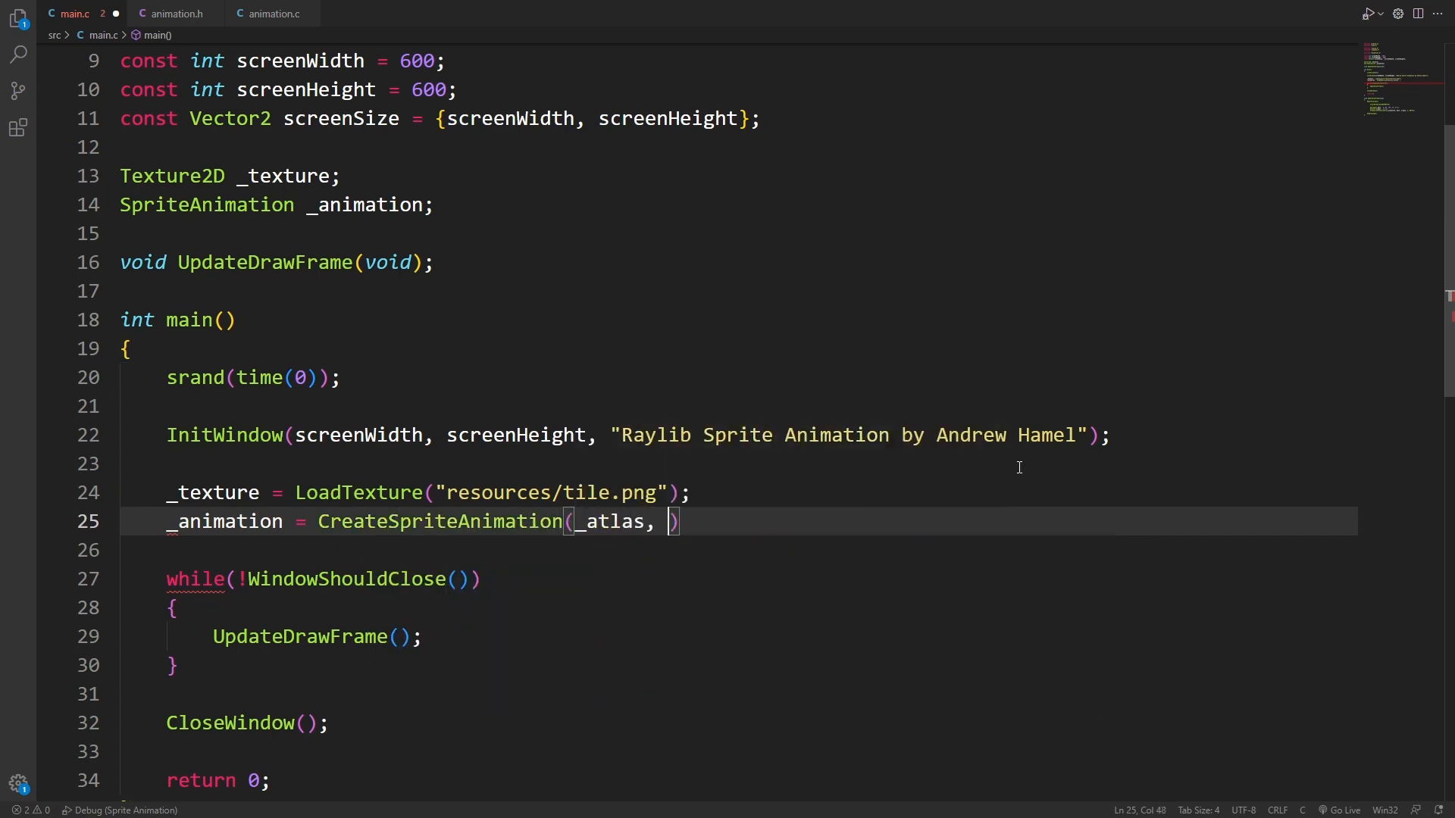
{"action": "type", "text": "2,"}
{"action": "type", "text": "(Rectangle[]) {"}
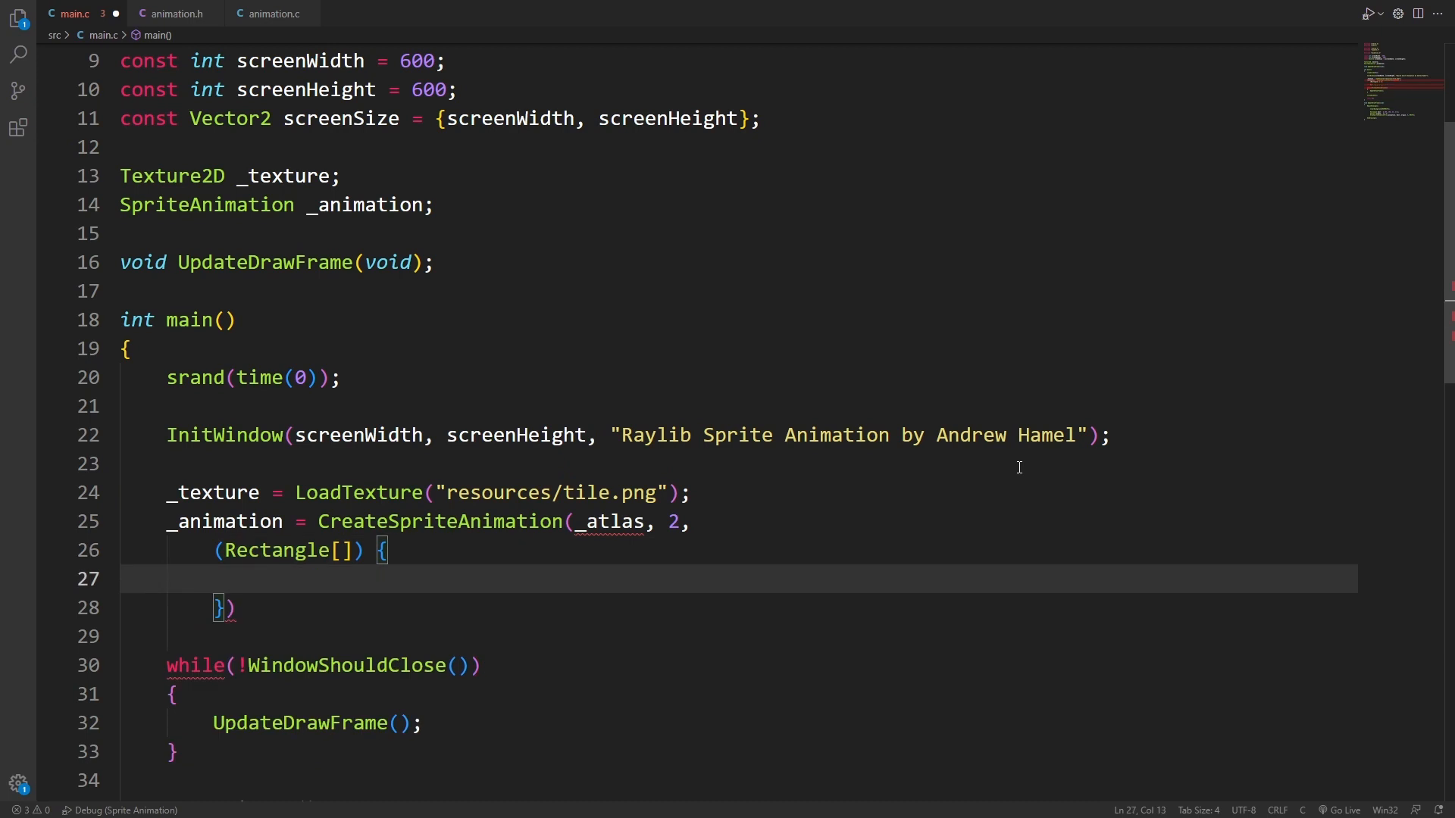
{"action": "left_click", "coordinate": [231, 608]}
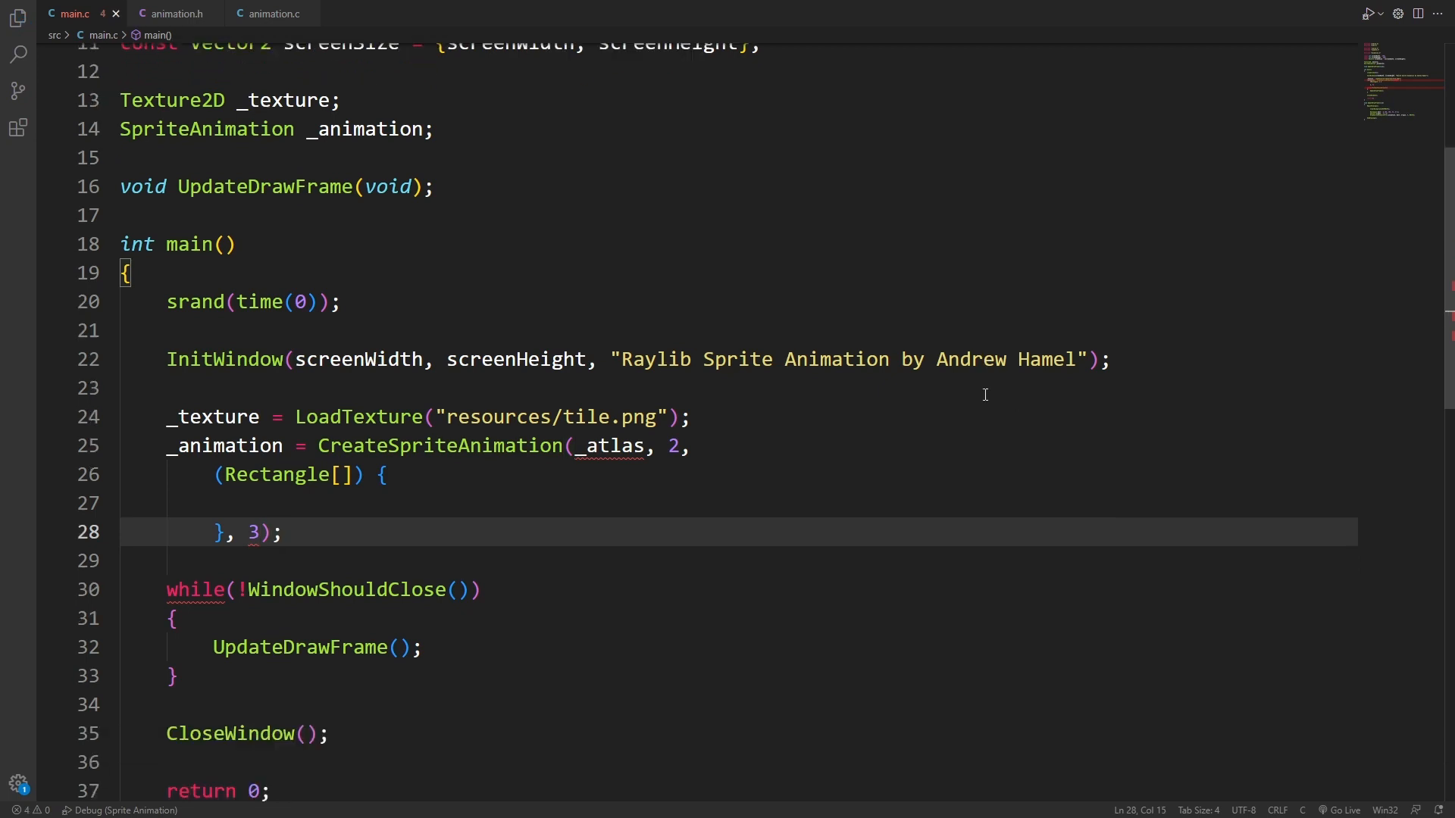
{"action": "type", "text": "Rectangle){0, 0, 32, 32},"}
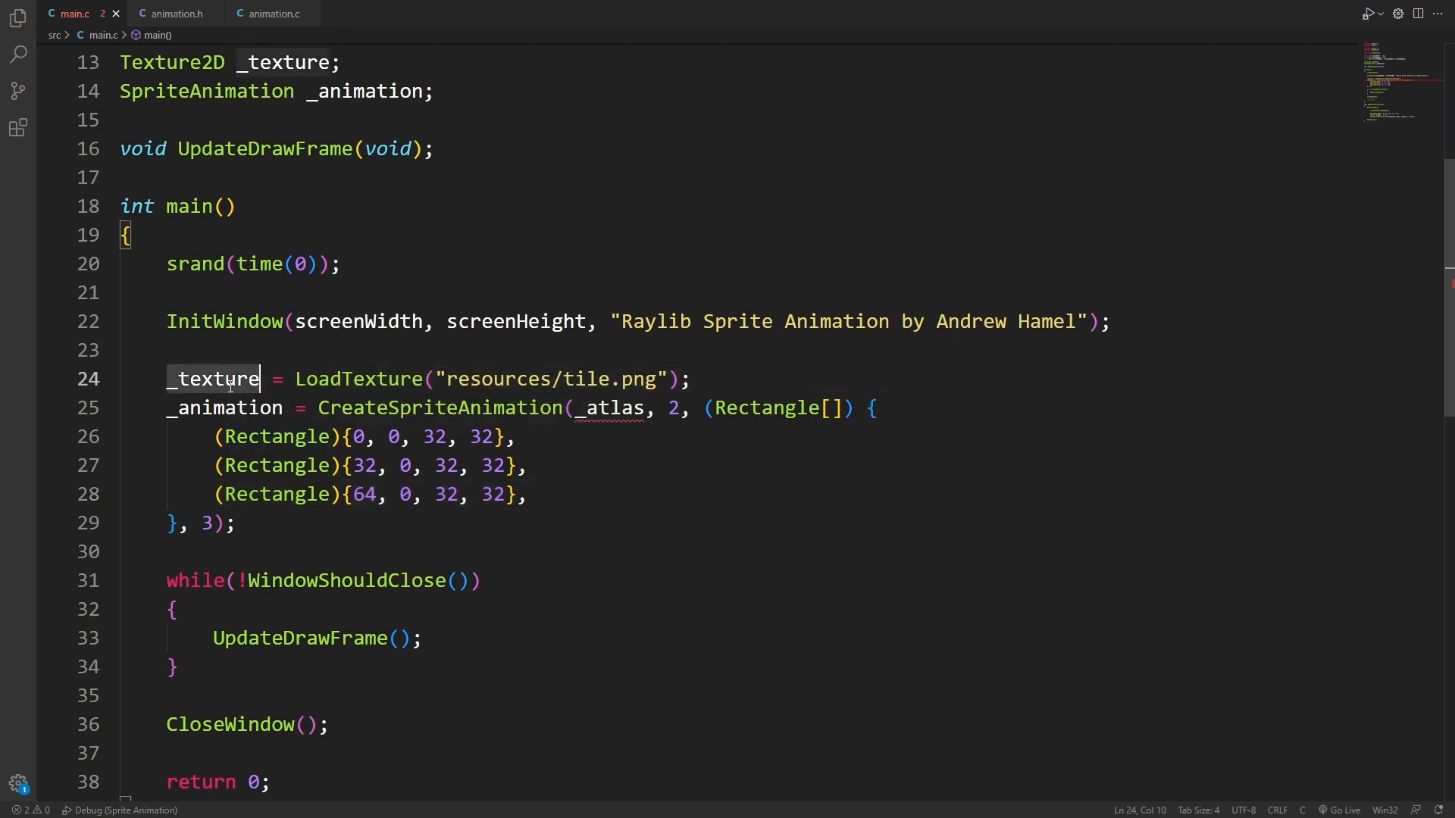
Switch to tile.png in Paint.NET and choose Rectangle Select to measure the second tile
{"action": "left_click", "coordinate": [278, 803]}
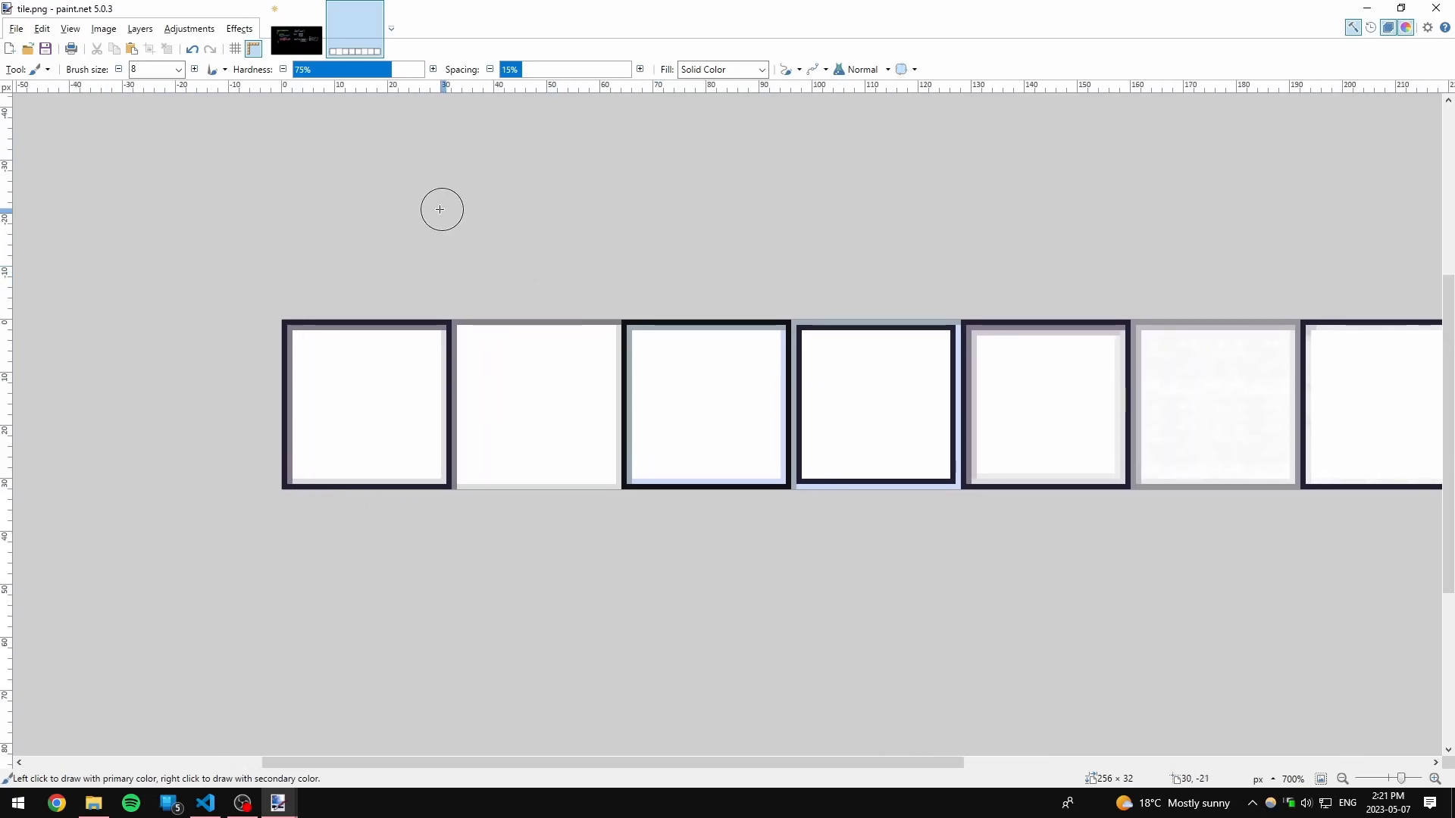
{"action": "mouse_move", "coordinate": [613, 377]}
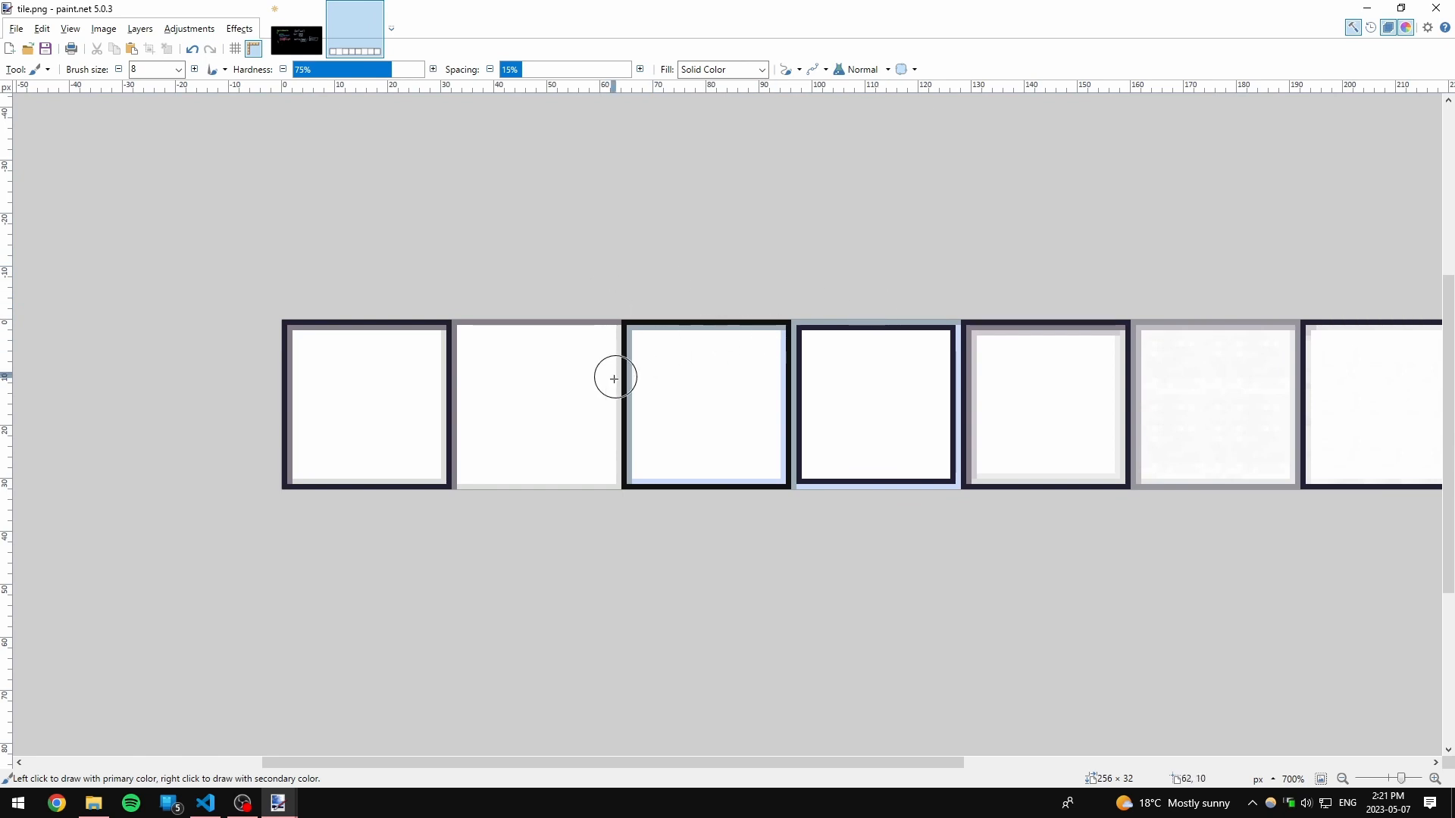
{"action": "left_click", "coordinate": [35, 68]}
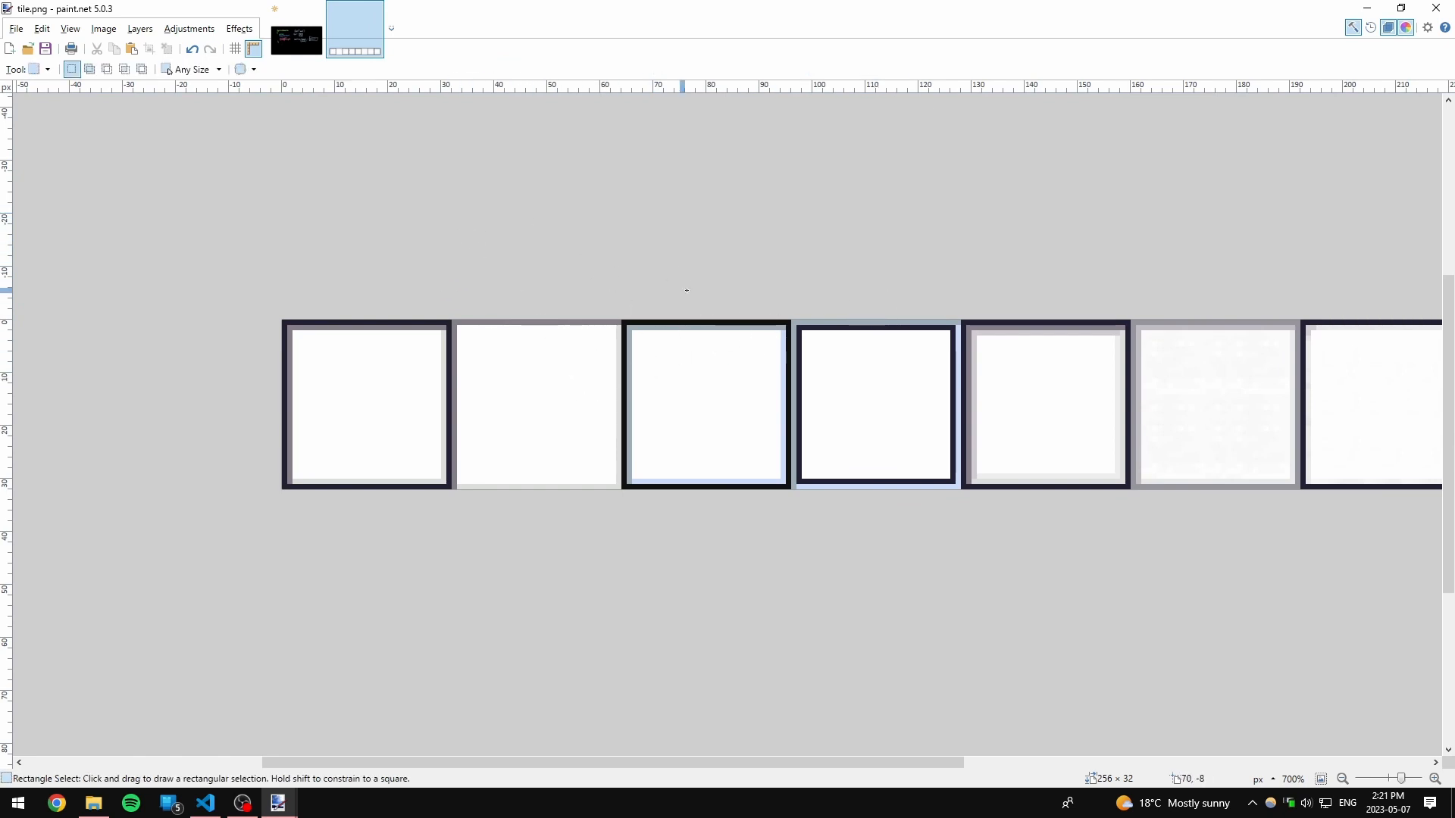
{"action": "mouse_move", "coordinate": [454, 324]}
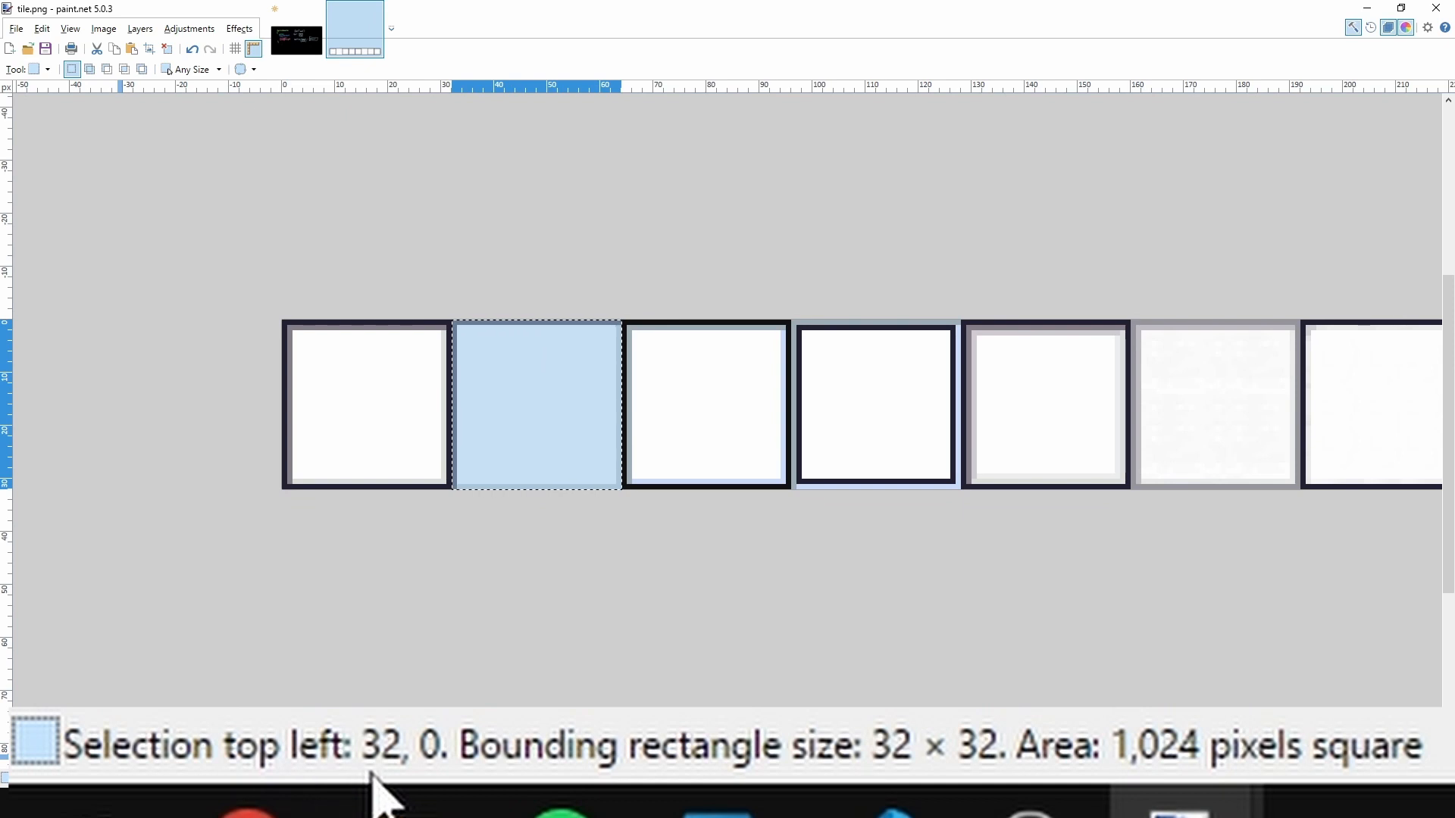
{"action": "mouse_move", "coordinate": [455, 789]}
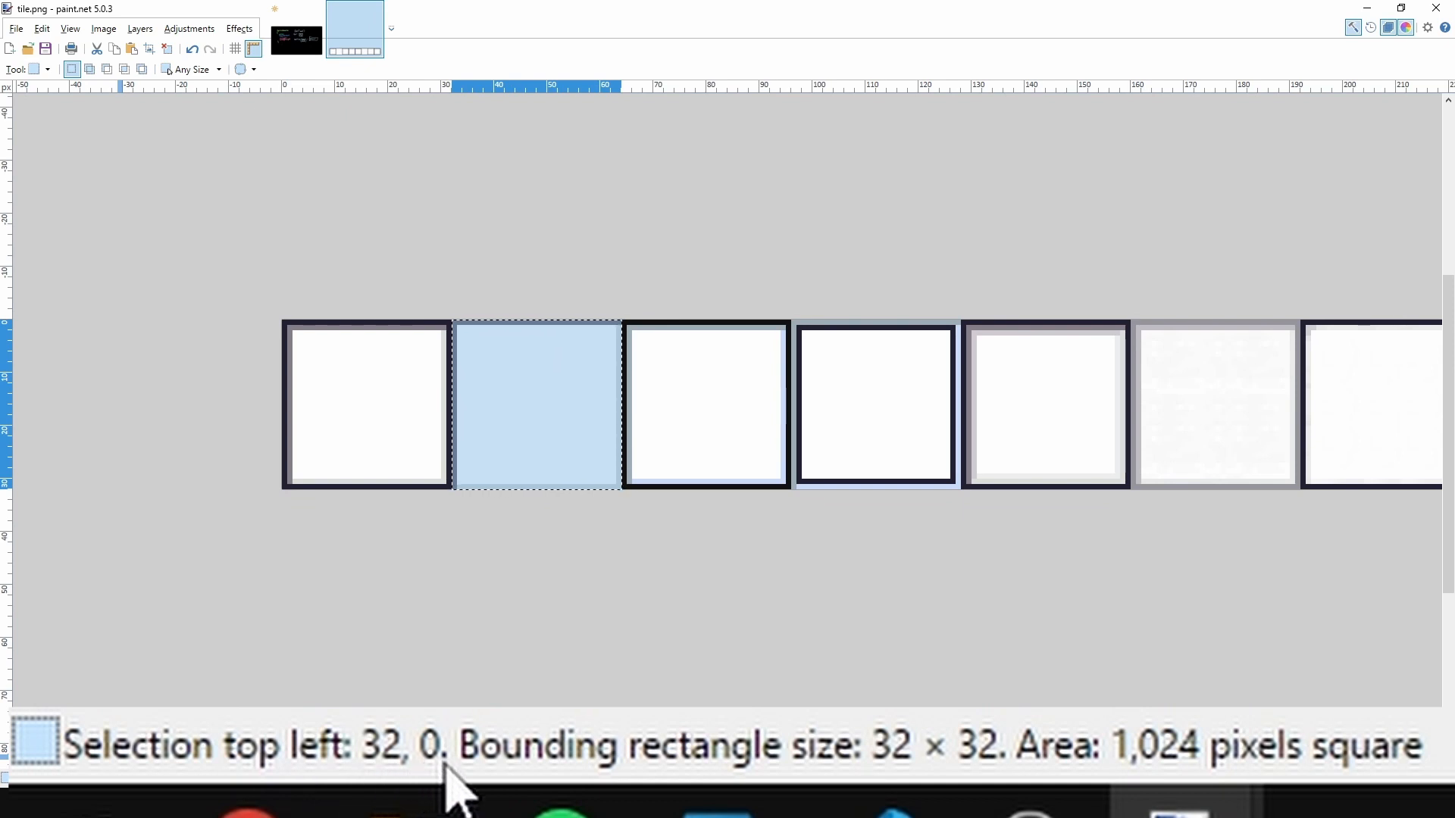
{"action": "mouse_move", "coordinate": [650, 752]}
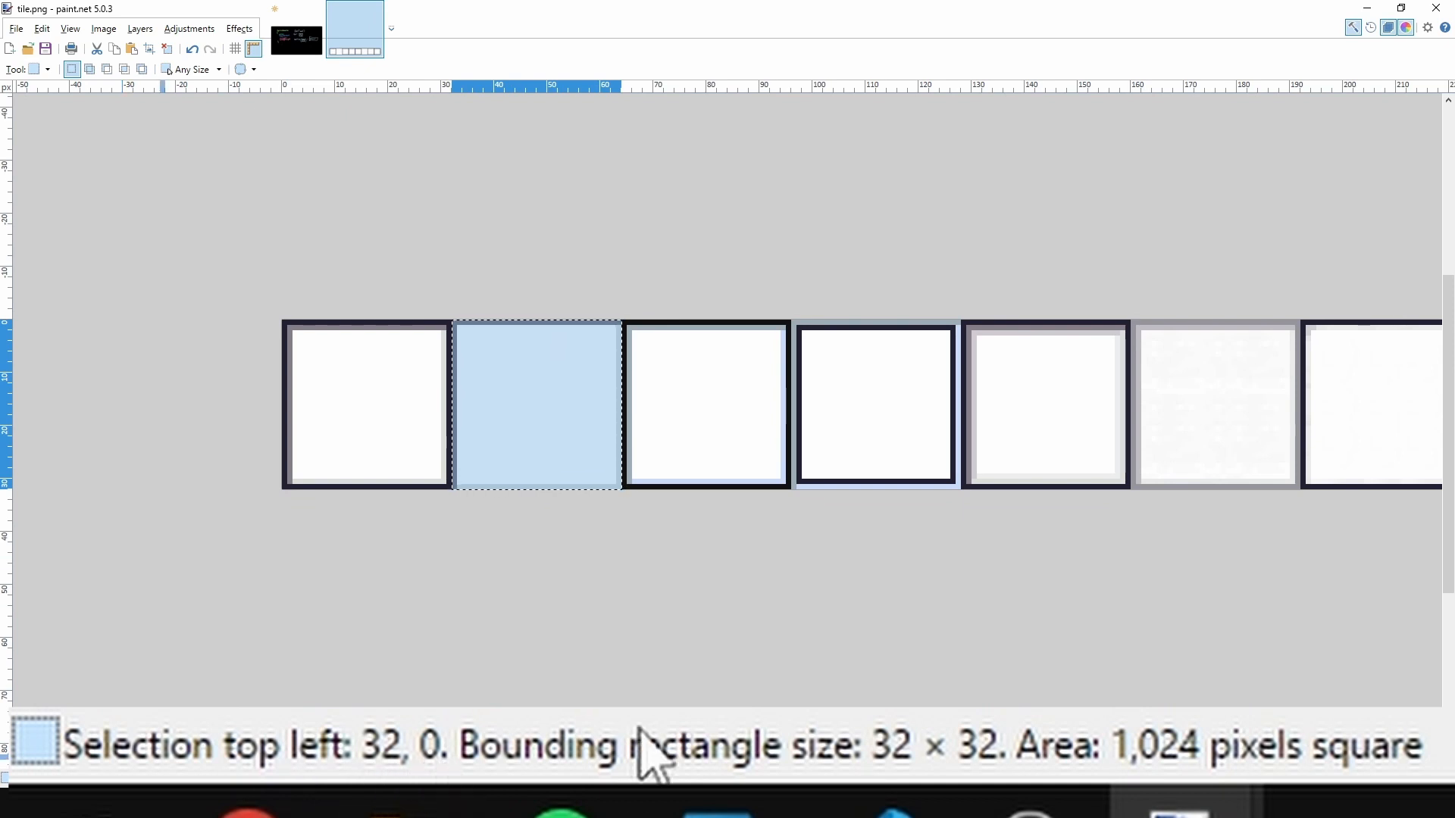
{"action": "mouse_move", "coordinate": [993, 788]}
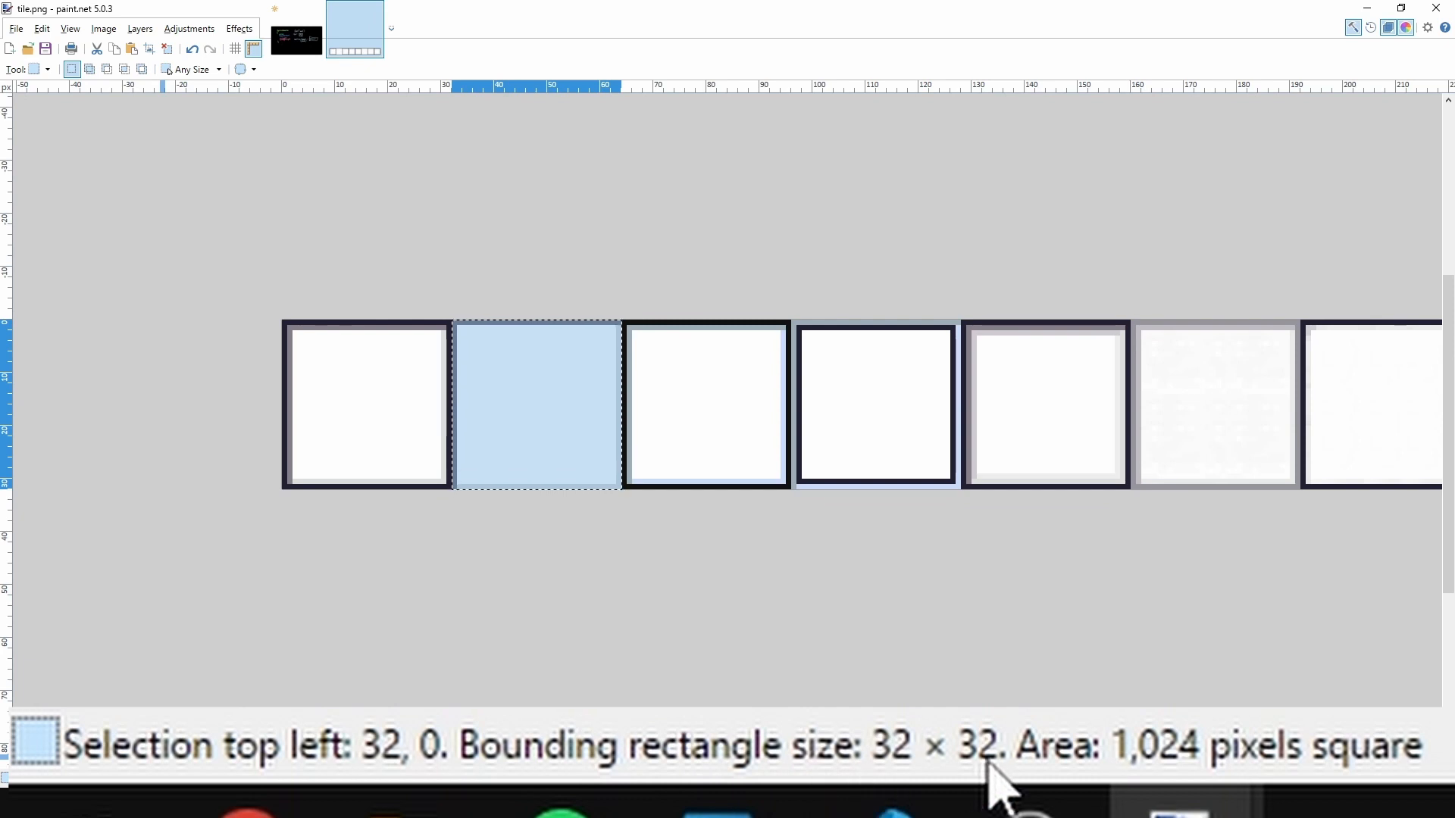
{"action": "mouse_move", "coordinate": [946, 517]}
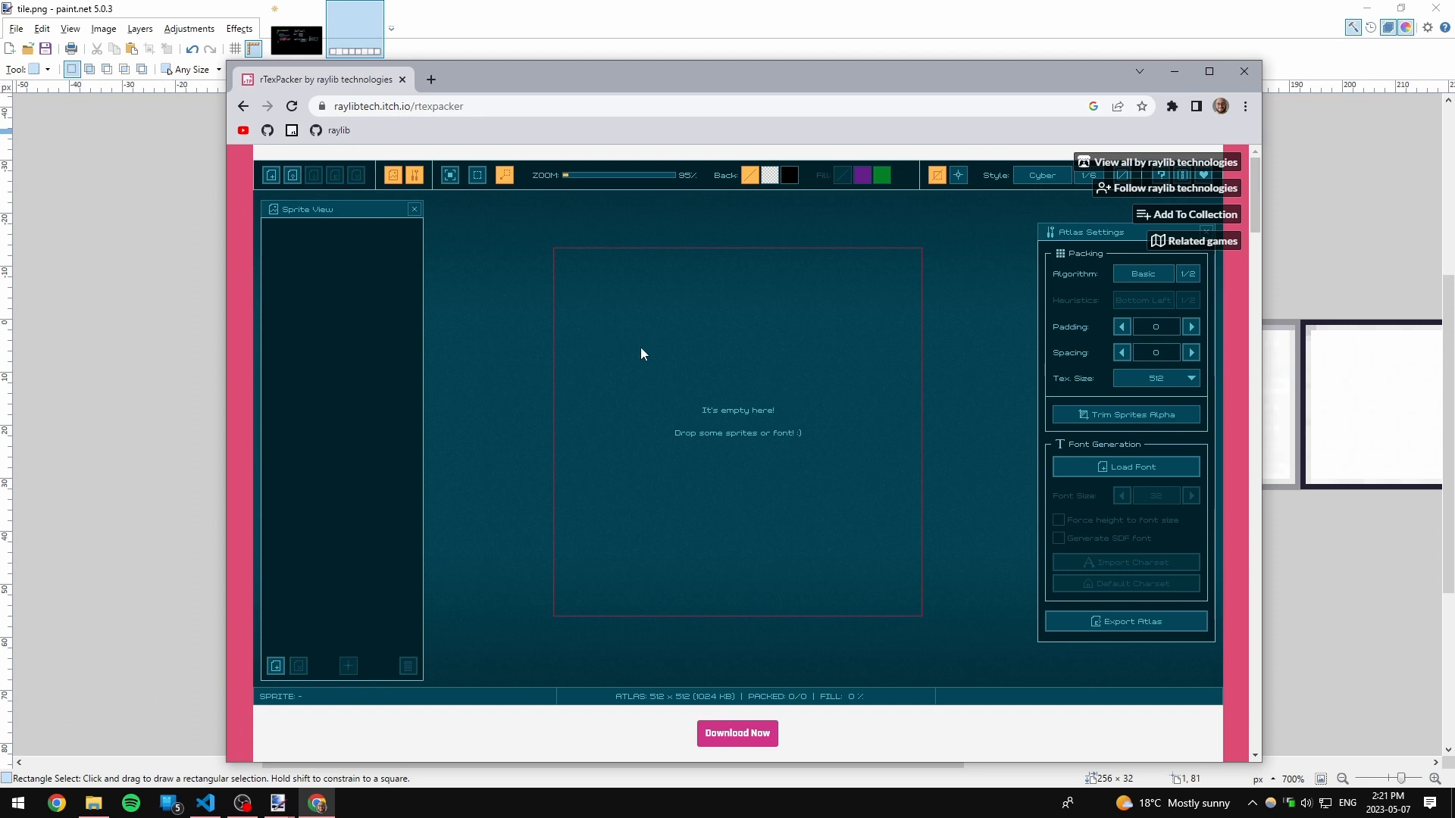
{"action": "mouse_move", "coordinate": [1155, 273]}
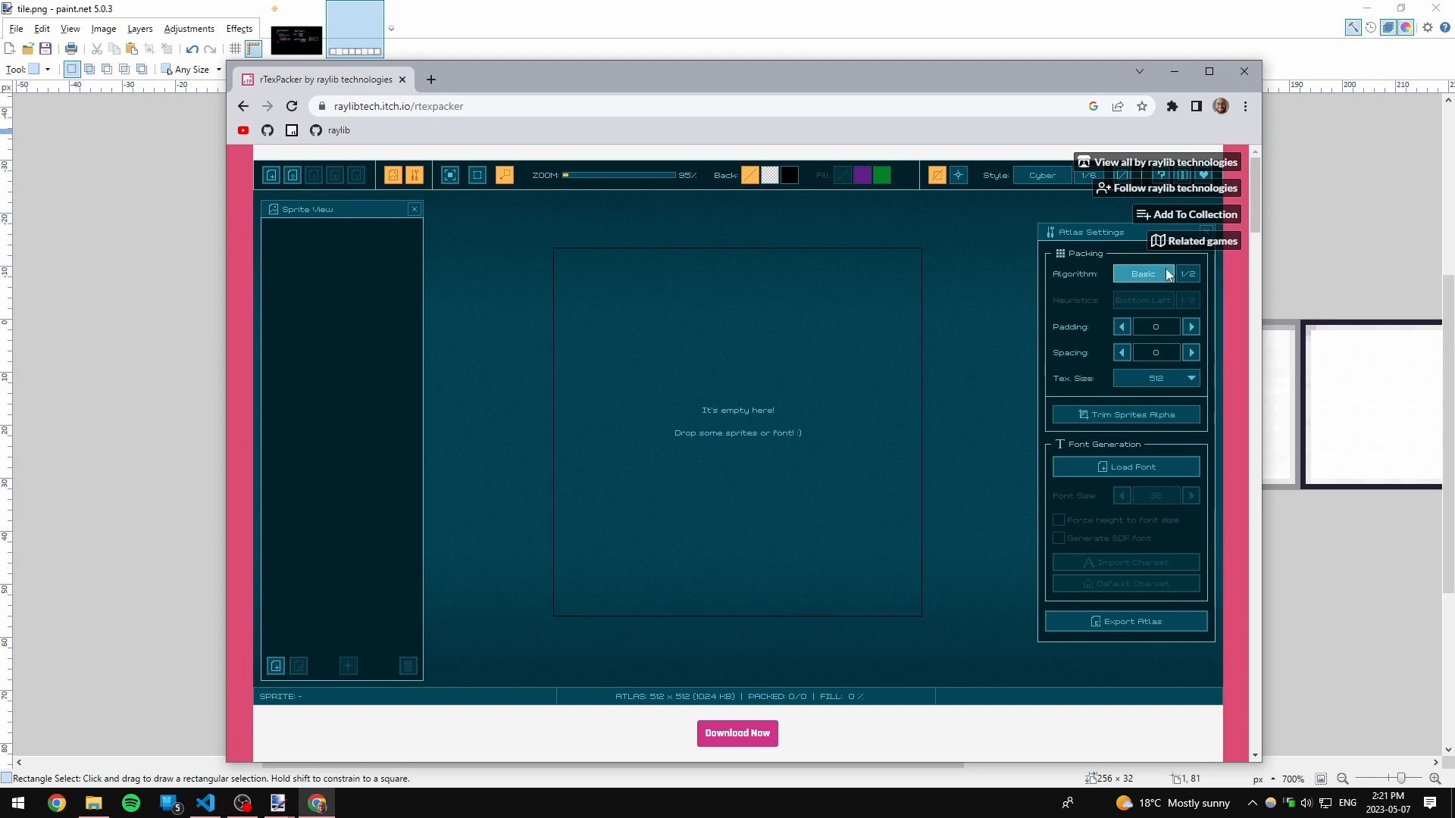
{"action": "mouse_move", "coordinate": [657, 529]}
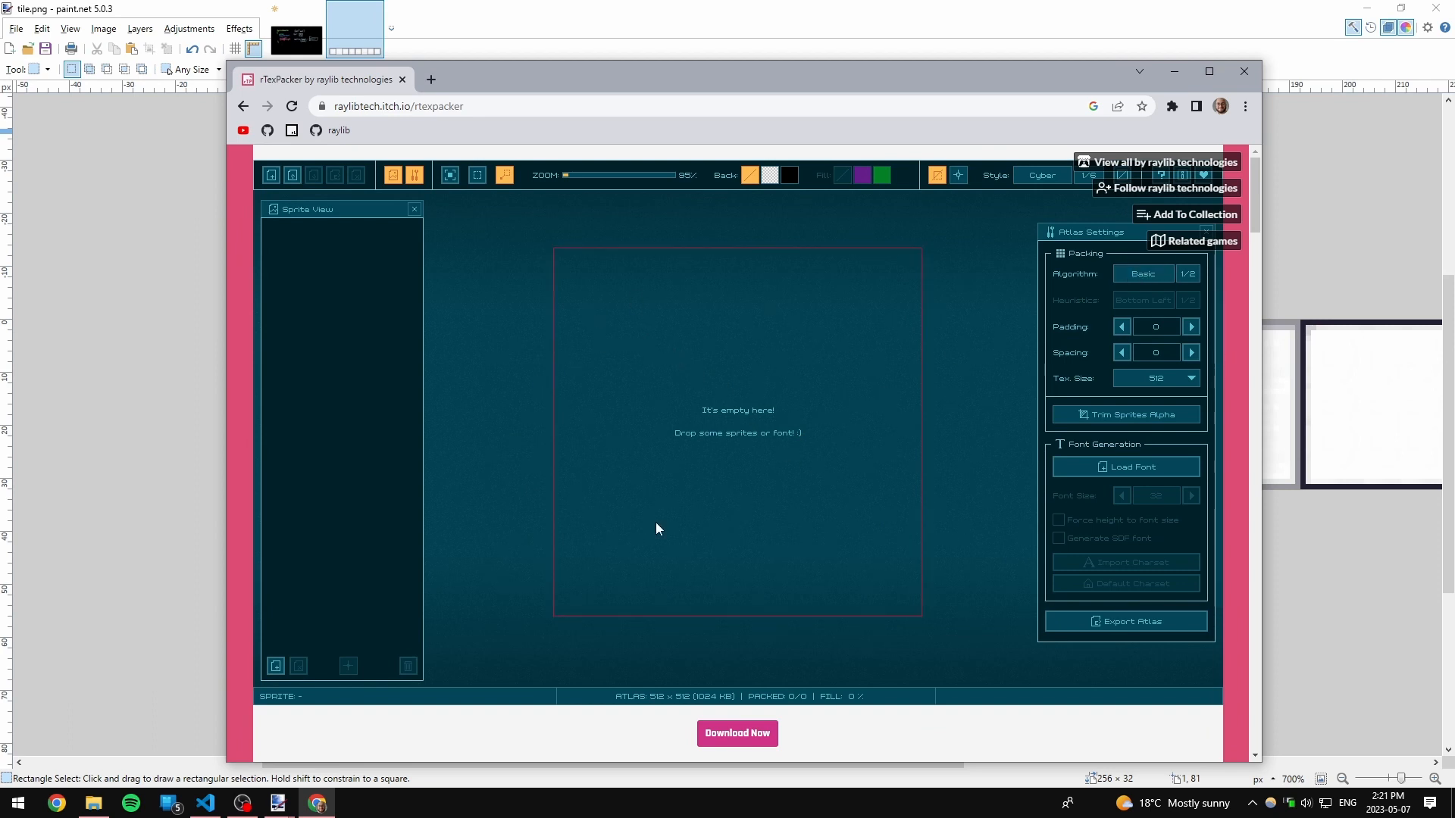
{"action": "mouse_move", "coordinate": [835, 452]}
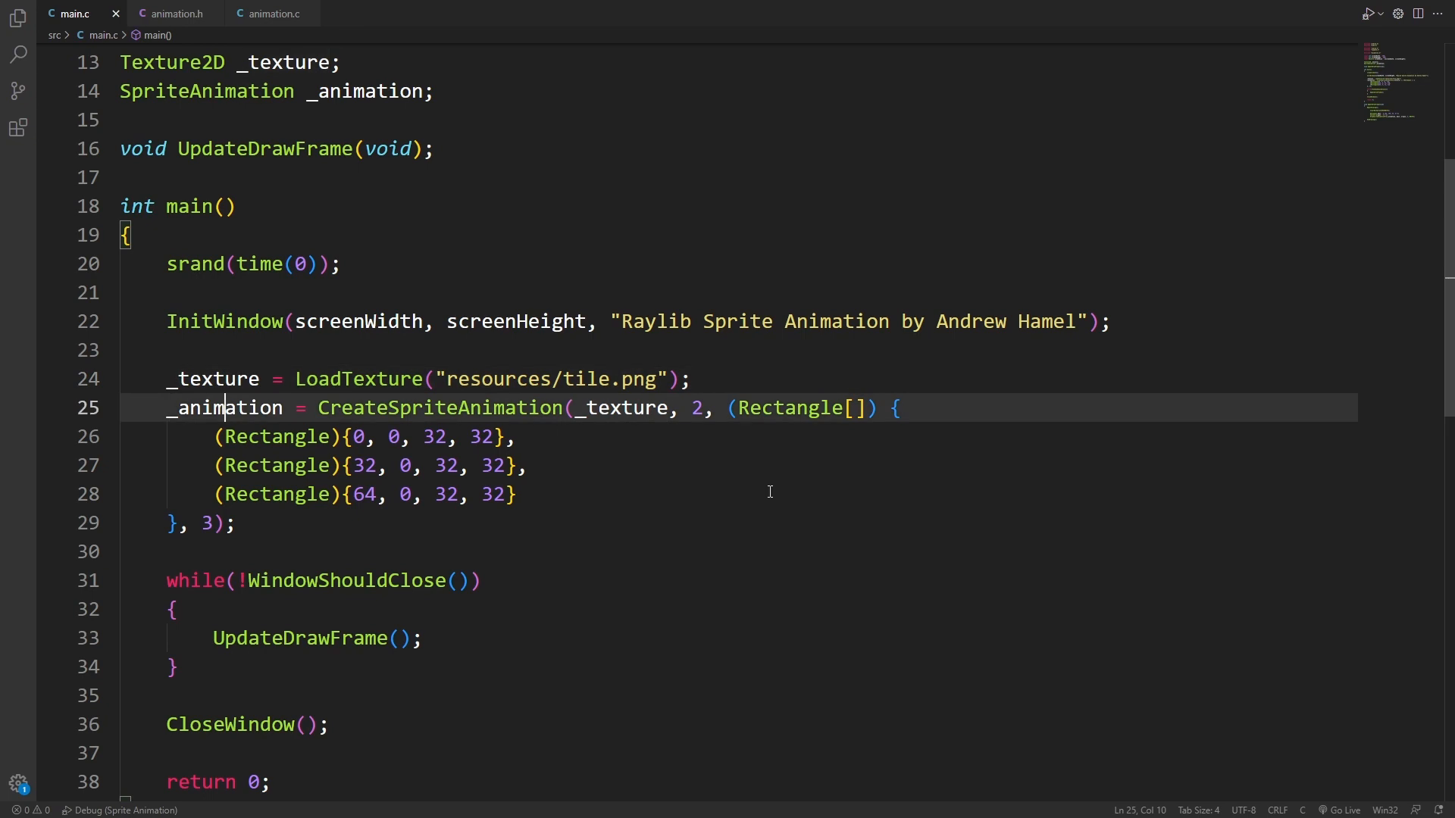
Pass _texture to CreateSpriteAnimation instead of _atlas and review the UpdateDrawFrame draw call
{"action": "scroll", "scroll_direction": "down", "scroll_amount": 3}
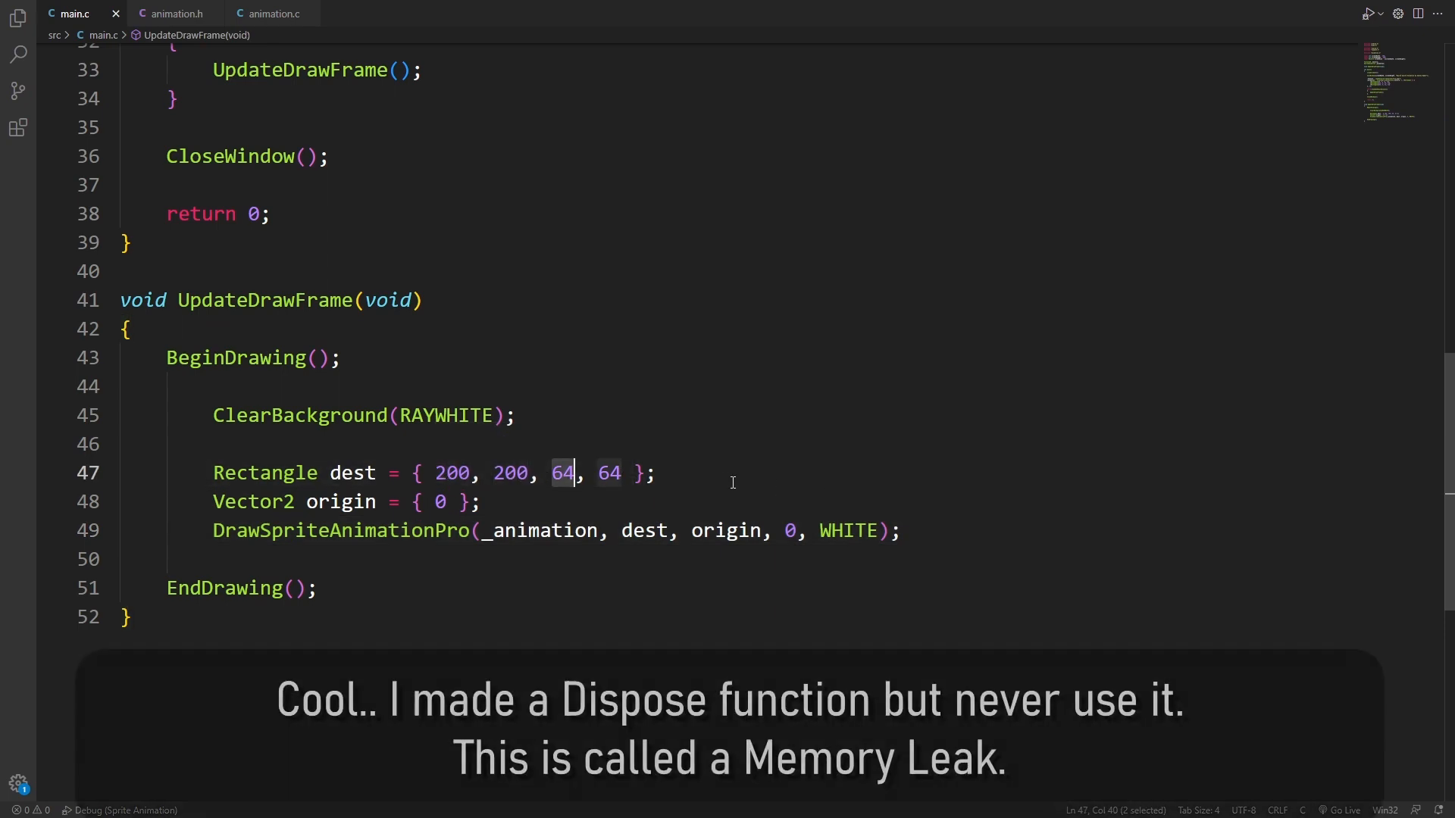
{"action": "left_click", "coordinate": [729, 473]}
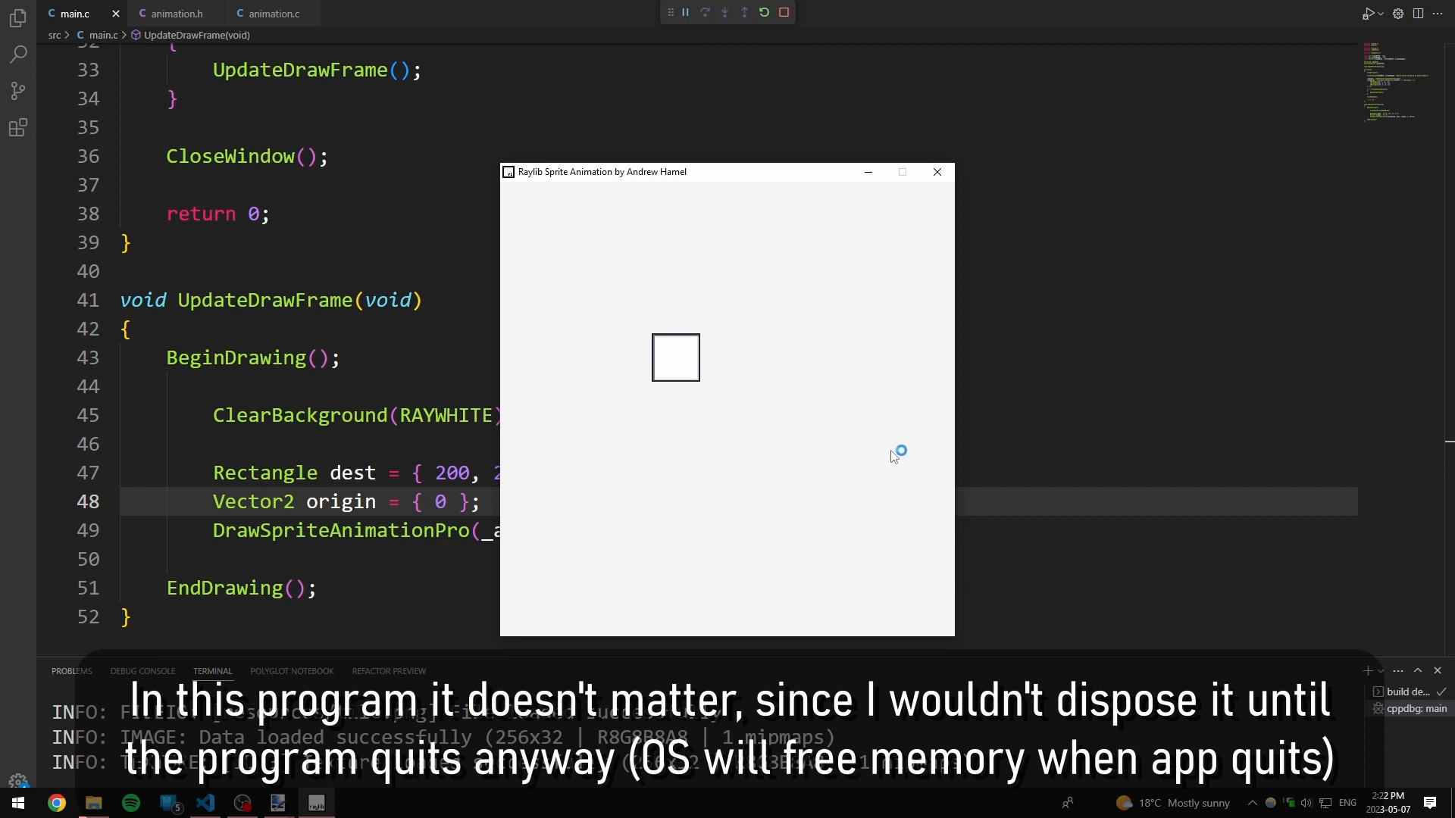
{"action": "mouse_move", "coordinate": [834, 453]}
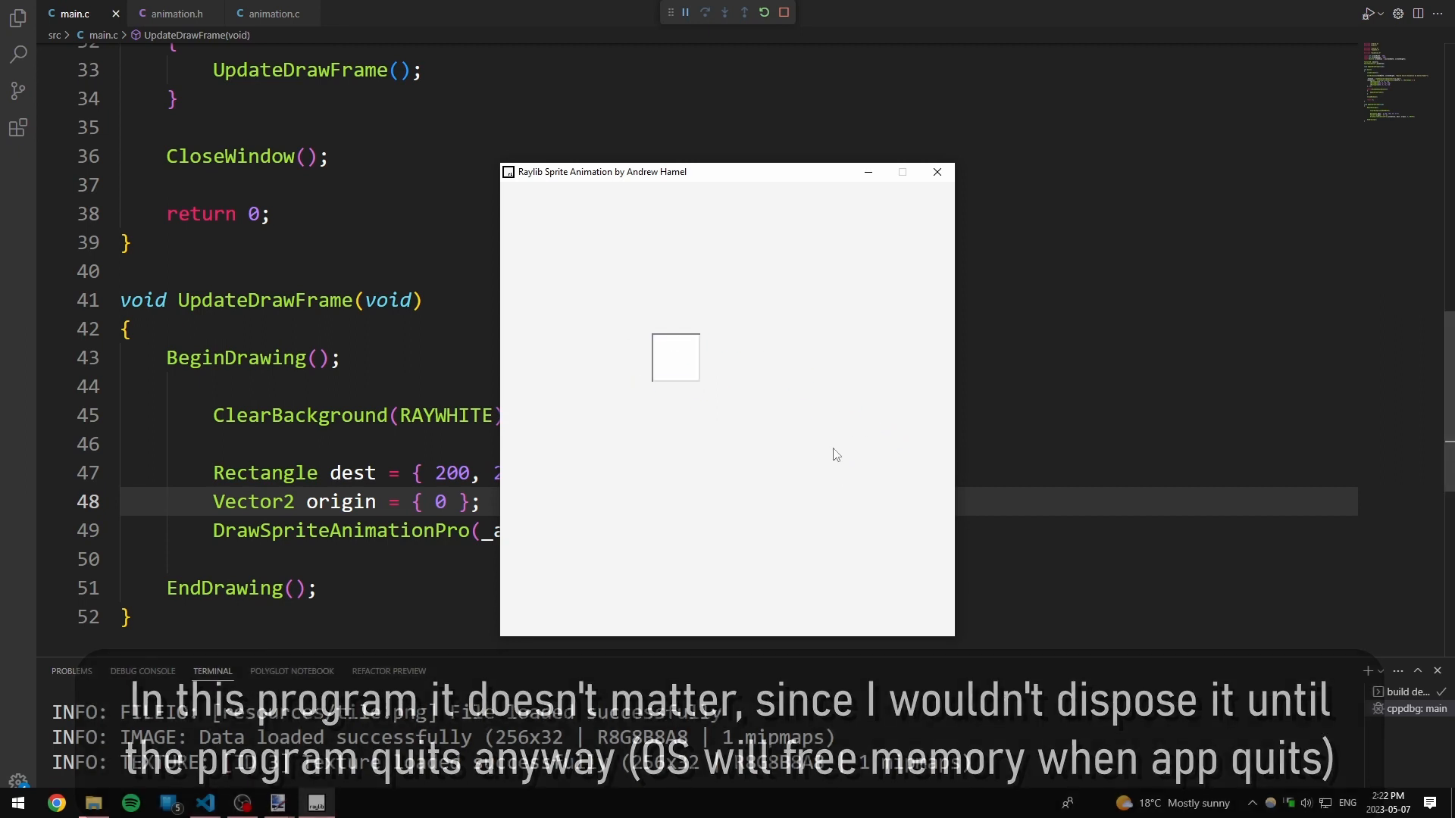